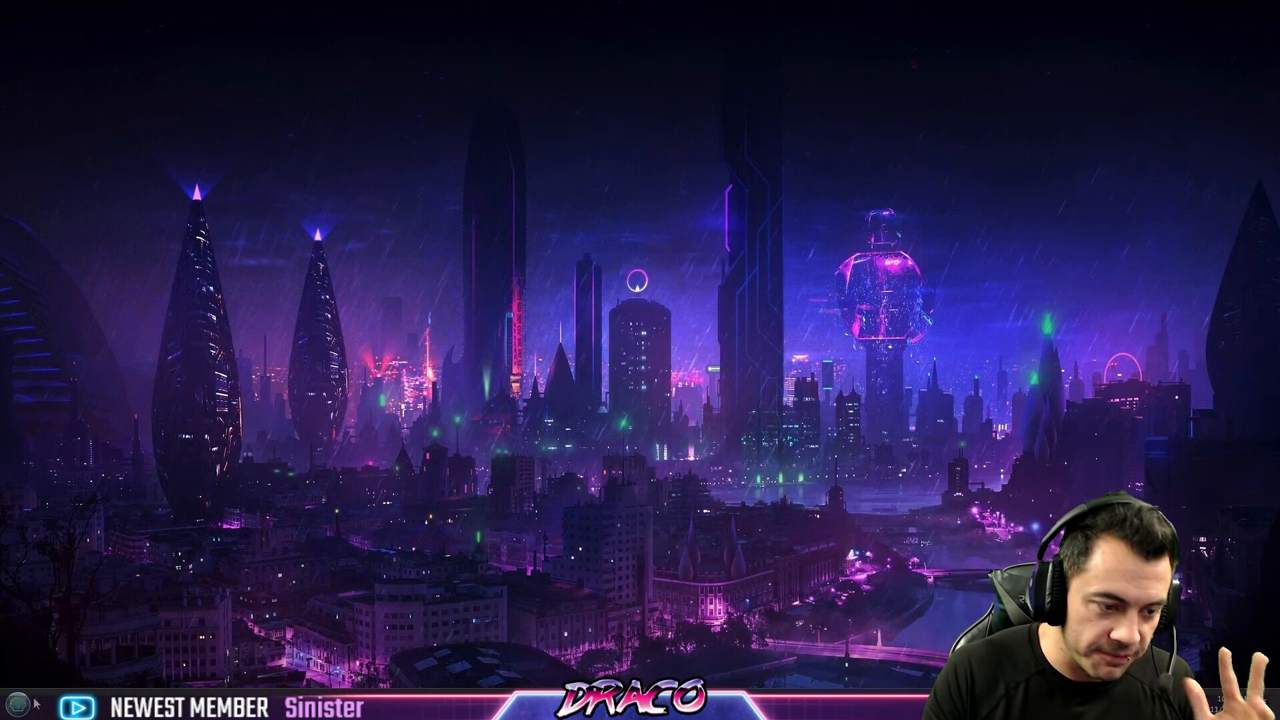
Step: Search 'ms' in Start, launch System Configuration, then bring the Start menu back up
left_click(16, 708)
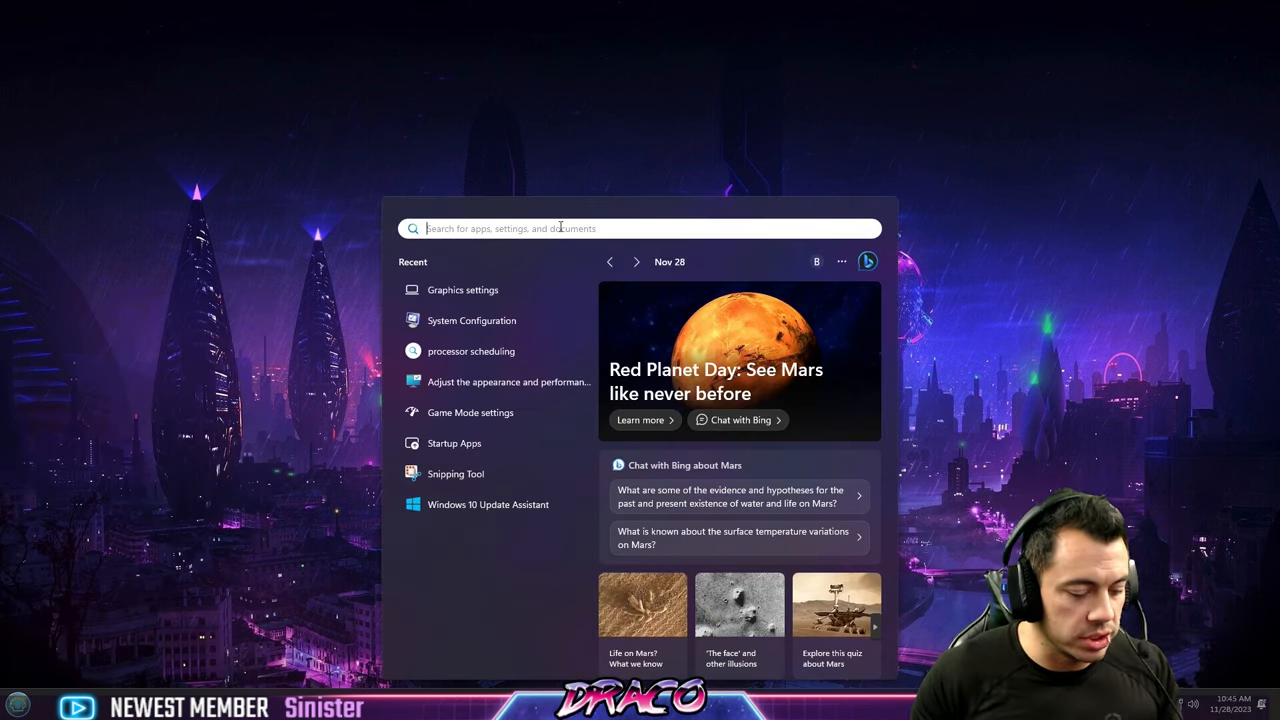
type("msconfig")
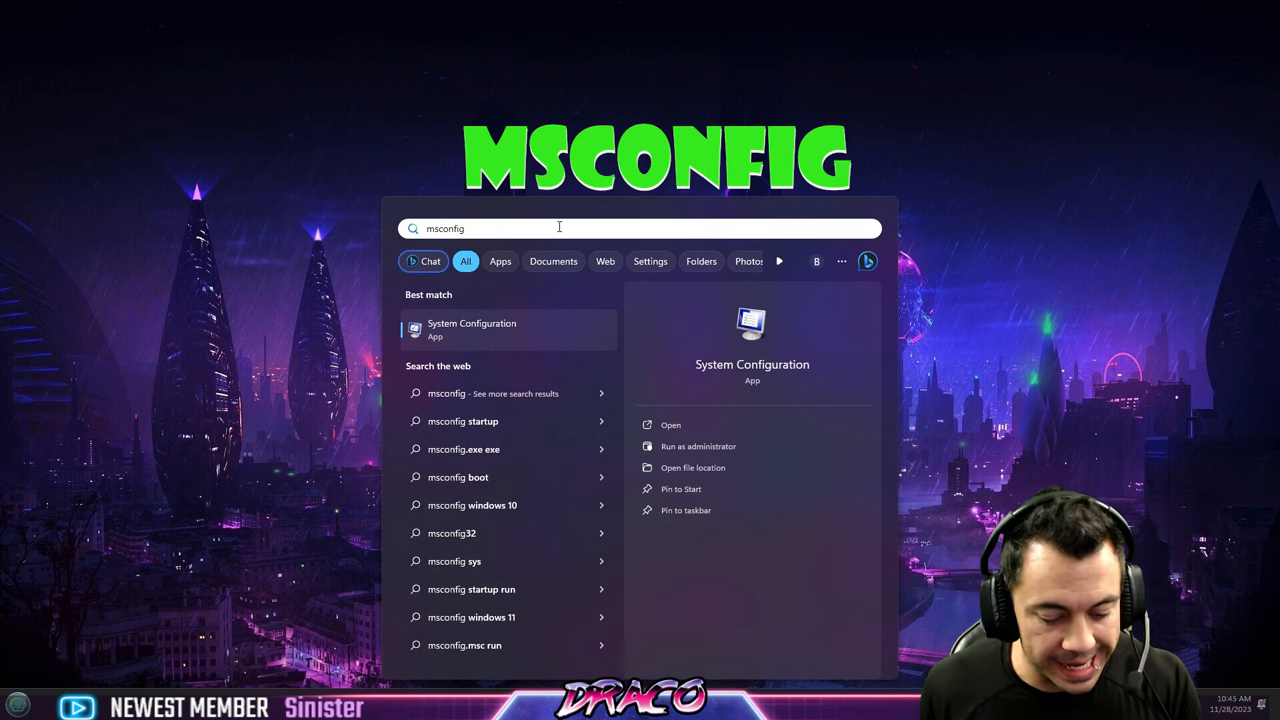
left_click(672, 424)
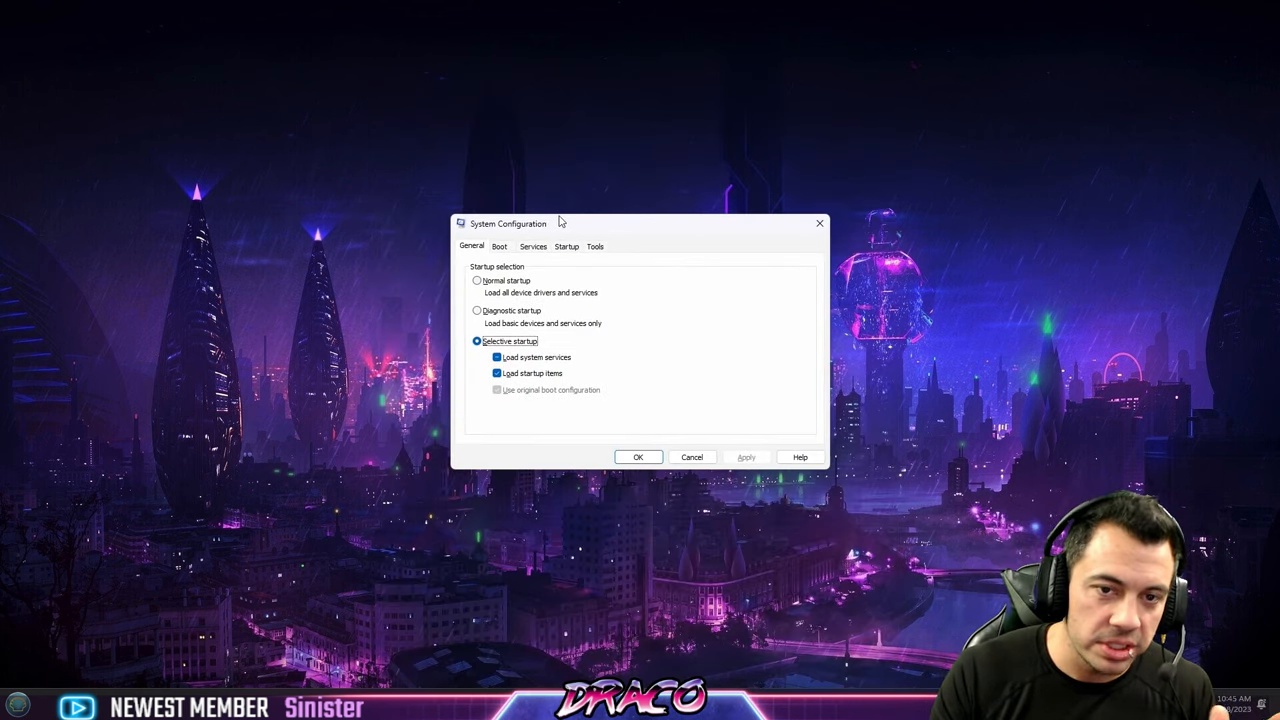
mouse_move(296, 324)
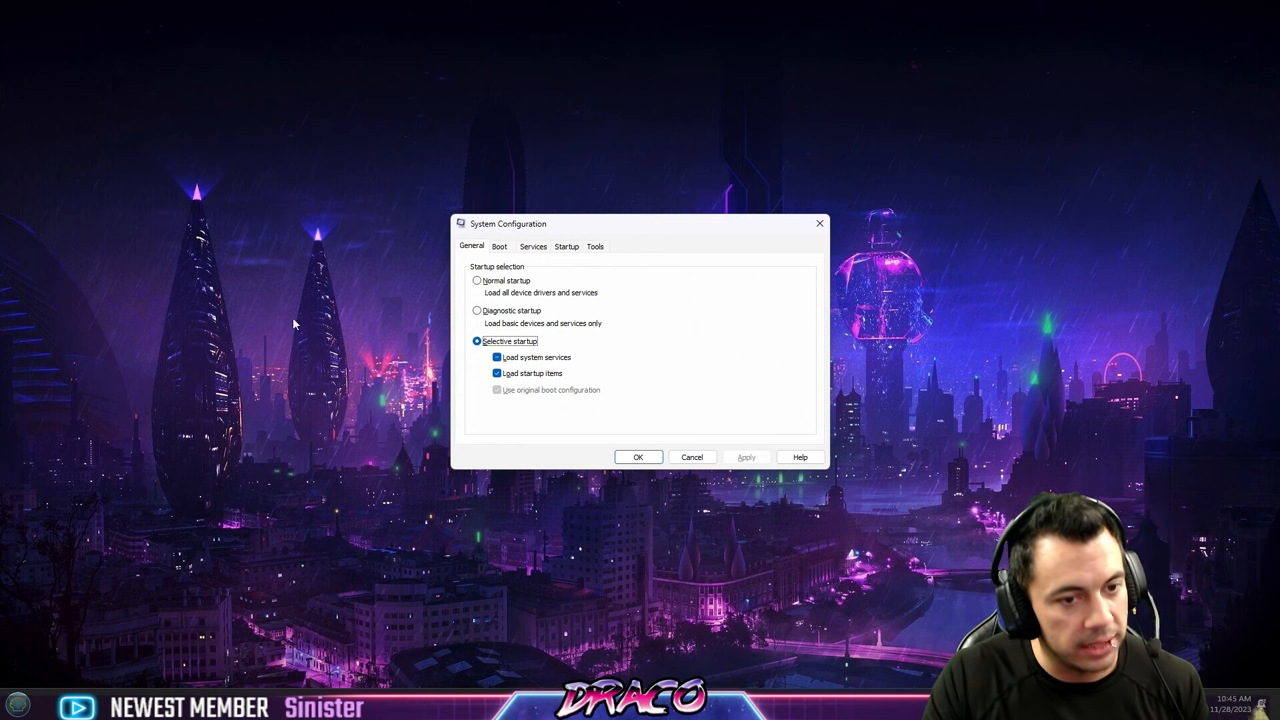
left_click(18, 704)
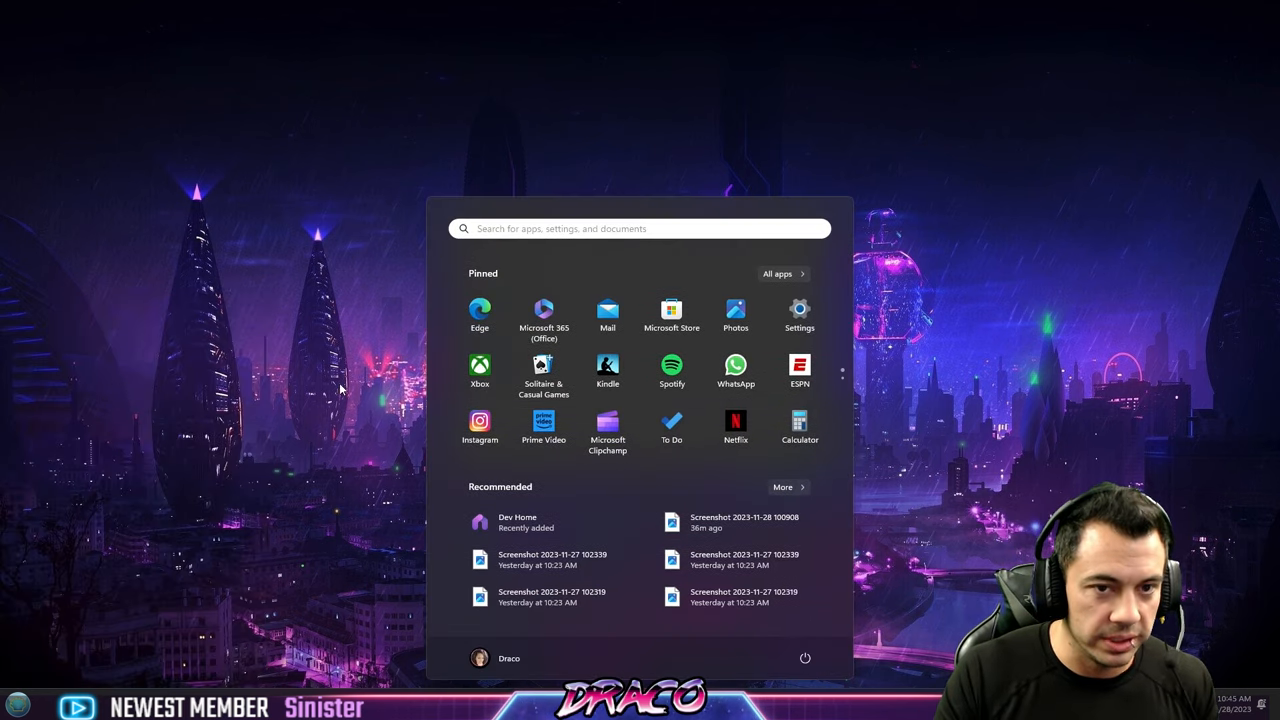
Step: Search 'startup' for Settings startup apps, check msconfig's Startup section and Task Manager's list, return to General
left_click(640, 228)
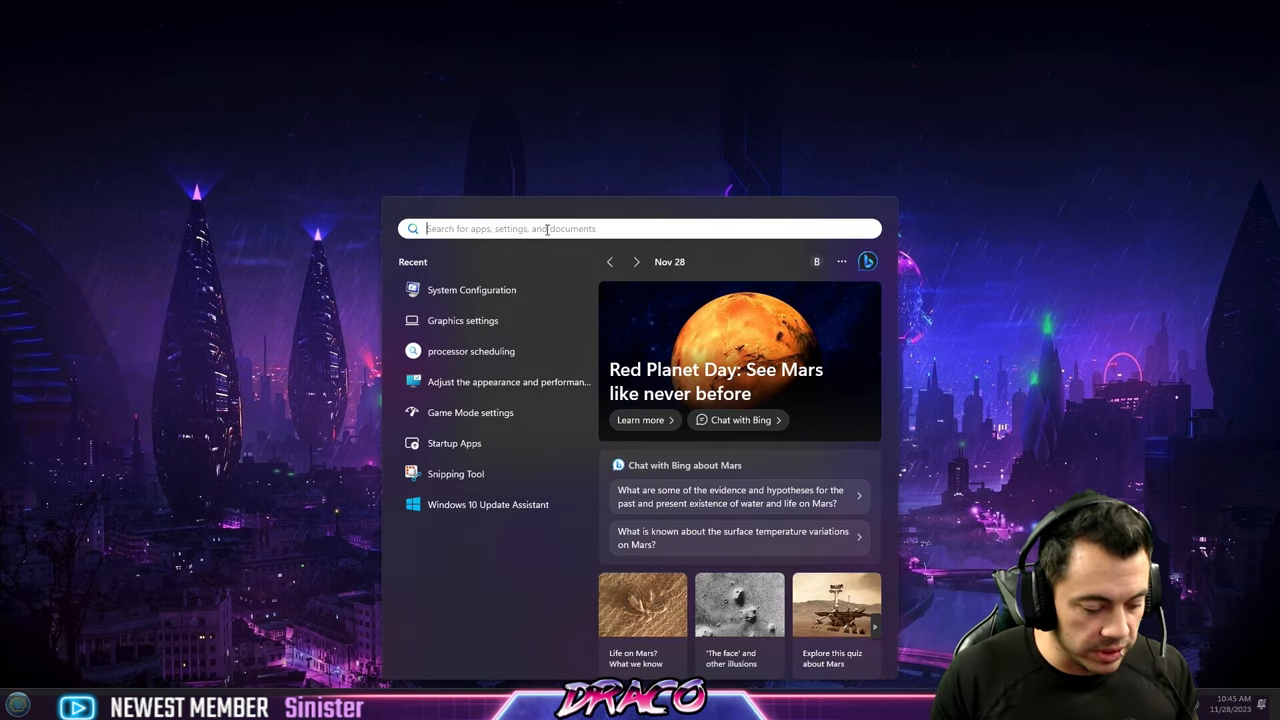
type("startup")
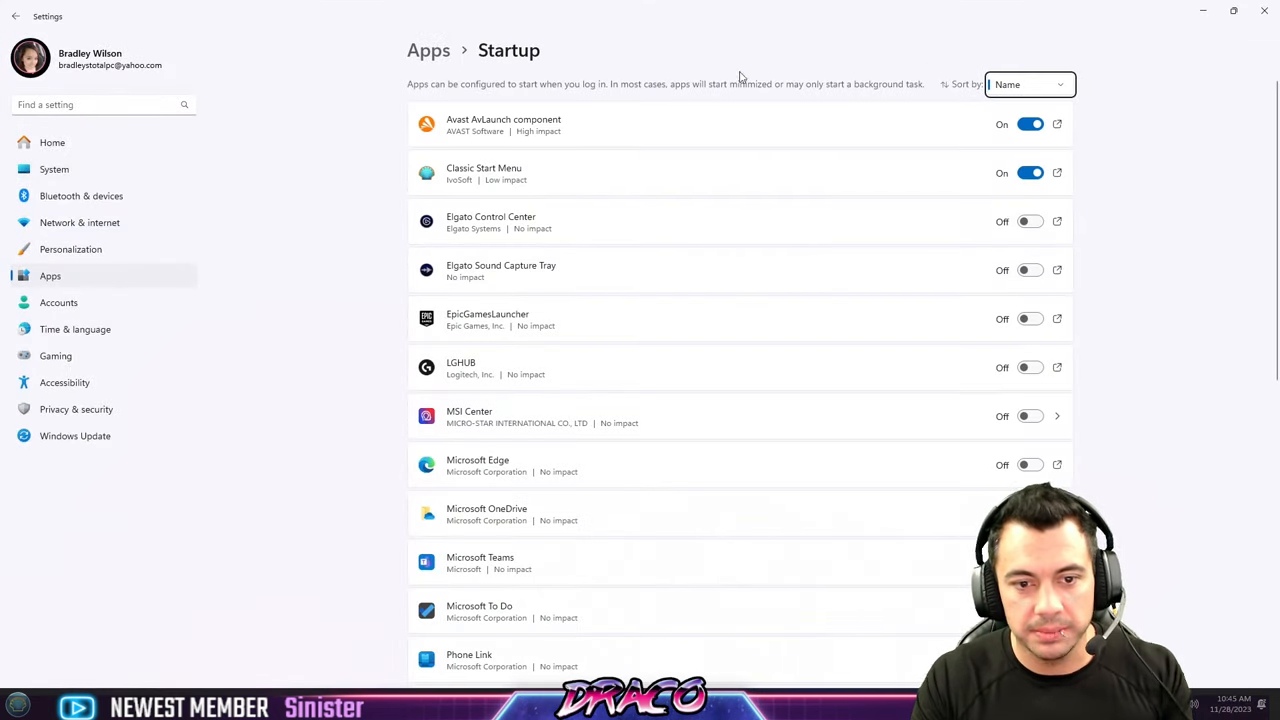
mouse_move(850, 396)
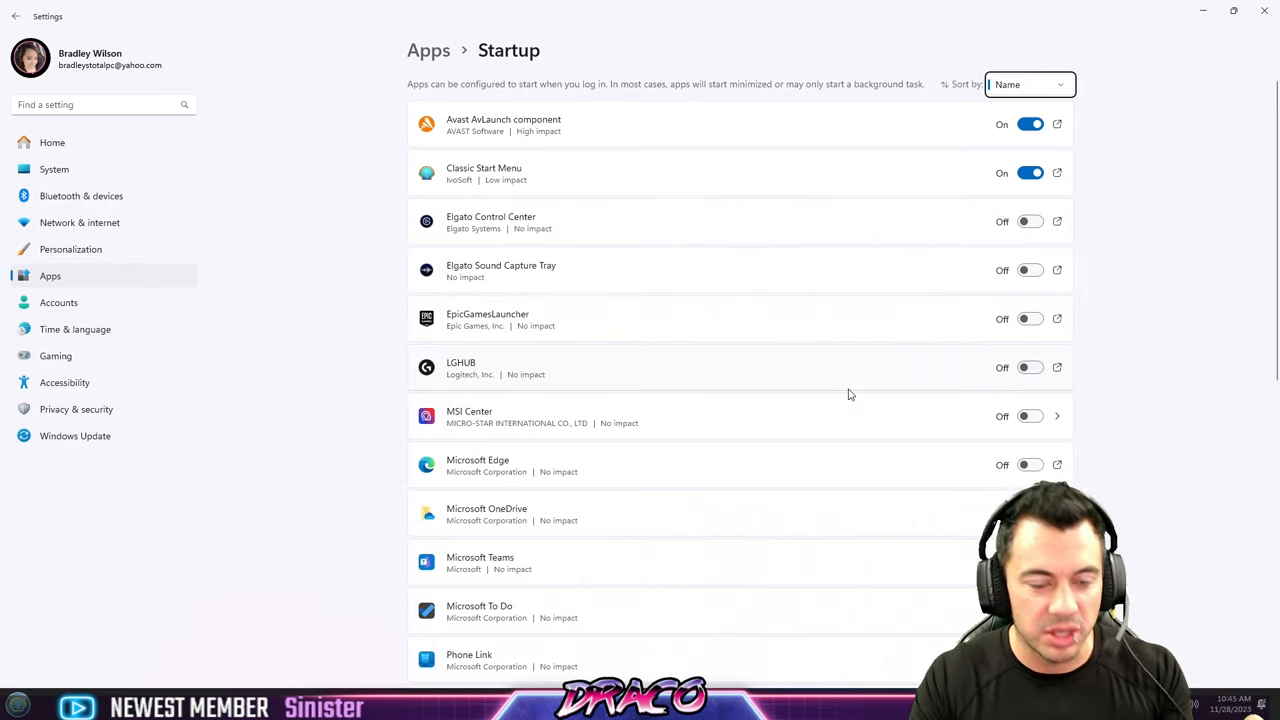
mouse_move(864, 388)
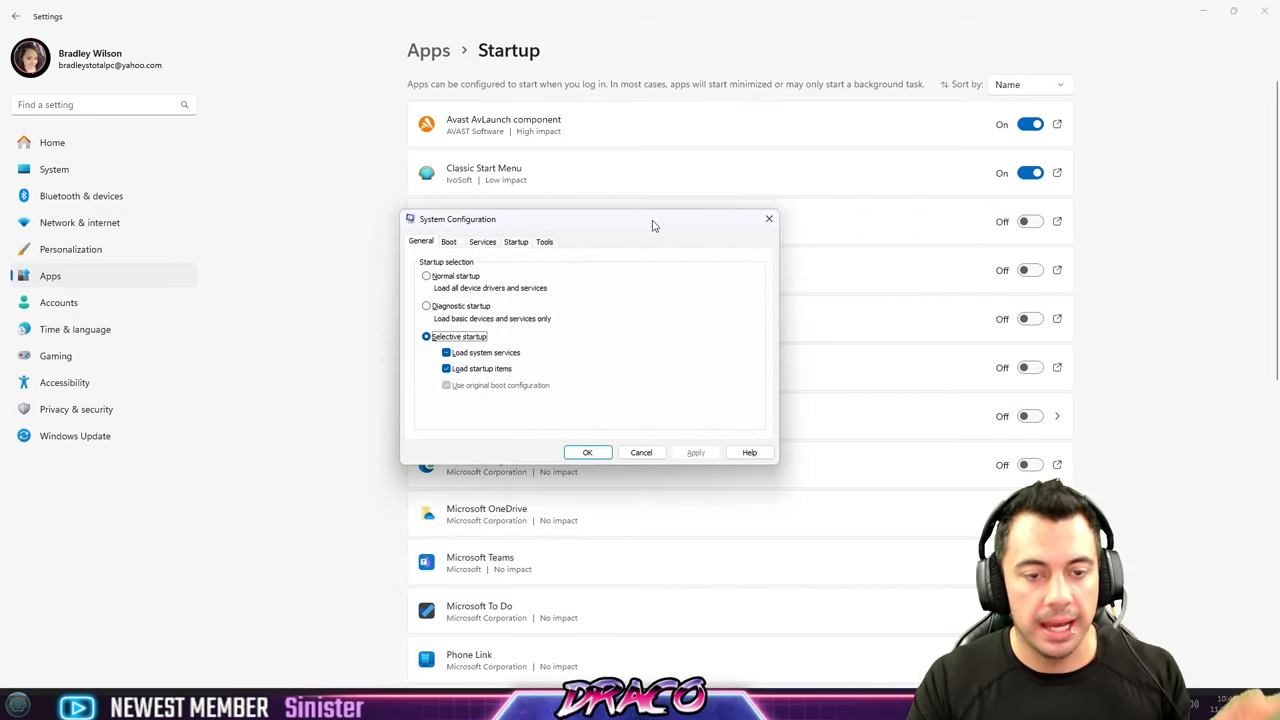
left_click(516, 240)
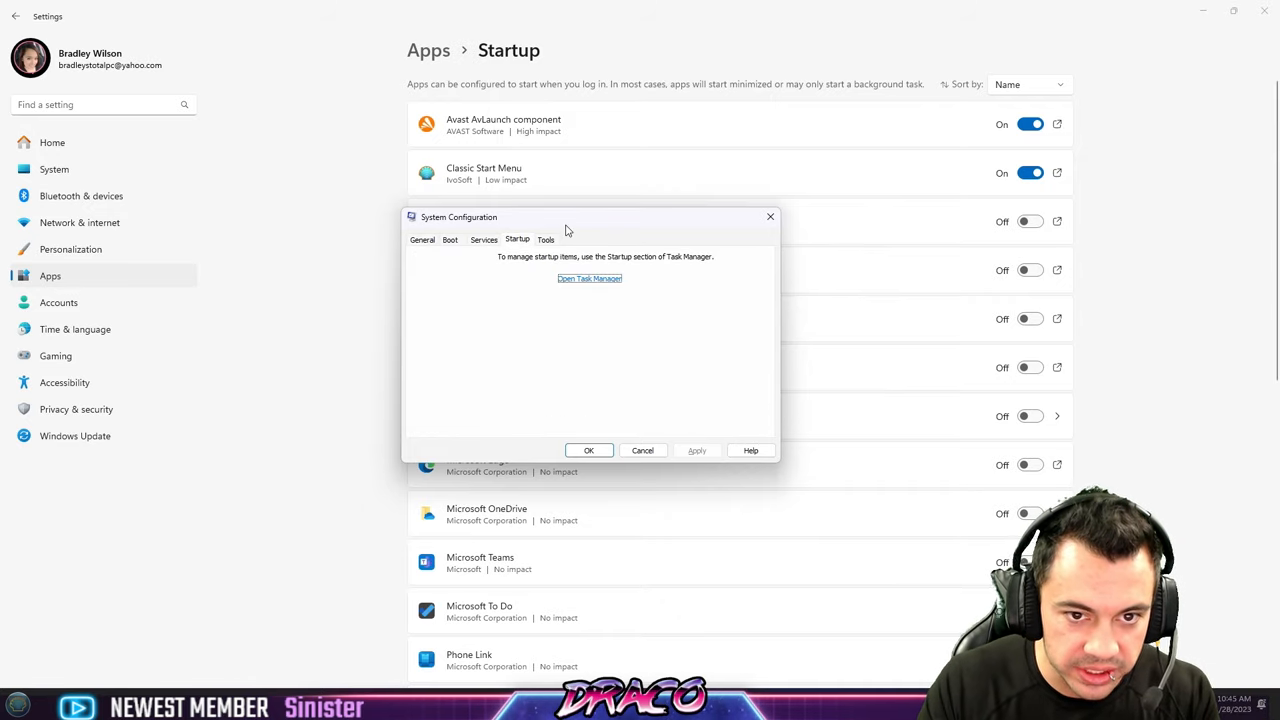
left_click(588, 278)
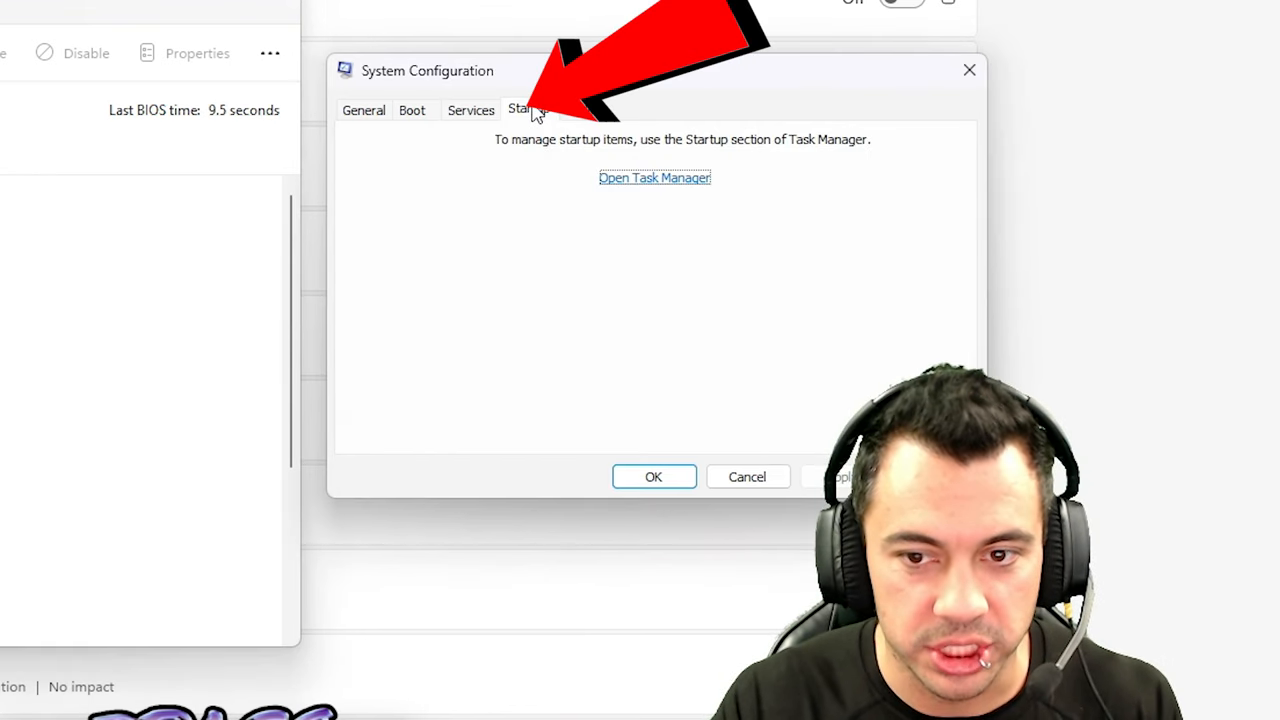
left_click(470, 110)
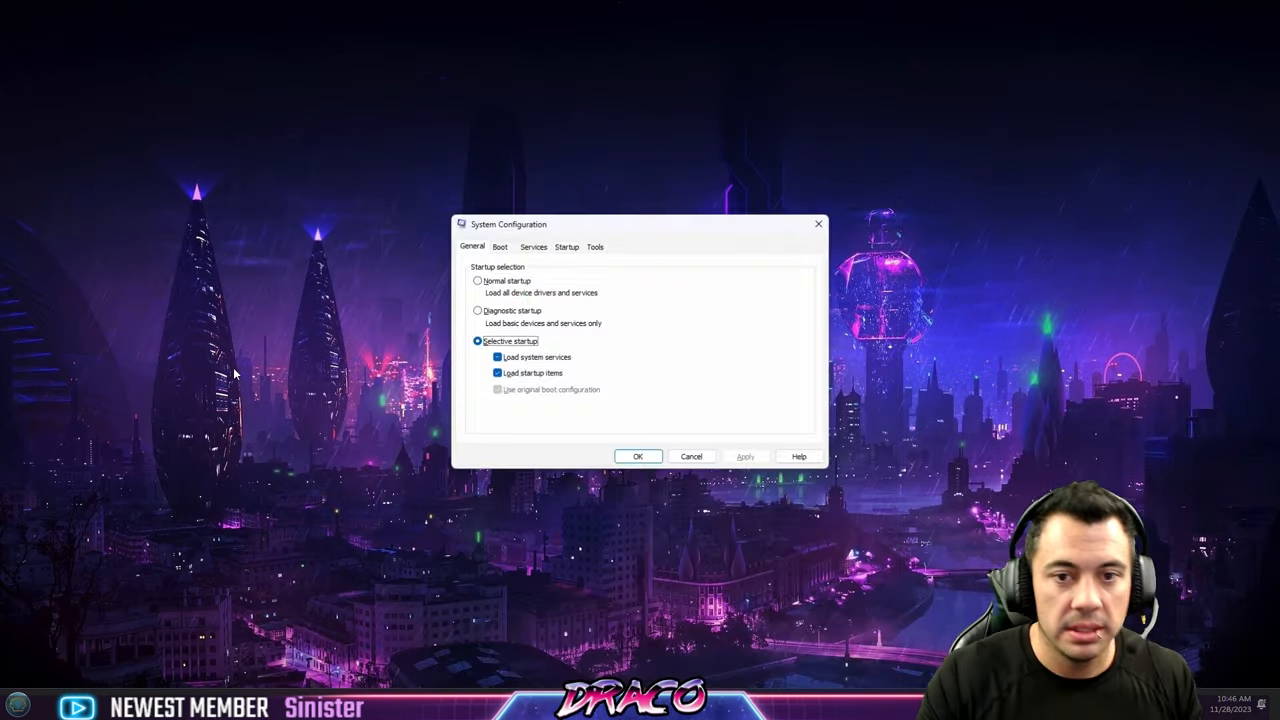
Step: Show the Services list with manufacturers and running status
left_click(532, 246)
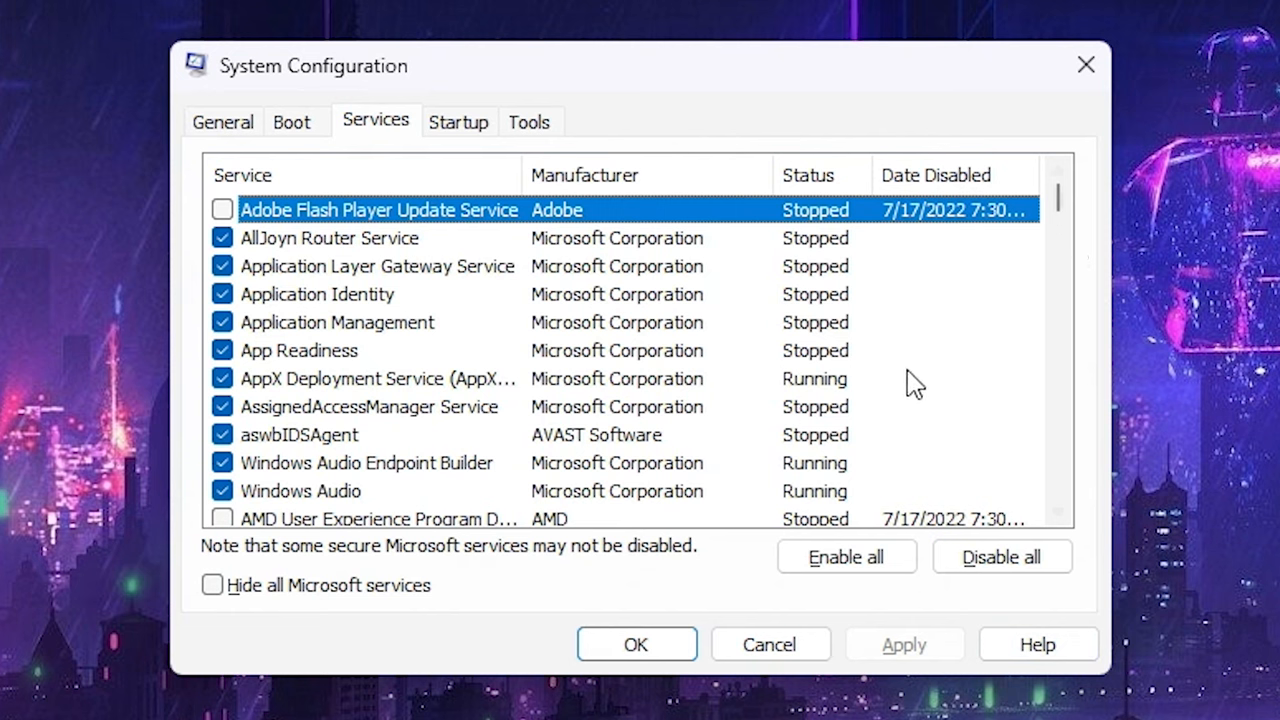
mouse_move(224, 378)
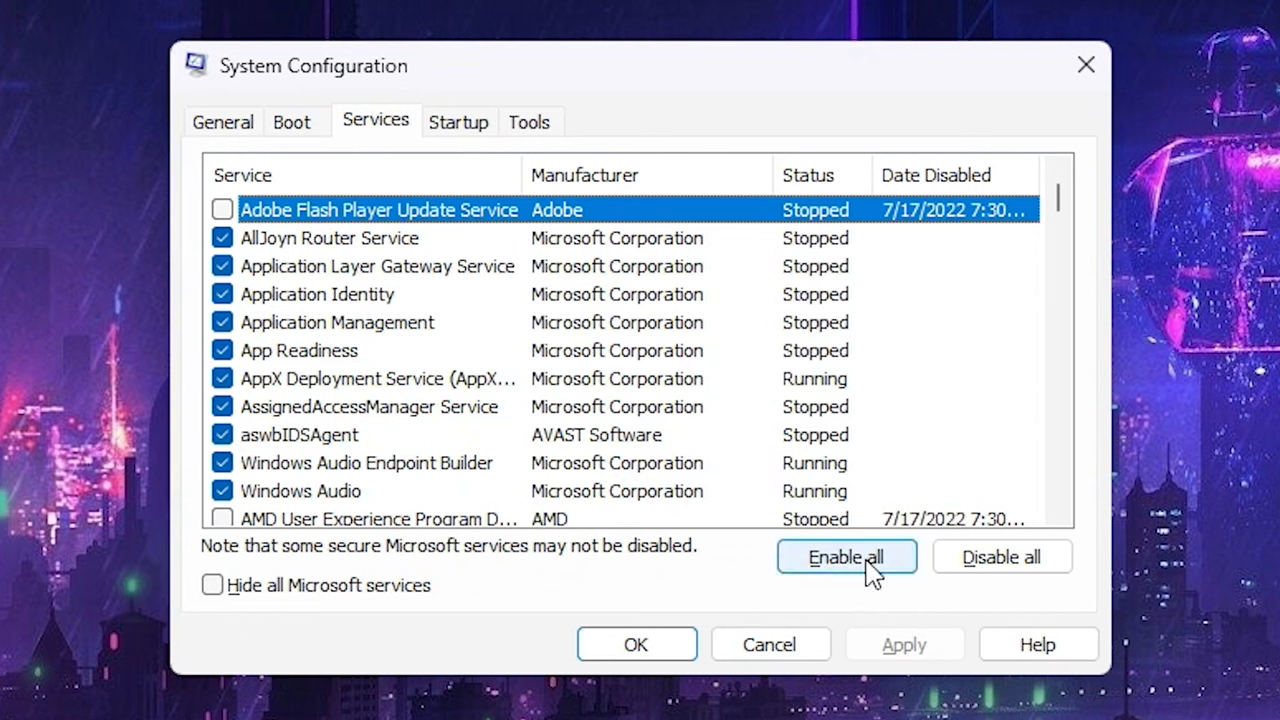
mouse_move(330, 596)
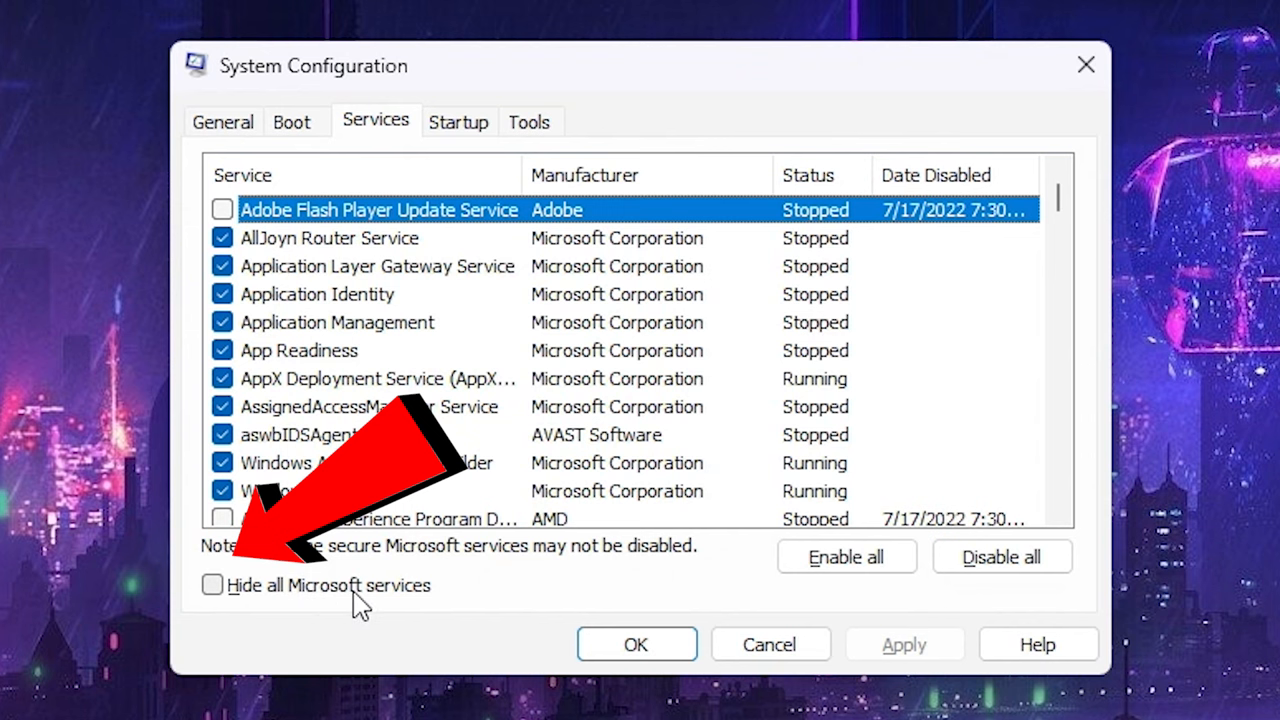
Step: Hide all Microsoft services so only third-party ones like Avast and Epic Games remain
left_click(212, 584)
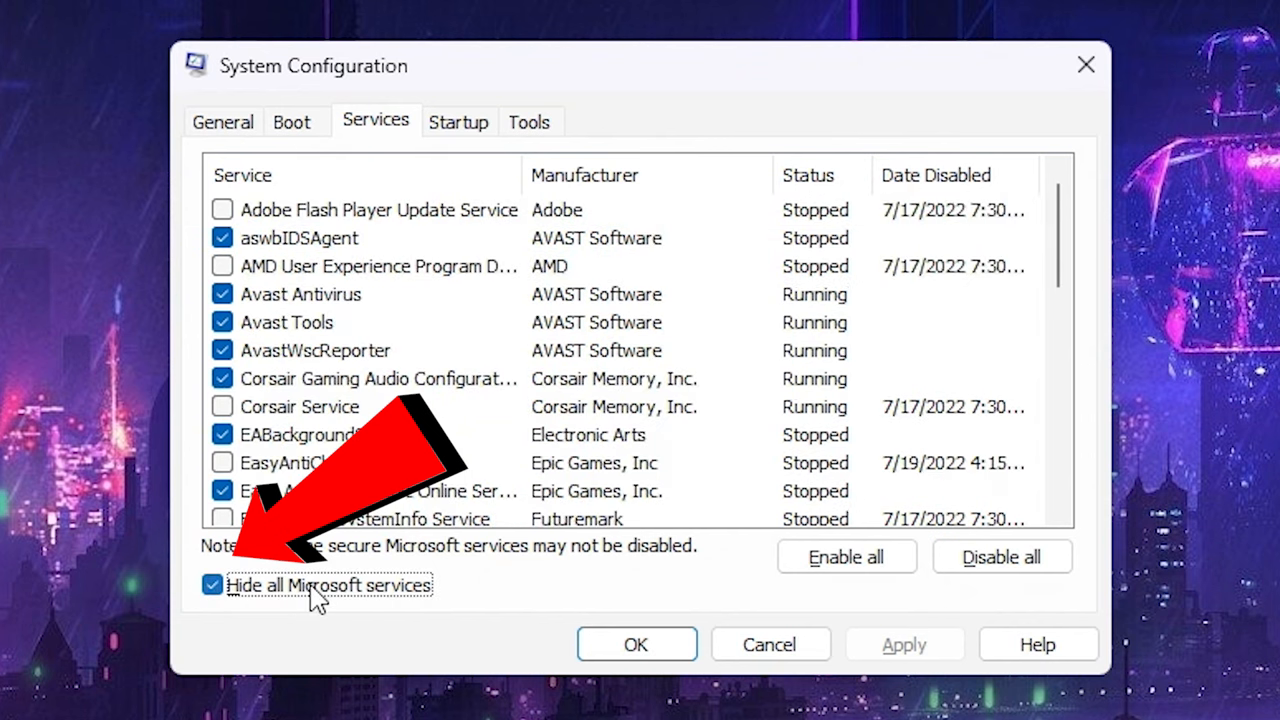
mouse_move(710, 432)
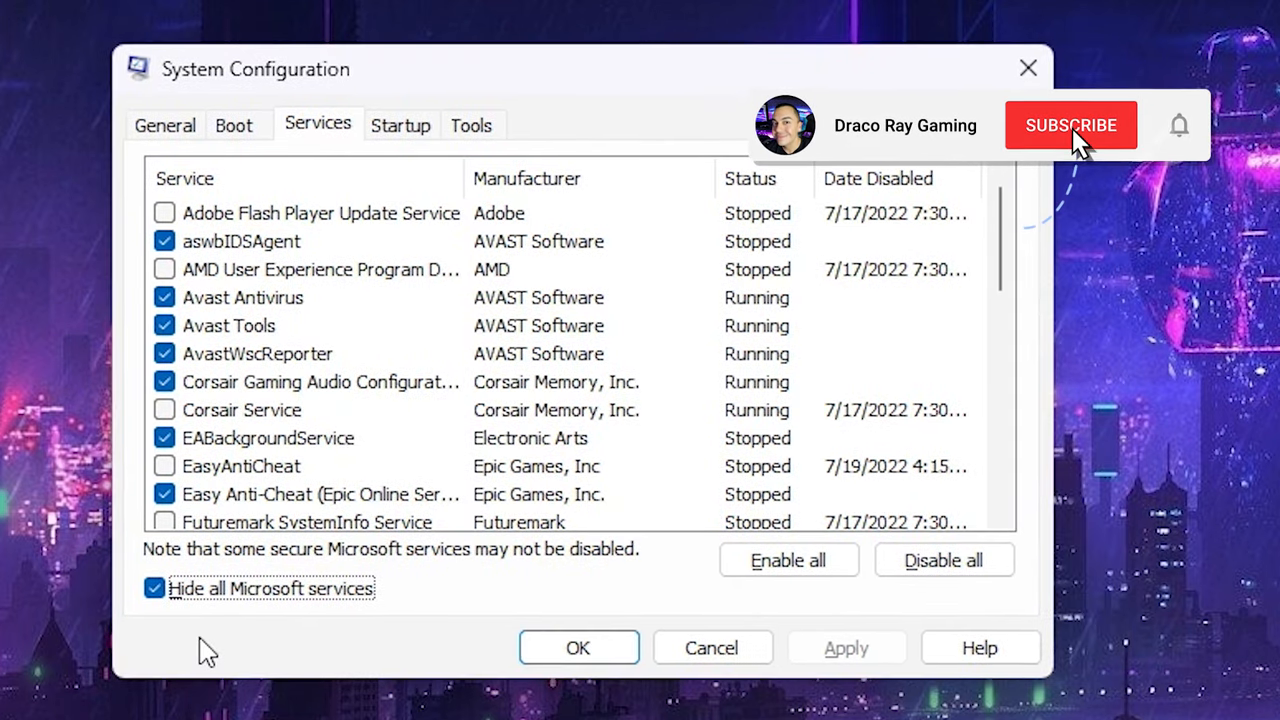
left_click(1072, 124)
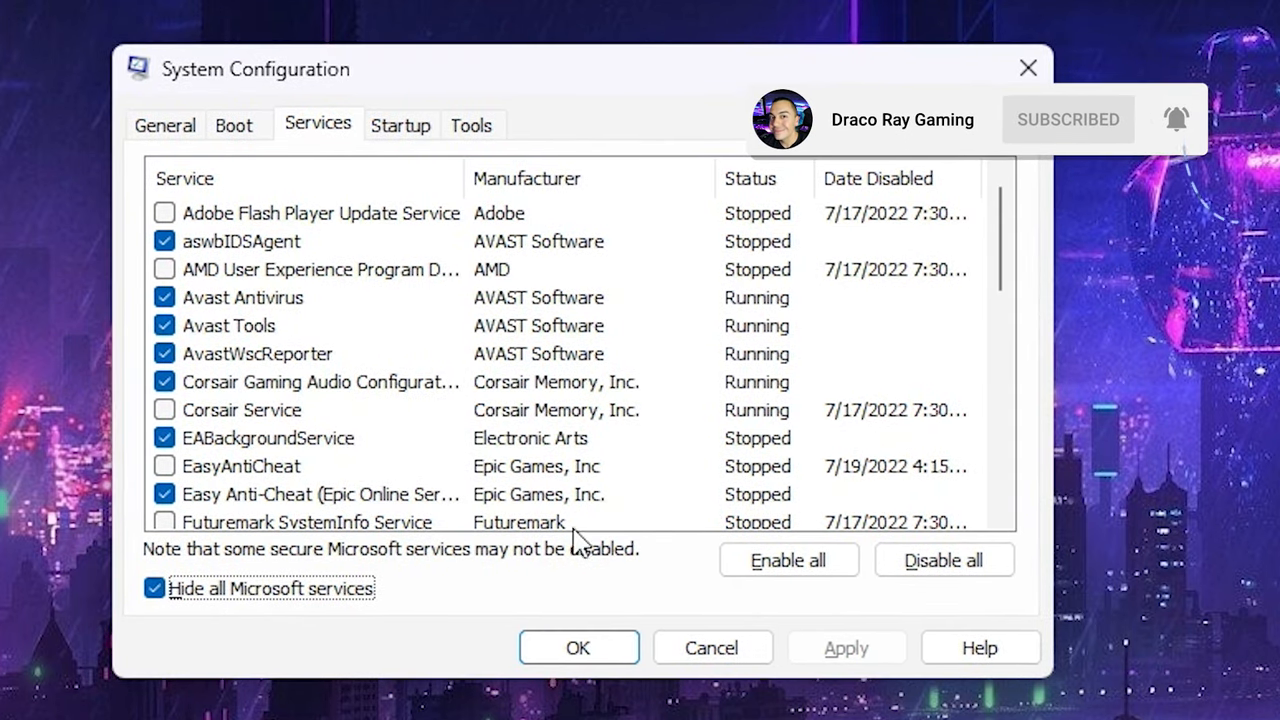
mouse_move(788, 560)
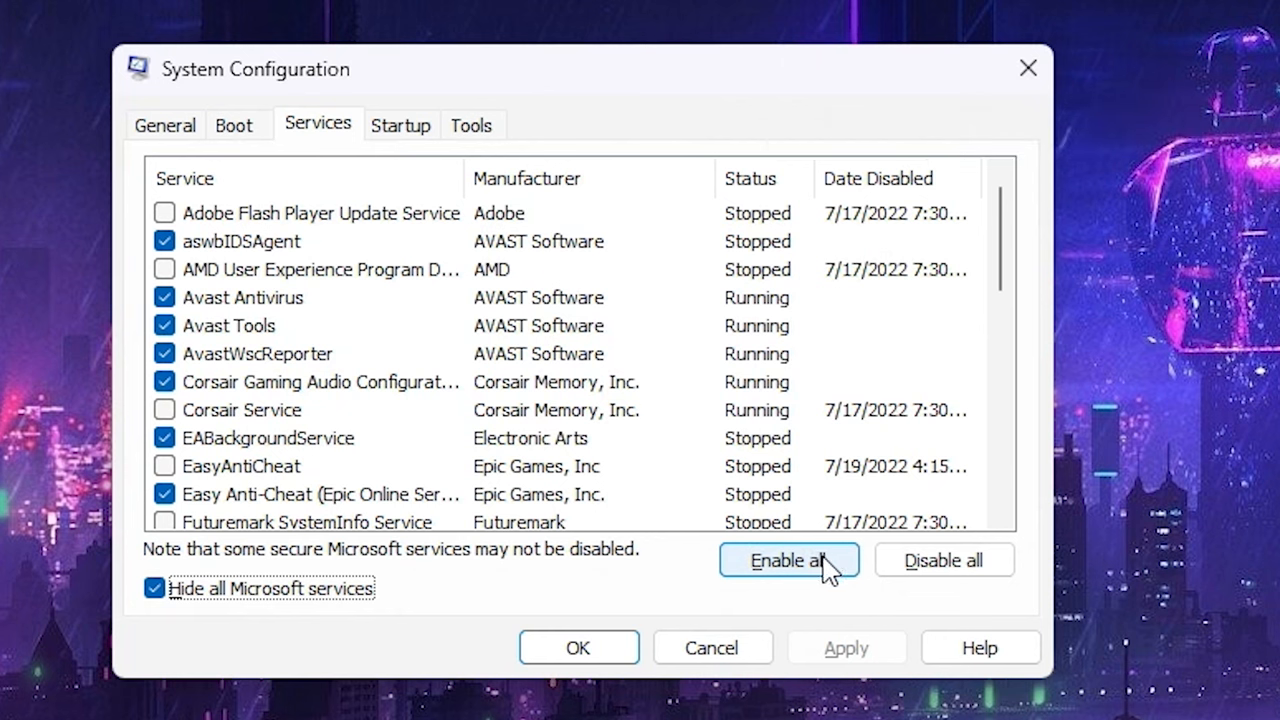
mouse_move(820, 536)
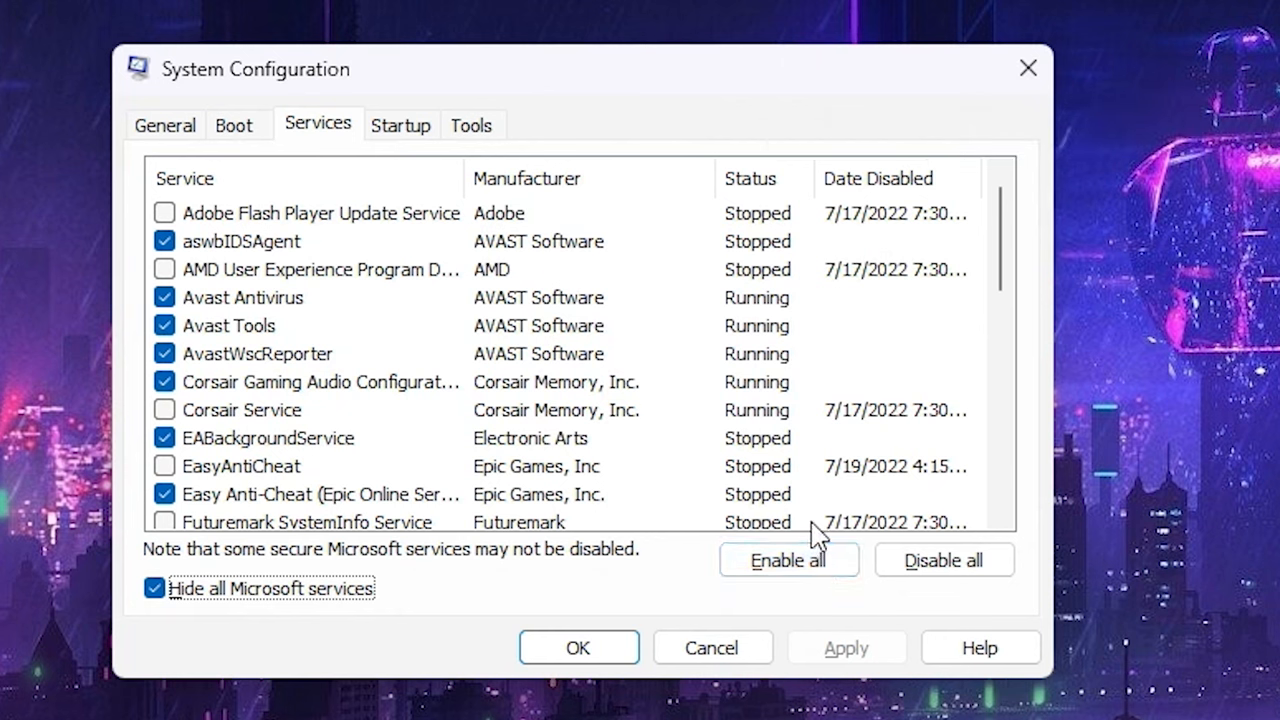
mouse_move(572, 384)
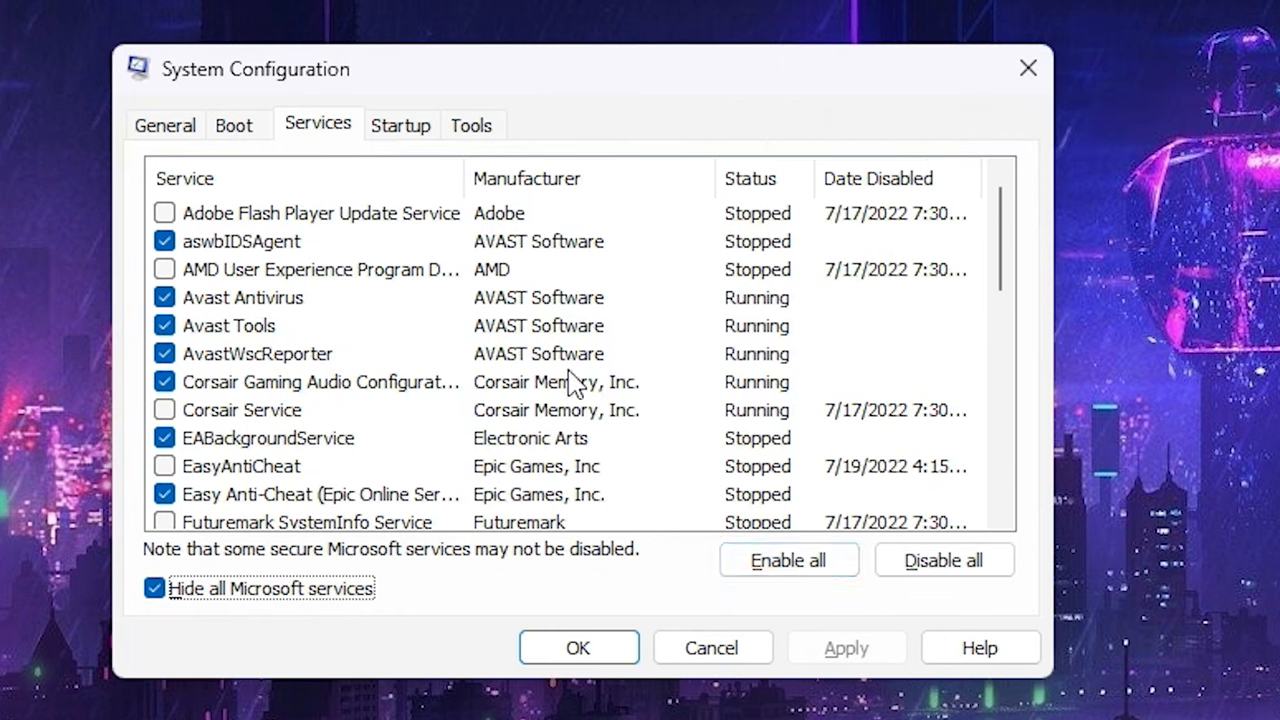
mouse_move(820, 490)
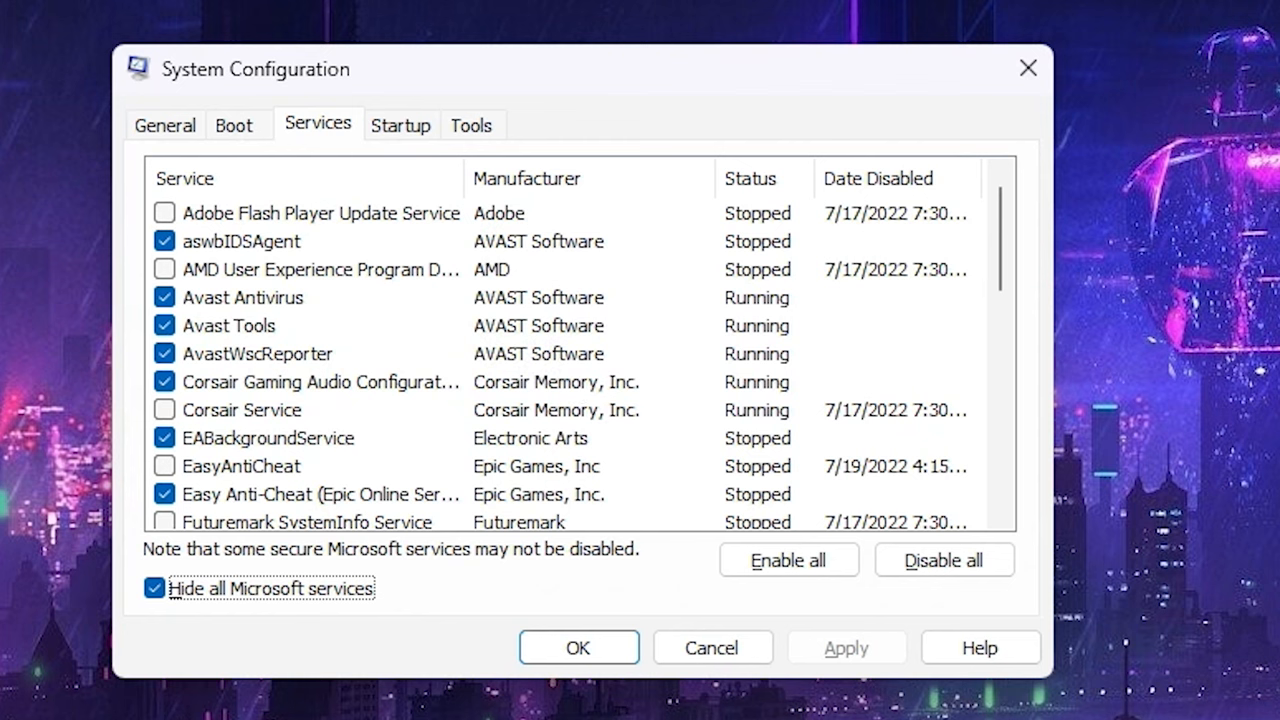
mouse_move(276, 330)
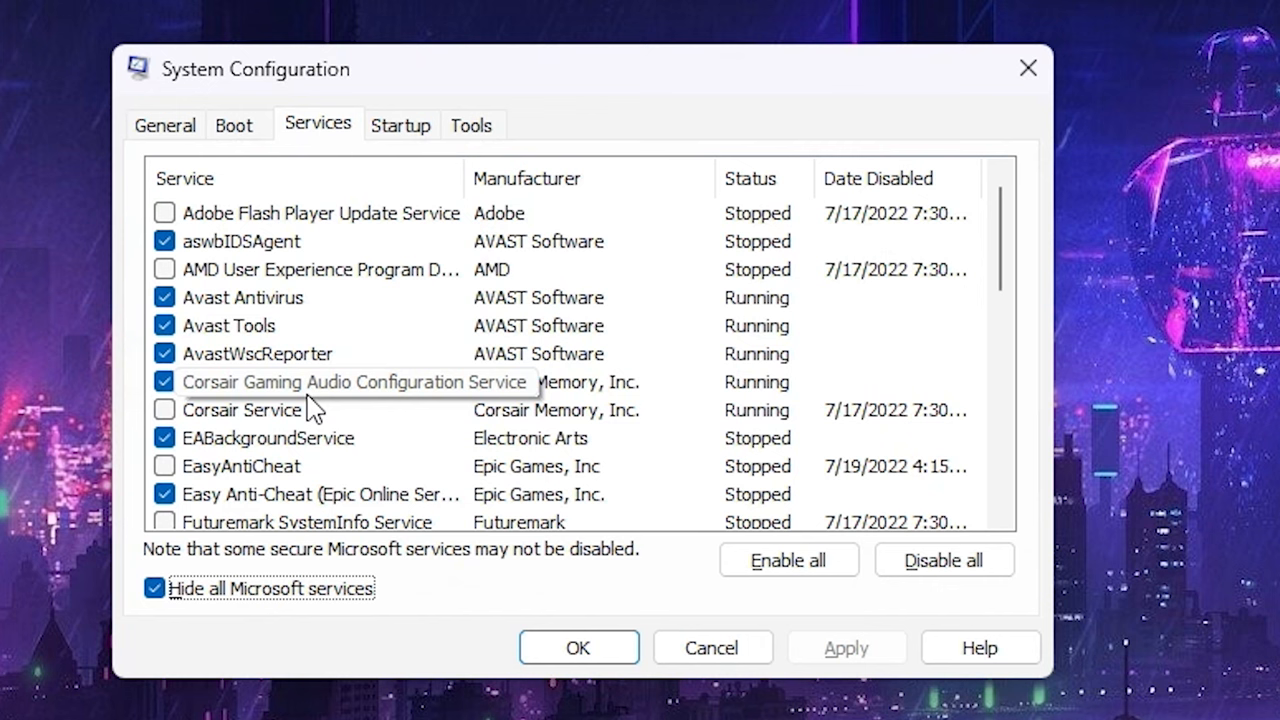
mouse_move(262, 478)
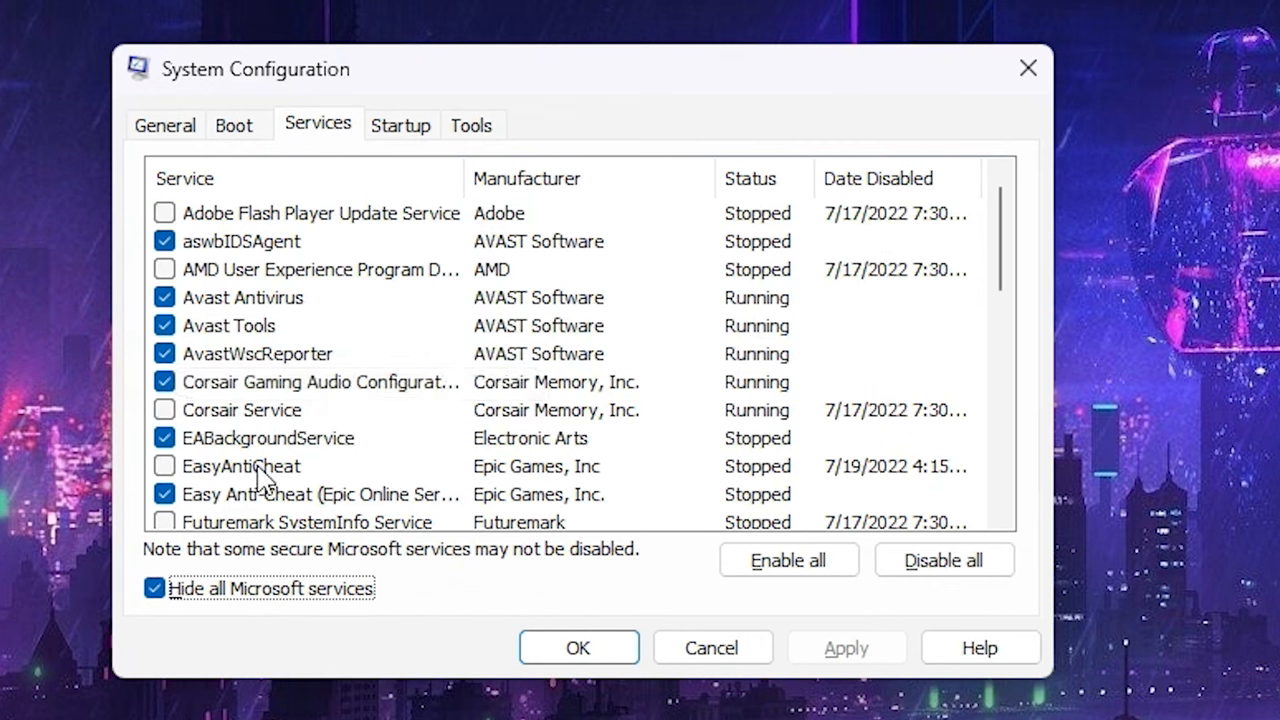
mouse_move(304, 470)
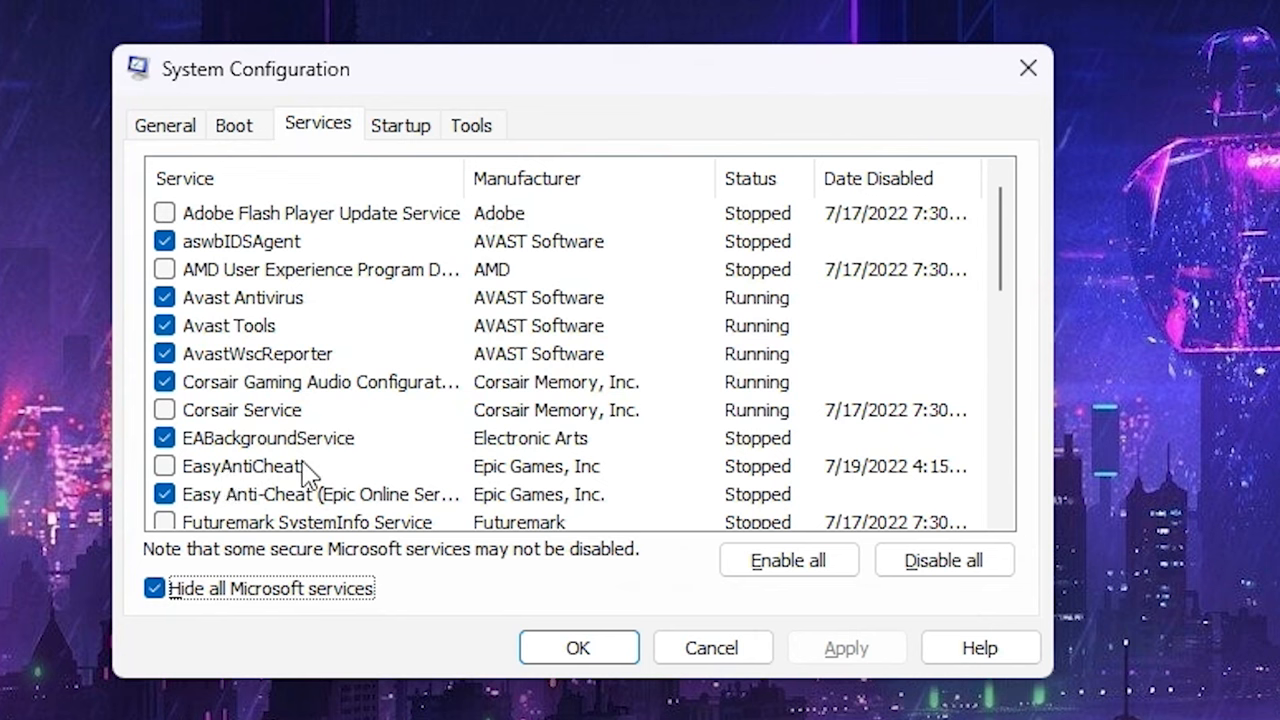
mouse_move(516, 512)
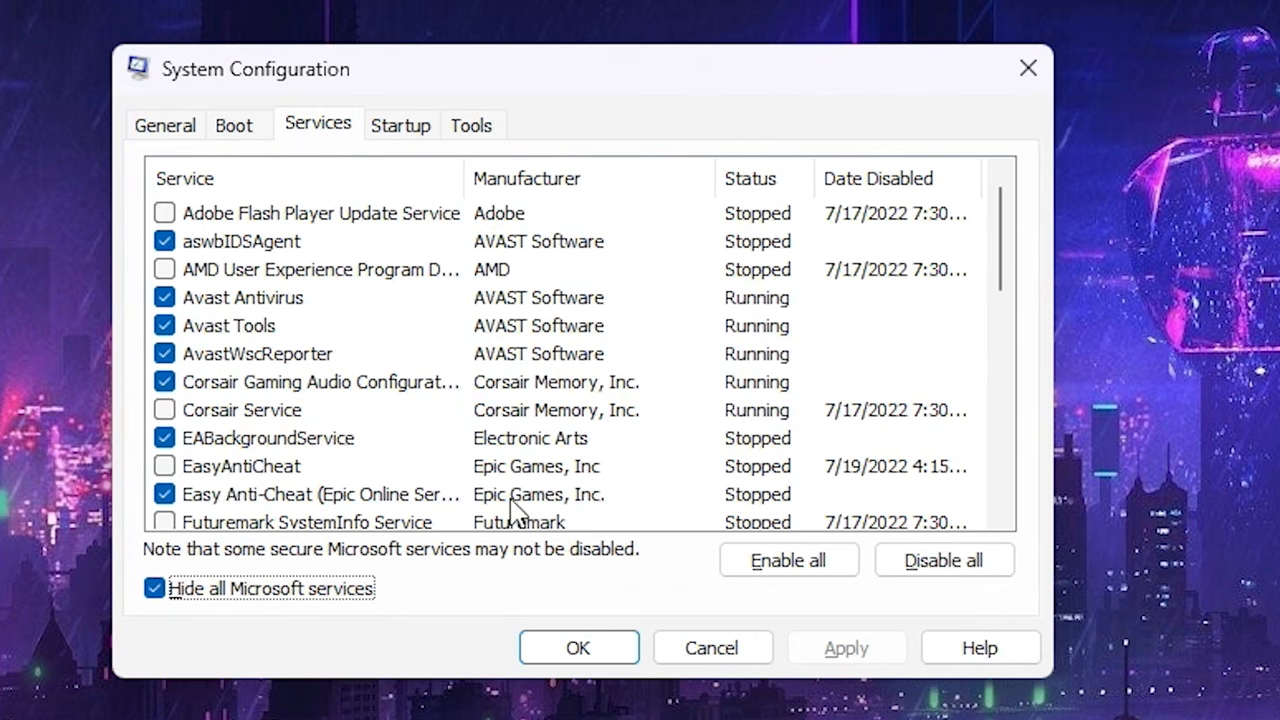
mouse_move(284, 308)
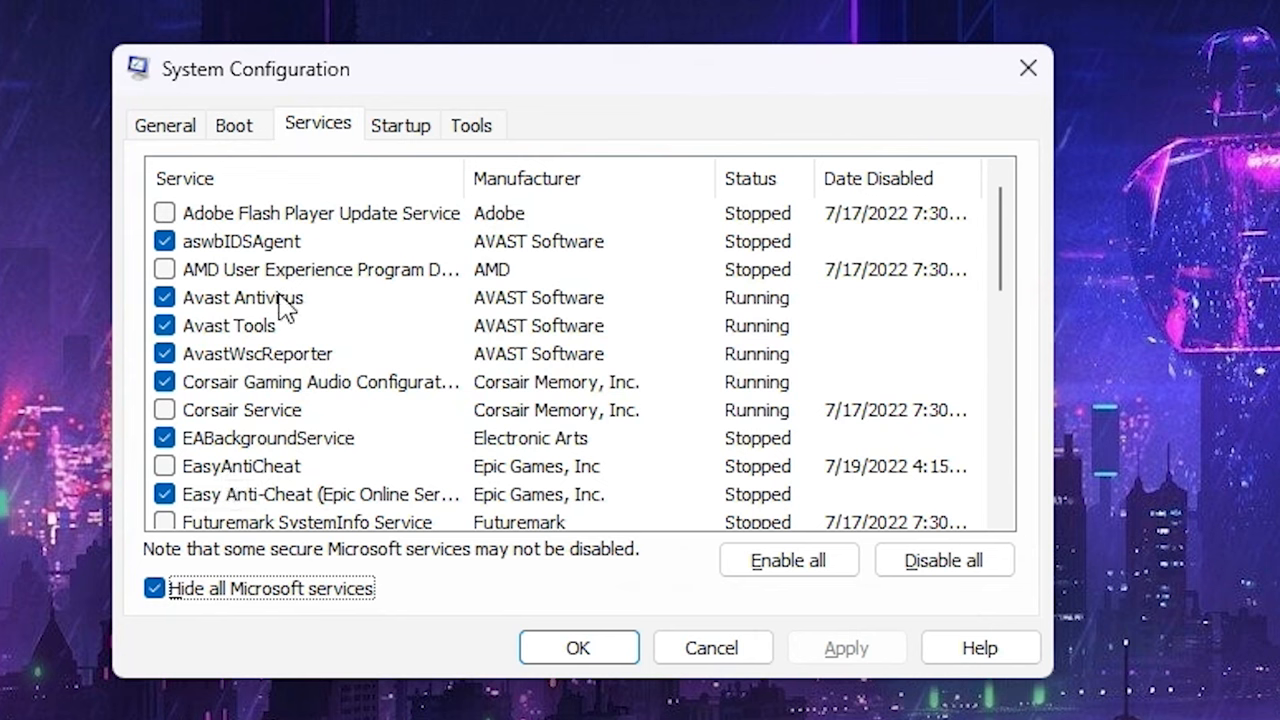
mouse_move(1004, 230)
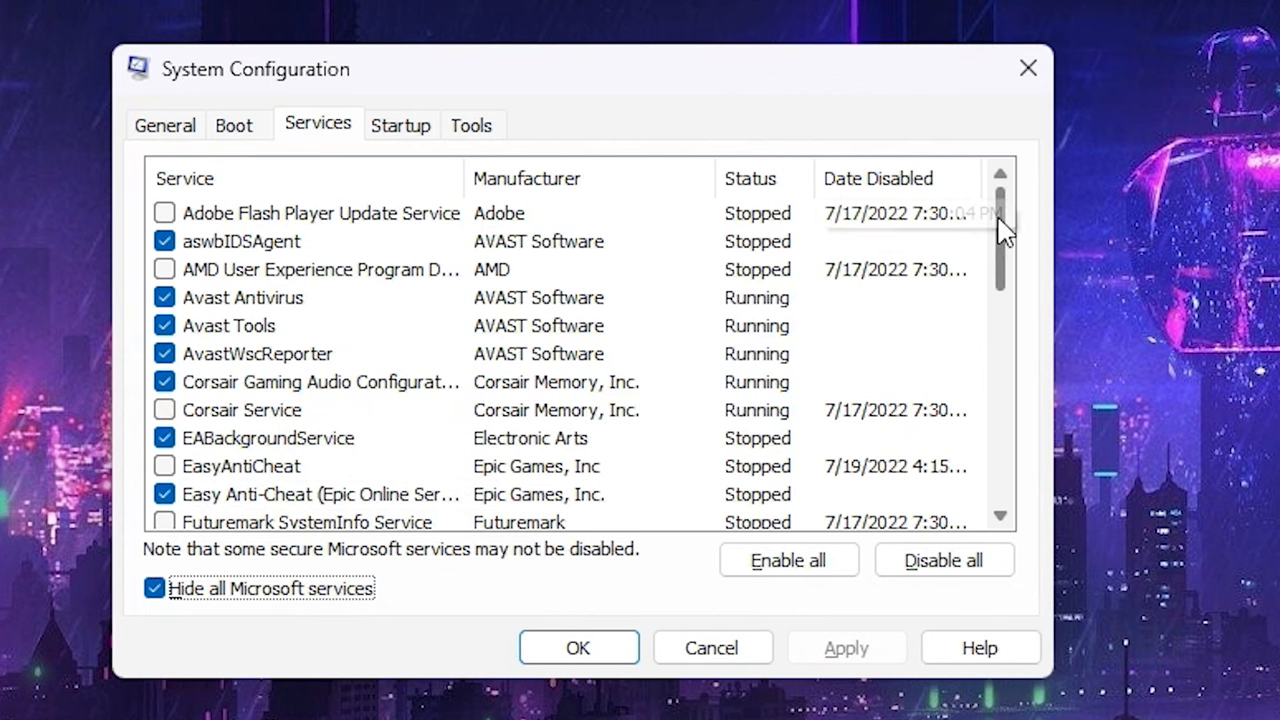
Step: Review the third-party services and keep the Samsung Mobile USB Connectivity Launcher disabled
scroll("down", 3)
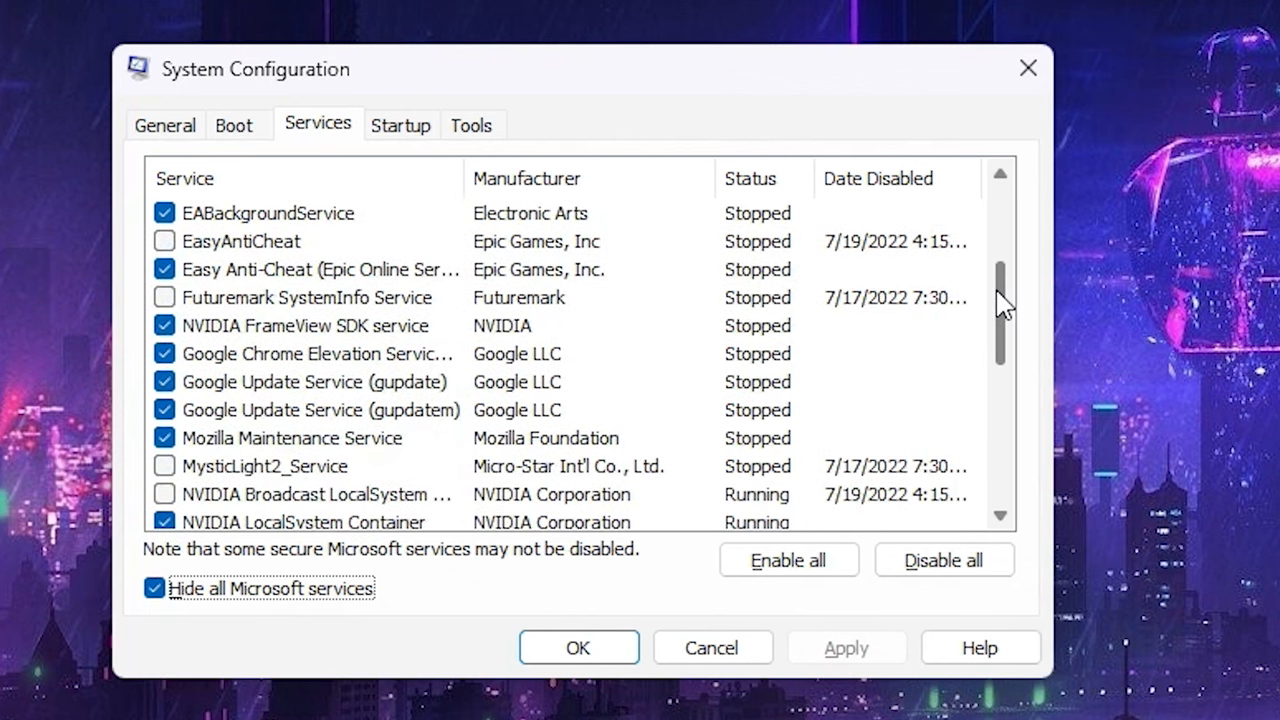
scroll("down", 3)
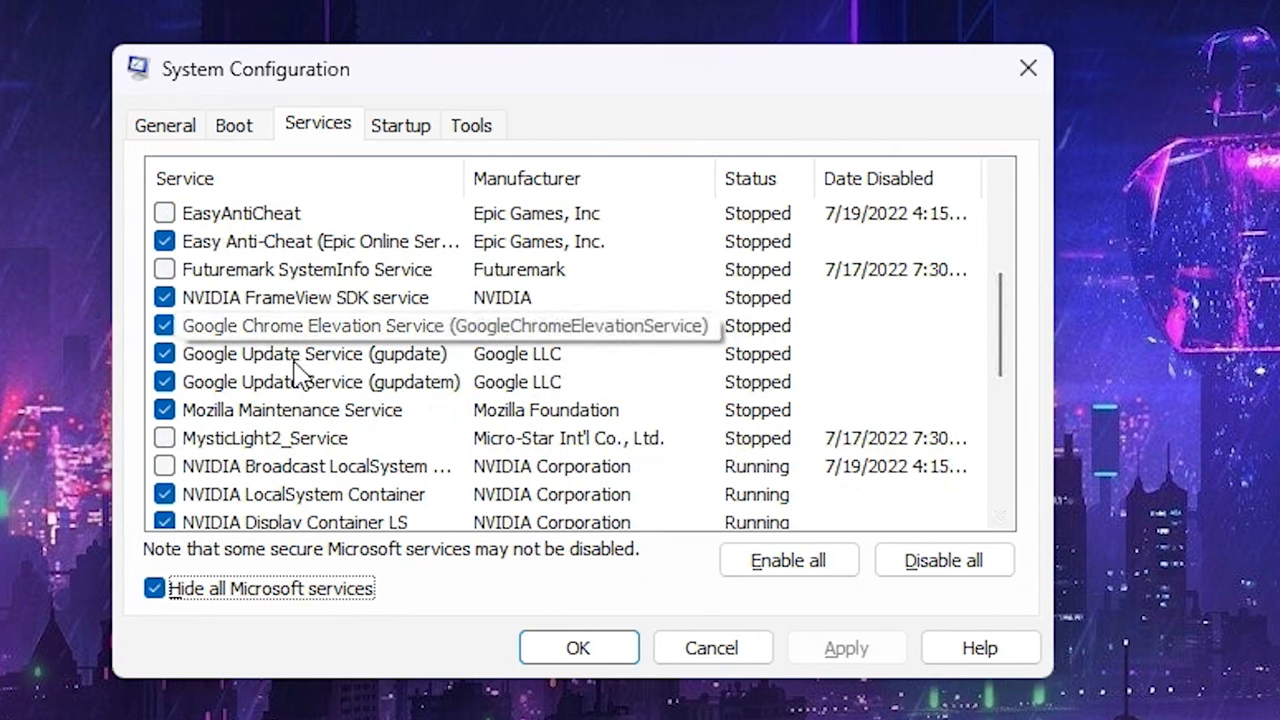
mouse_move(620, 496)
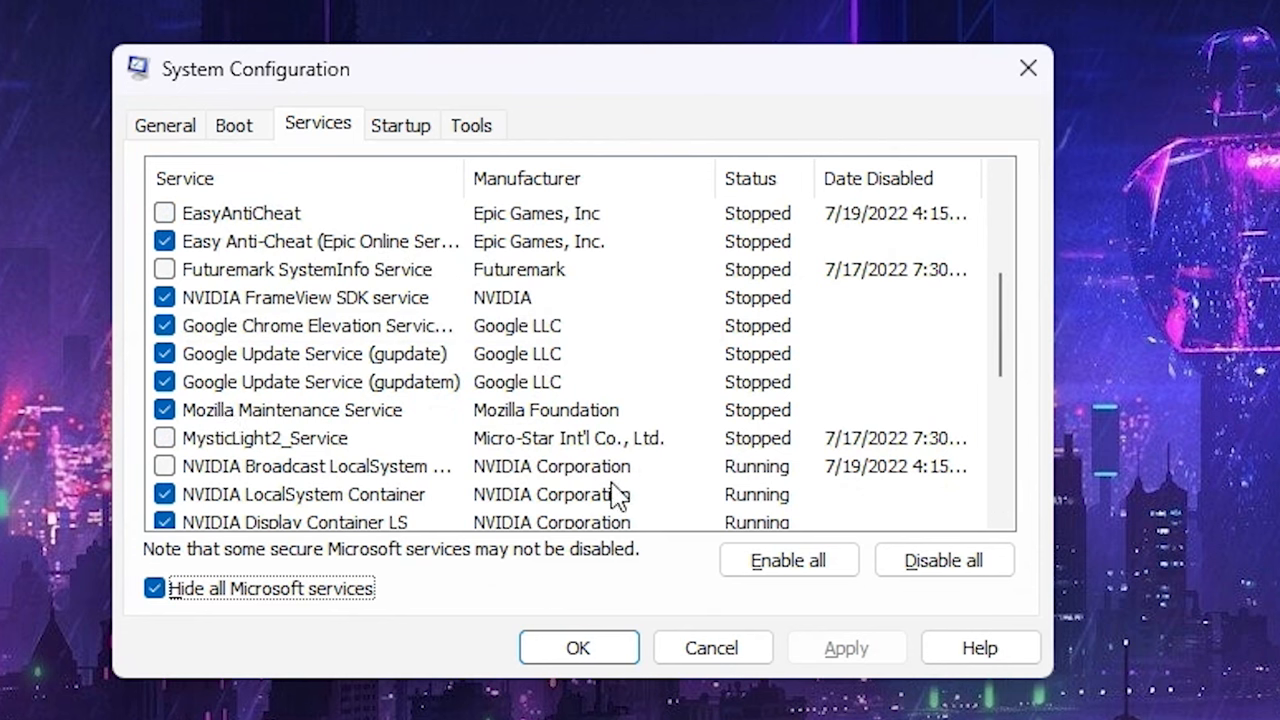
scroll("down", 3)
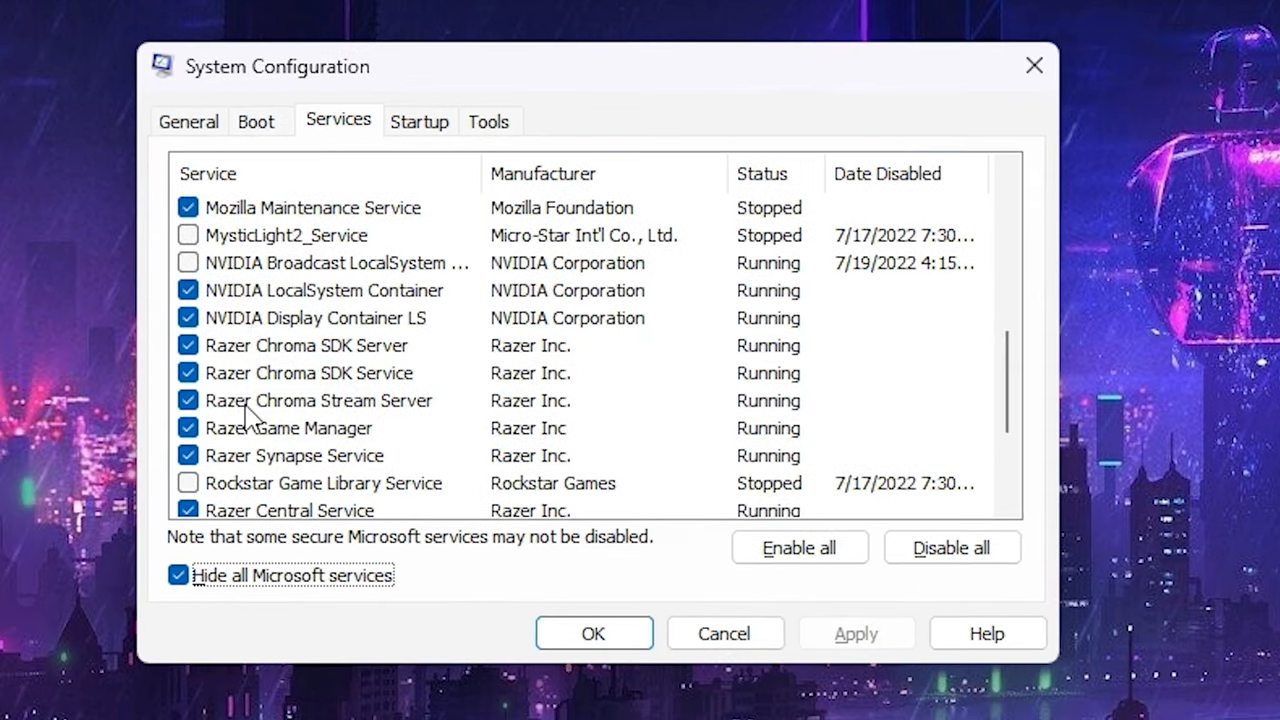
mouse_move(1008, 390)
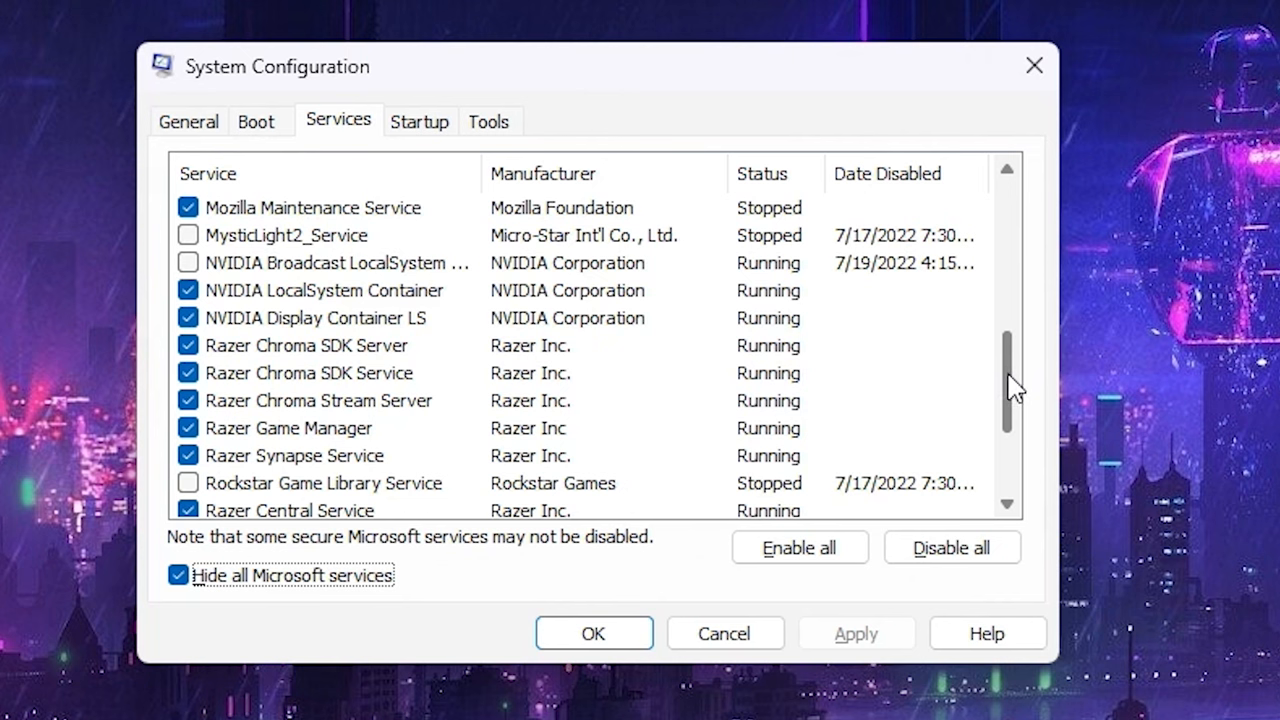
scroll("down", 3)
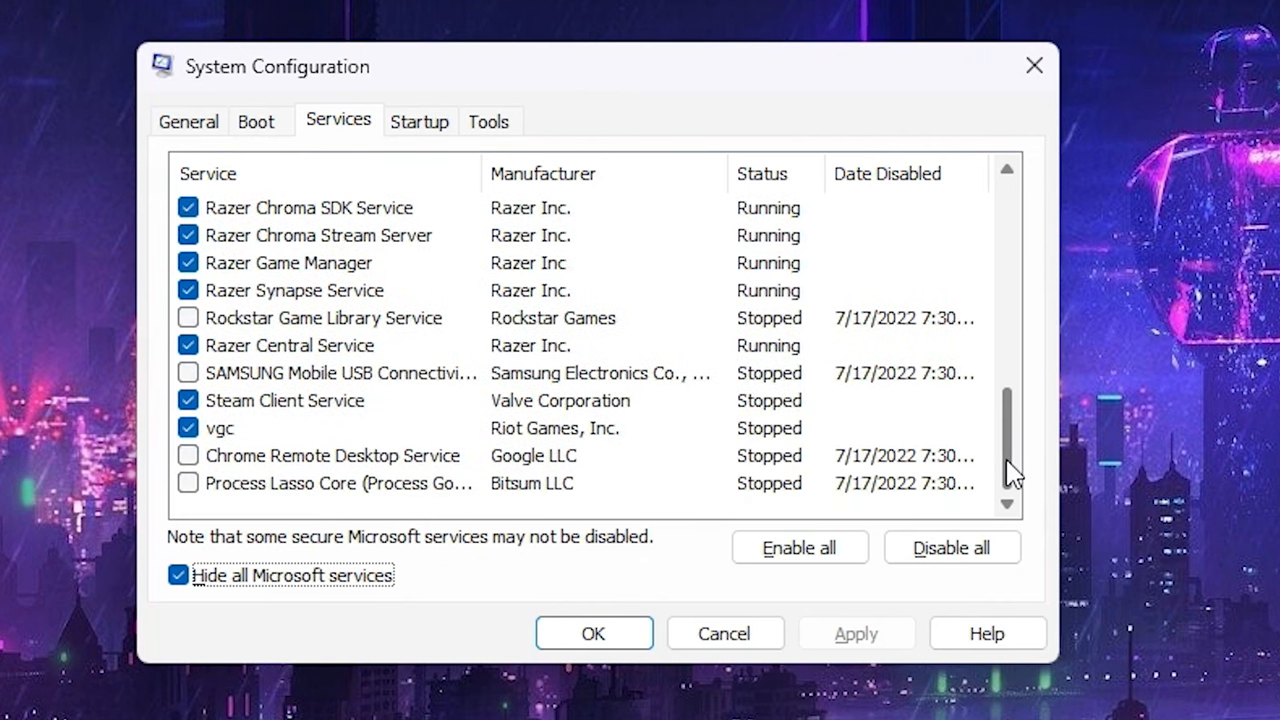
mouse_move(404, 504)
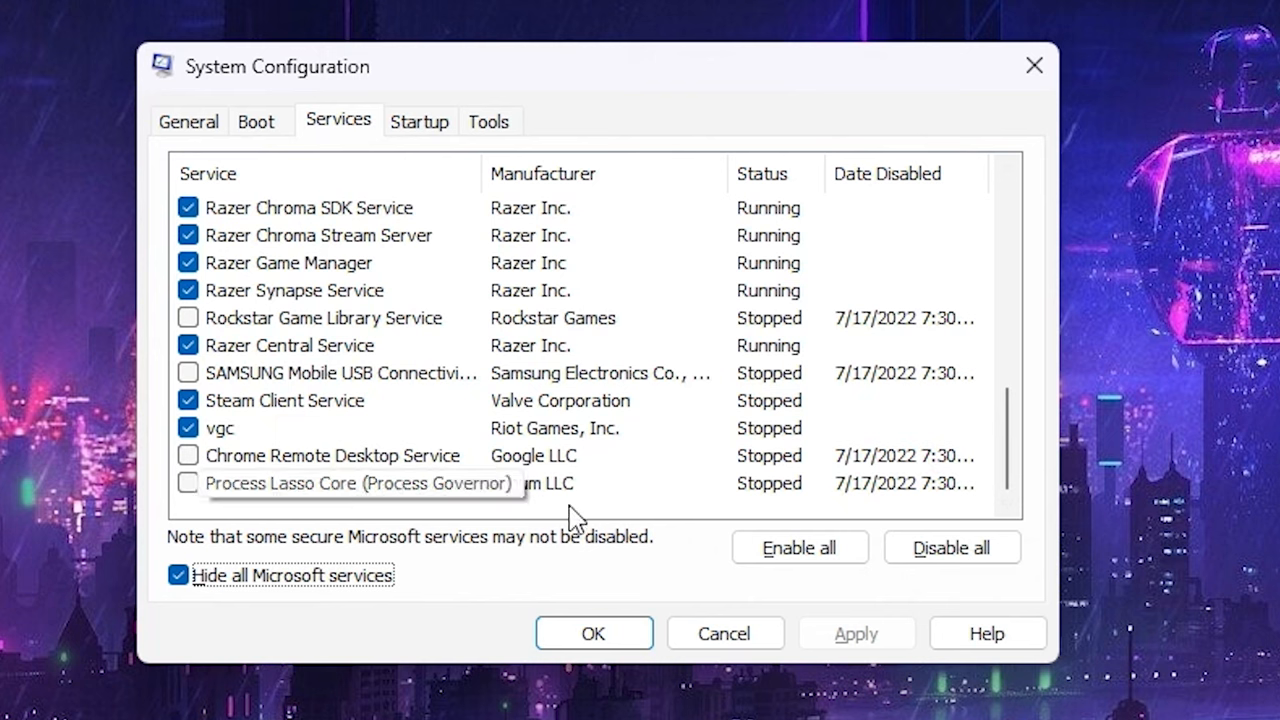
mouse_move(360, 424)
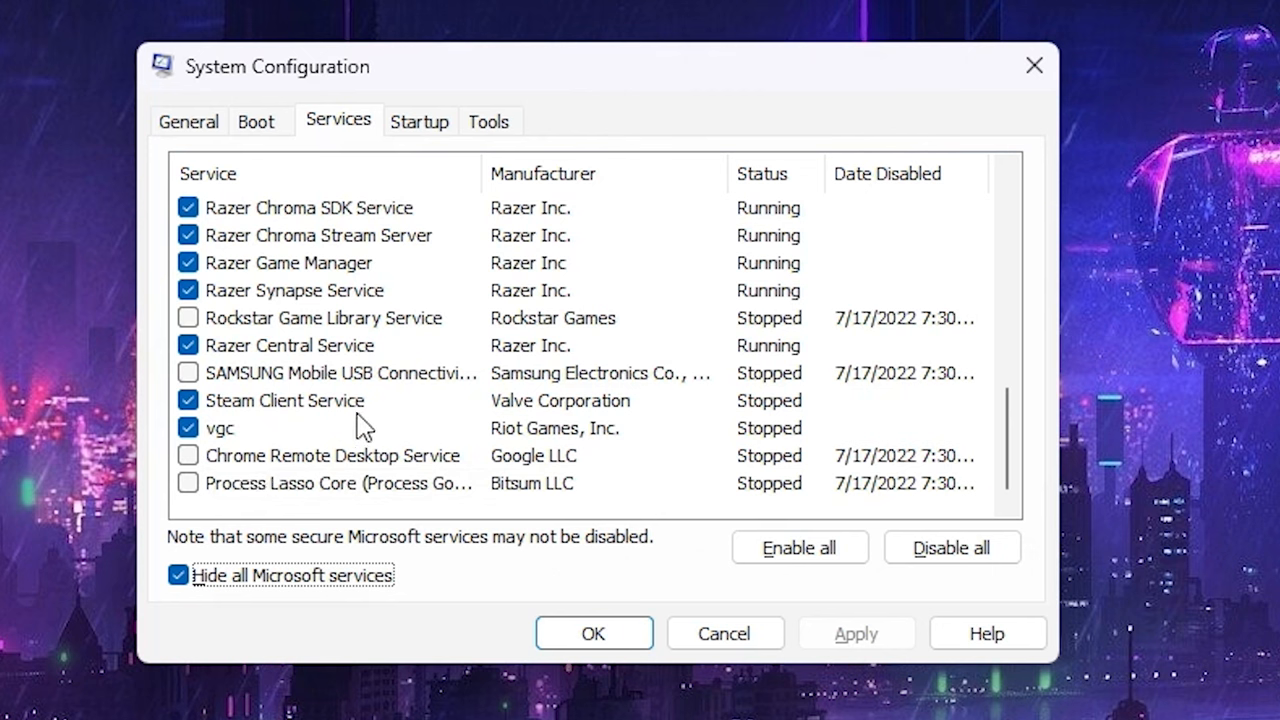
mouse_move(330, 436)
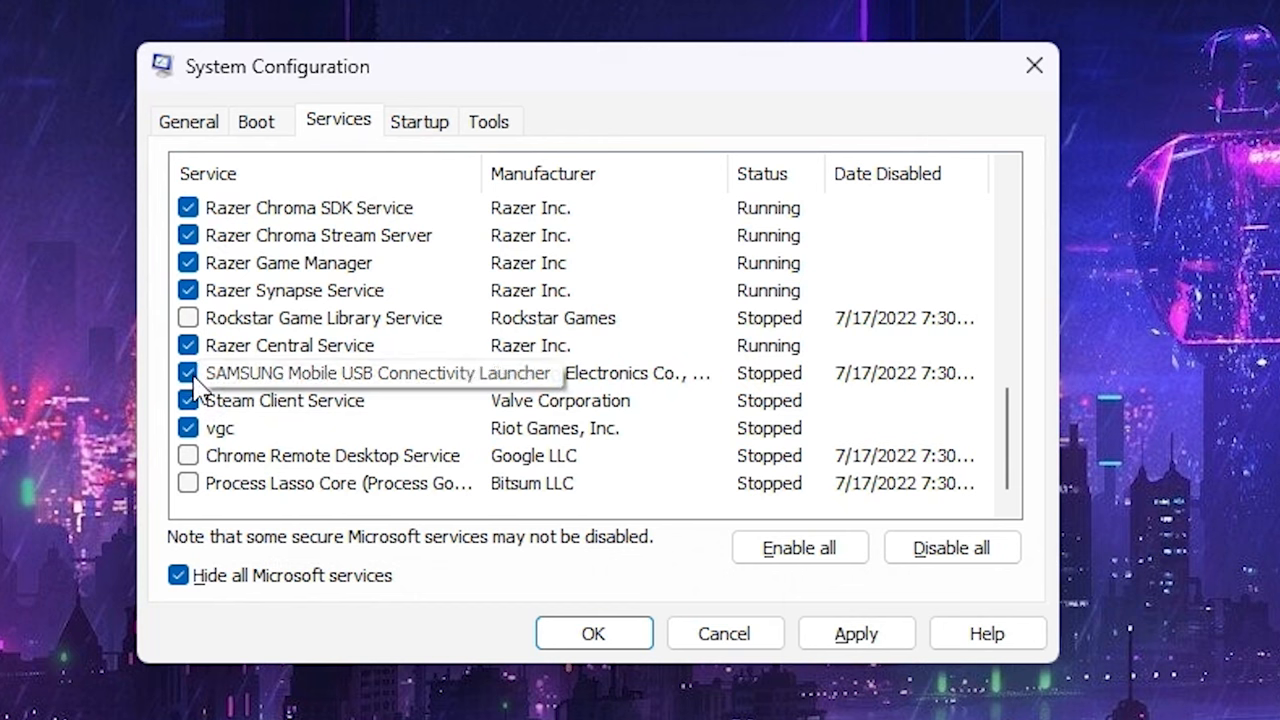
left_click(188, 374)
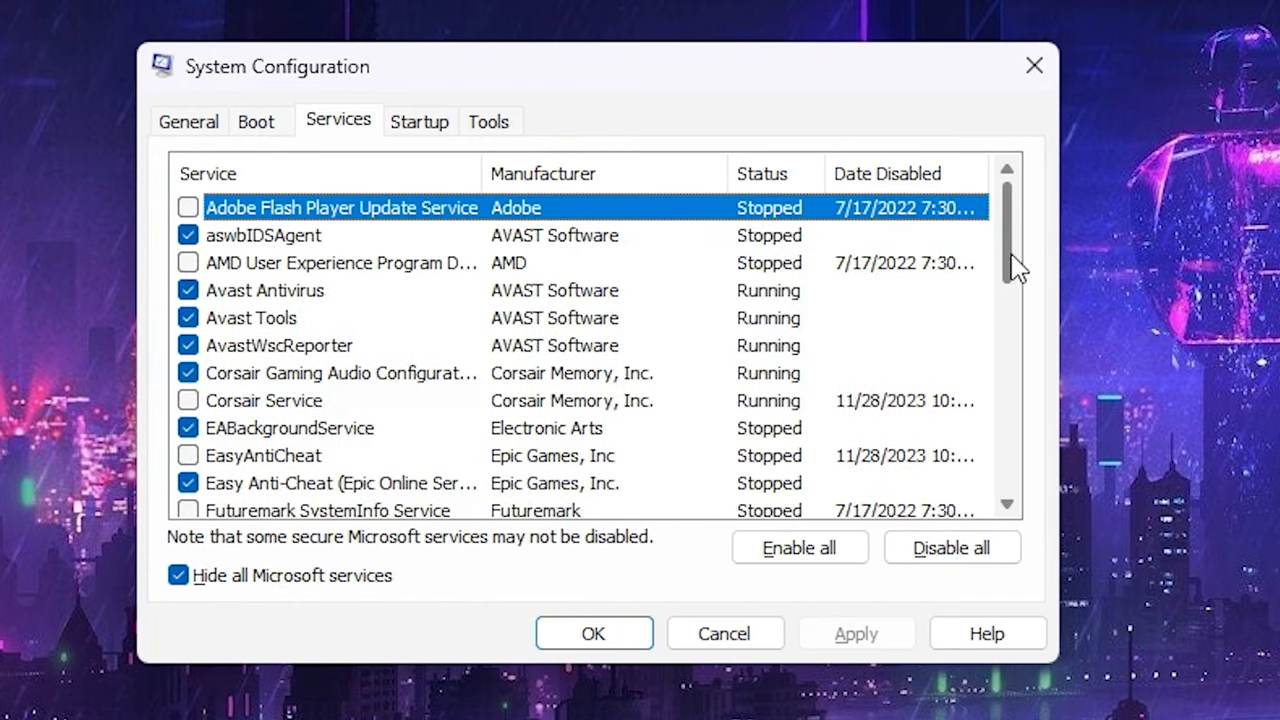
mouse_move(740, 178)
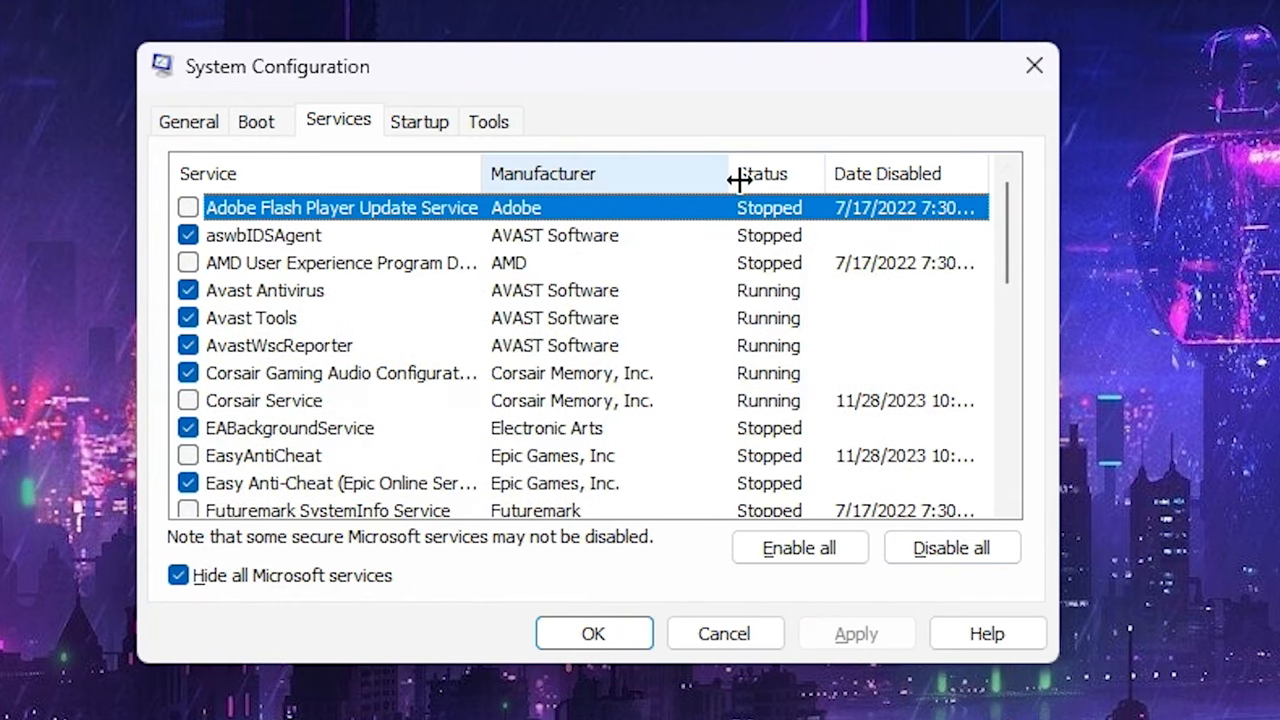
mouse_move(420, 304)
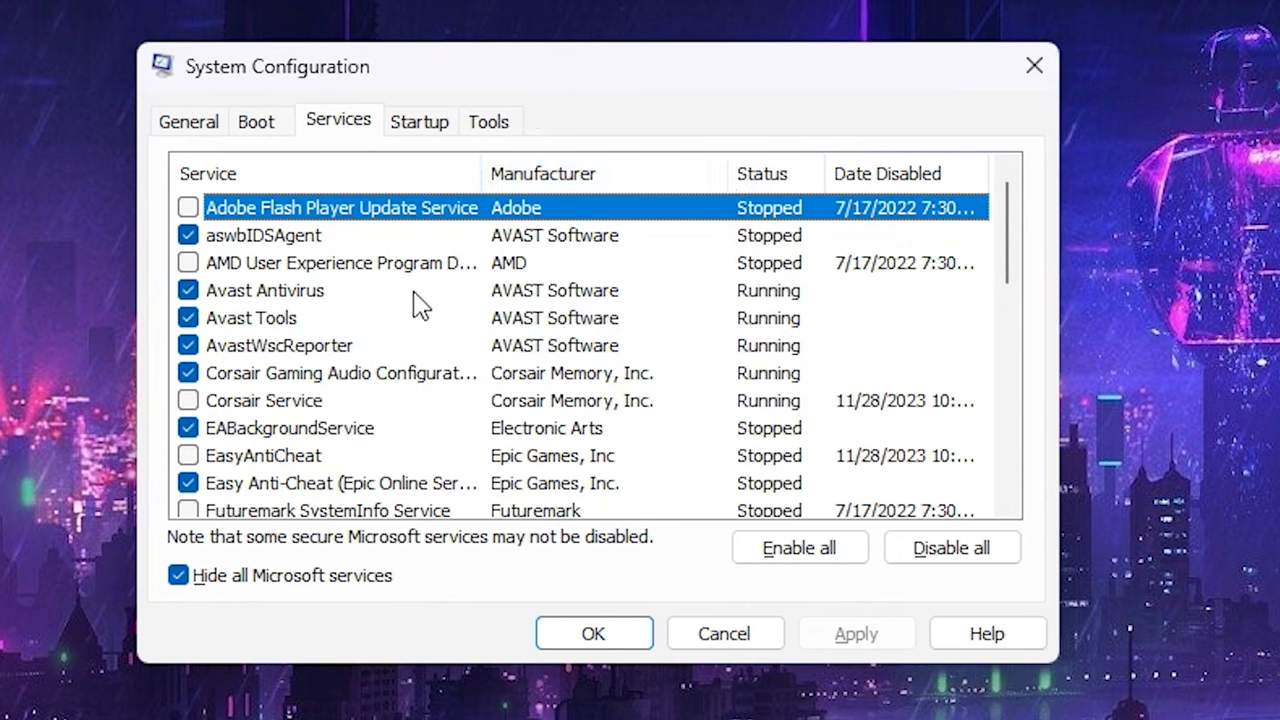
mouse_move(904, 304)
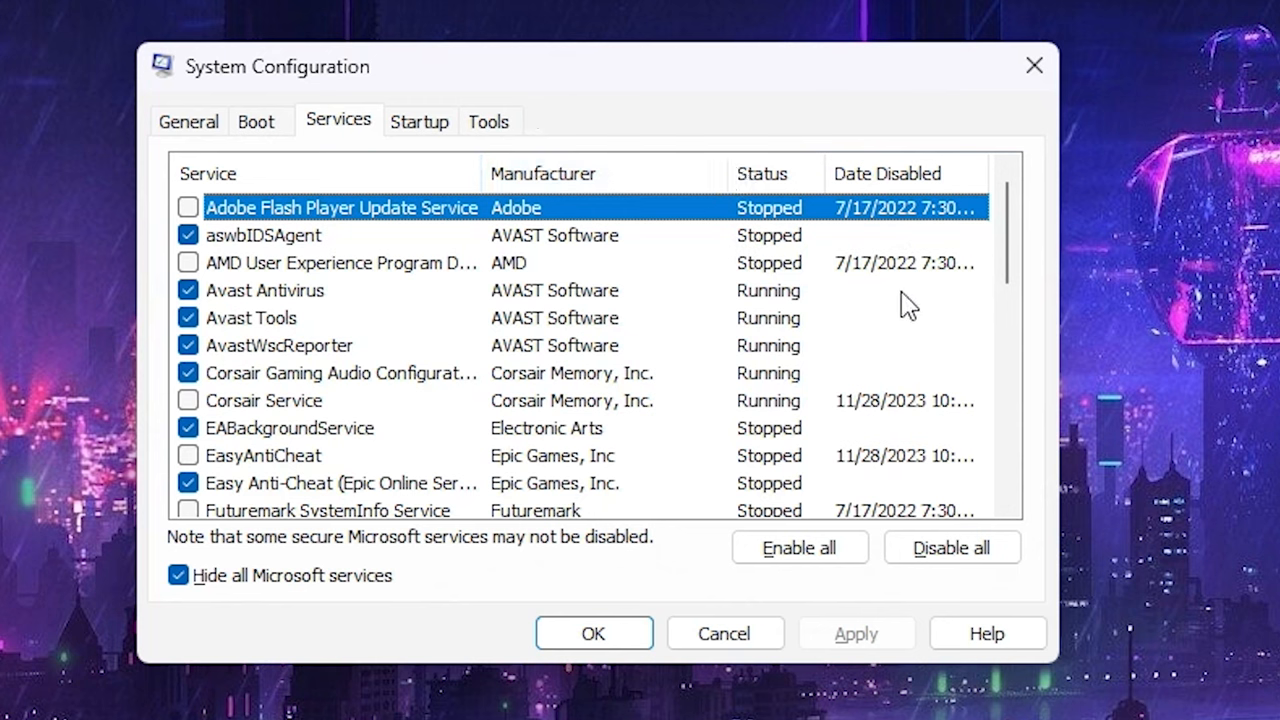
mouse_move(1012, 244)
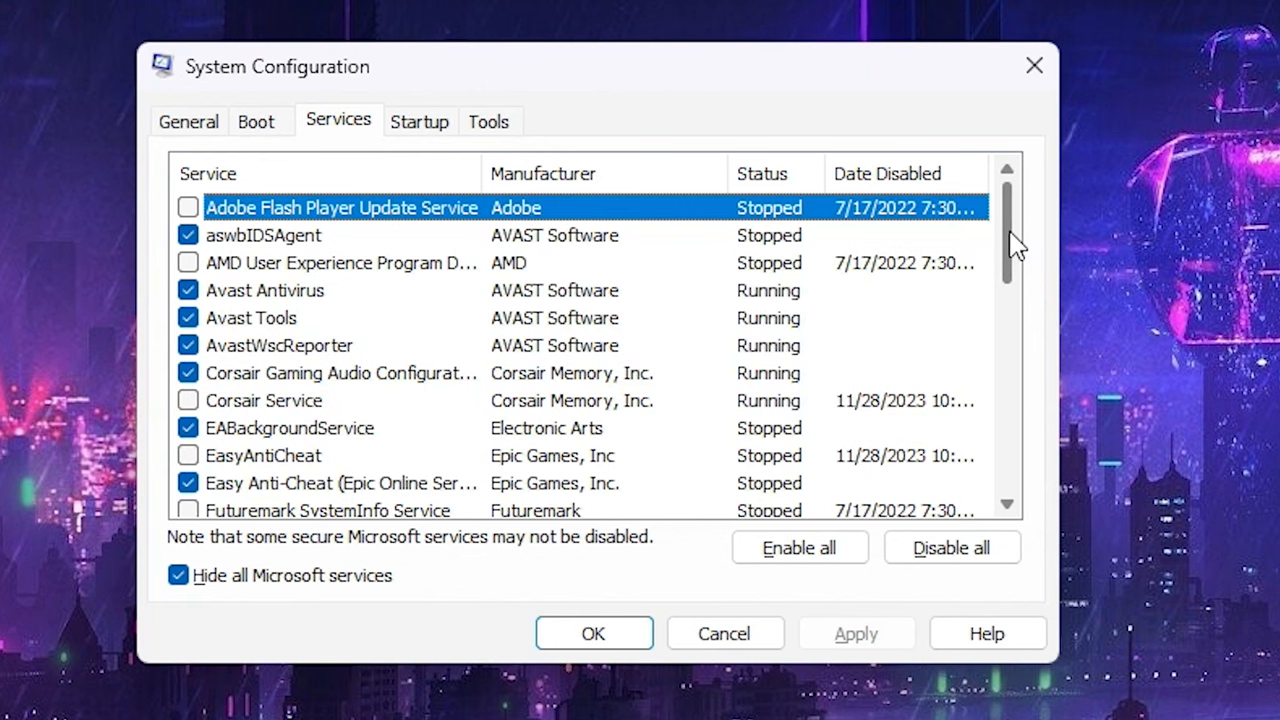
Step: Scan the remaining services, briefly including Microsoft services and hiding them again
scroll("down", 3)
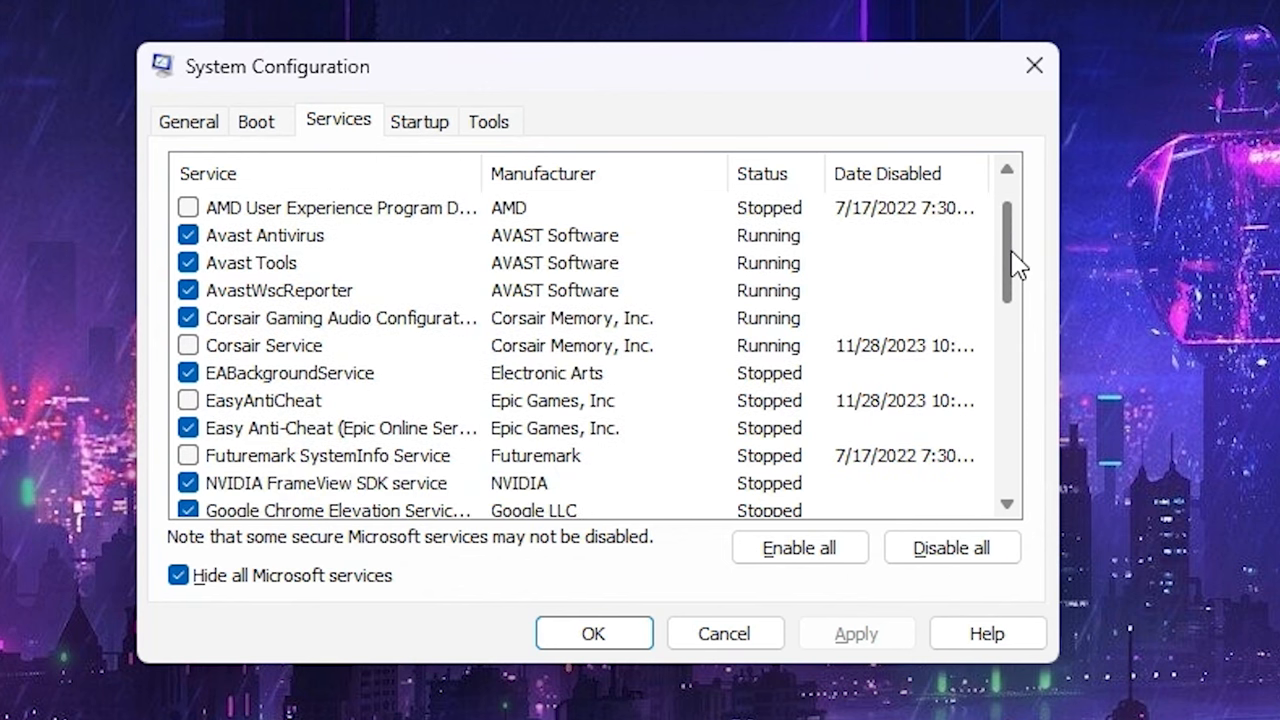
scroll("down", 3)
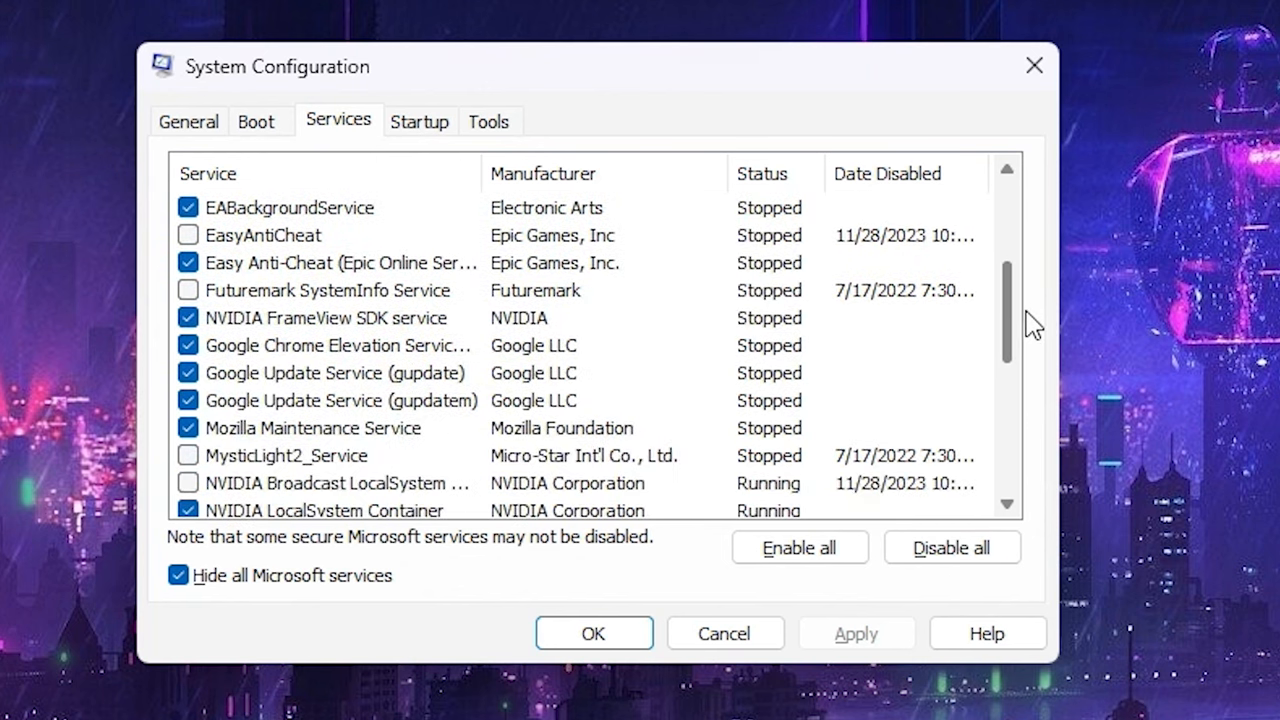
scroll("down", 3)
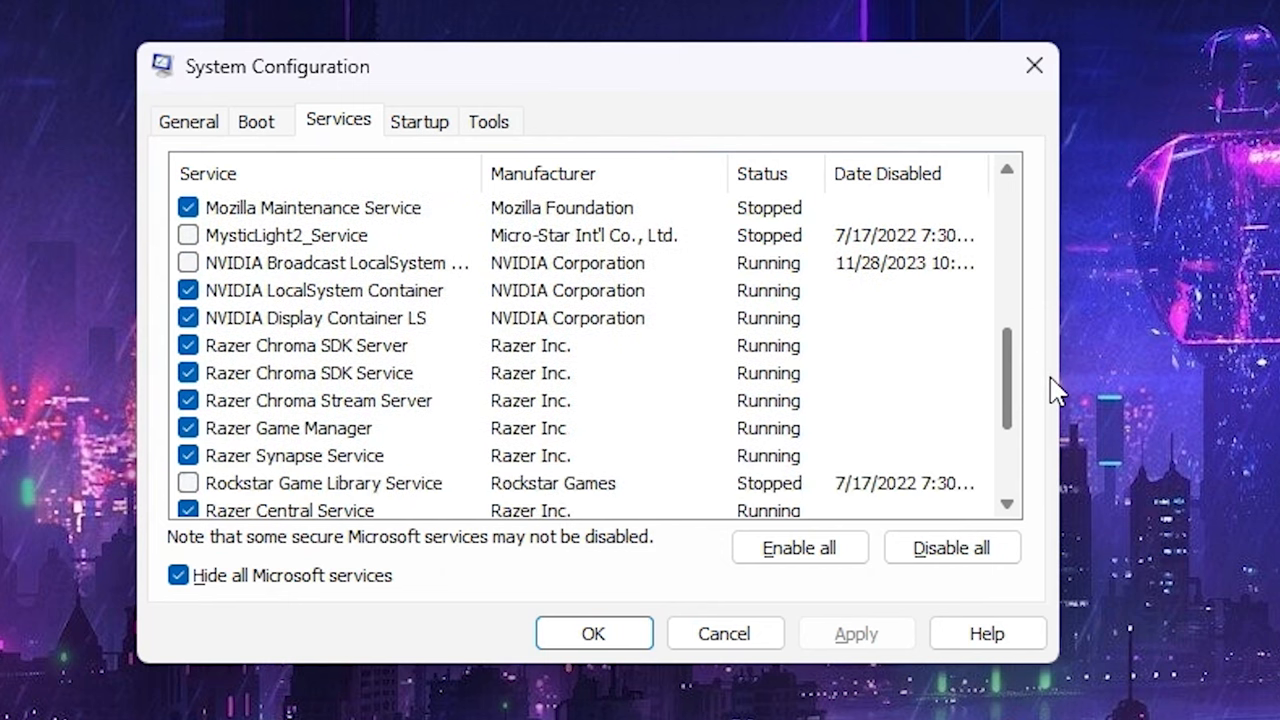
scroll("down", 3)
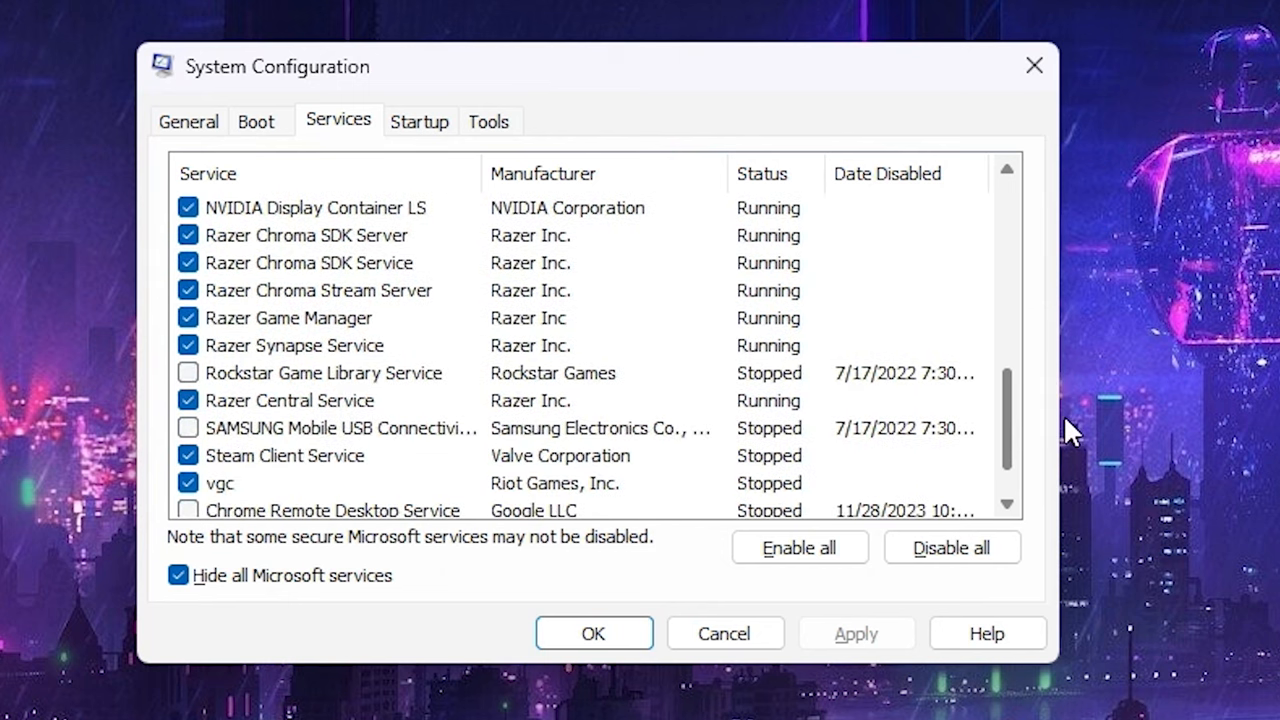
scroll("down", 3)
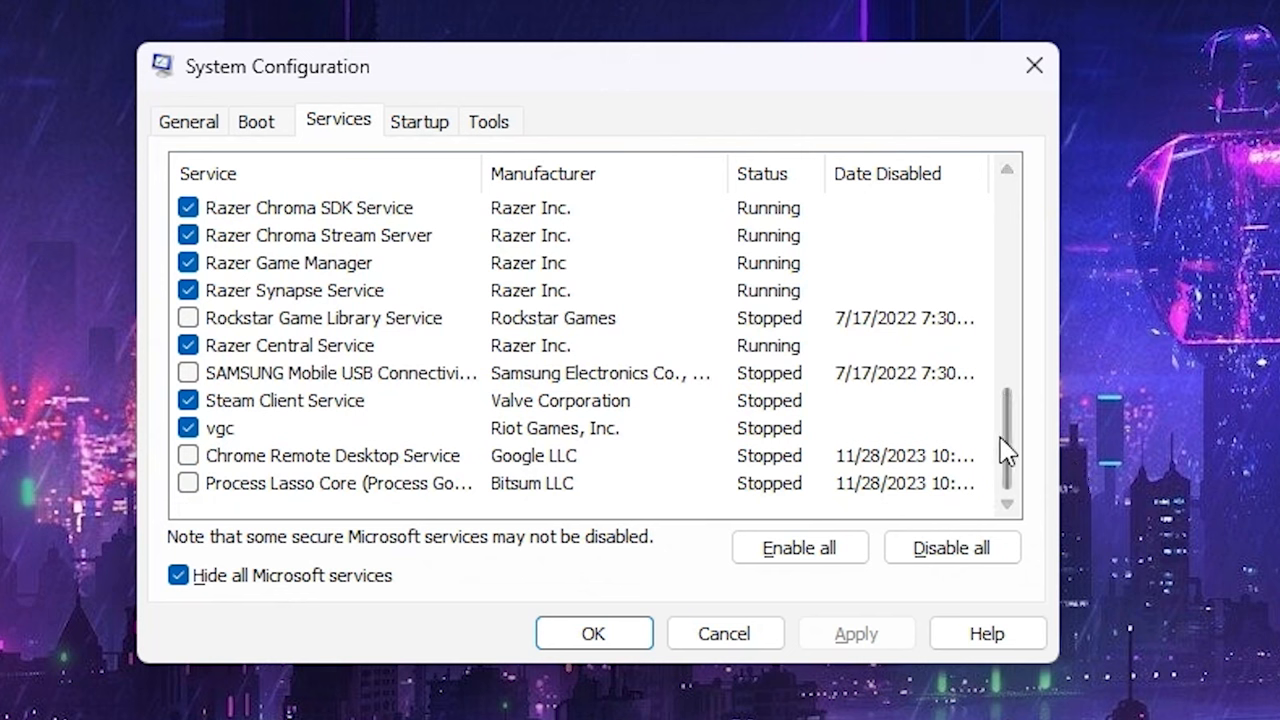
scroll("up", 3)
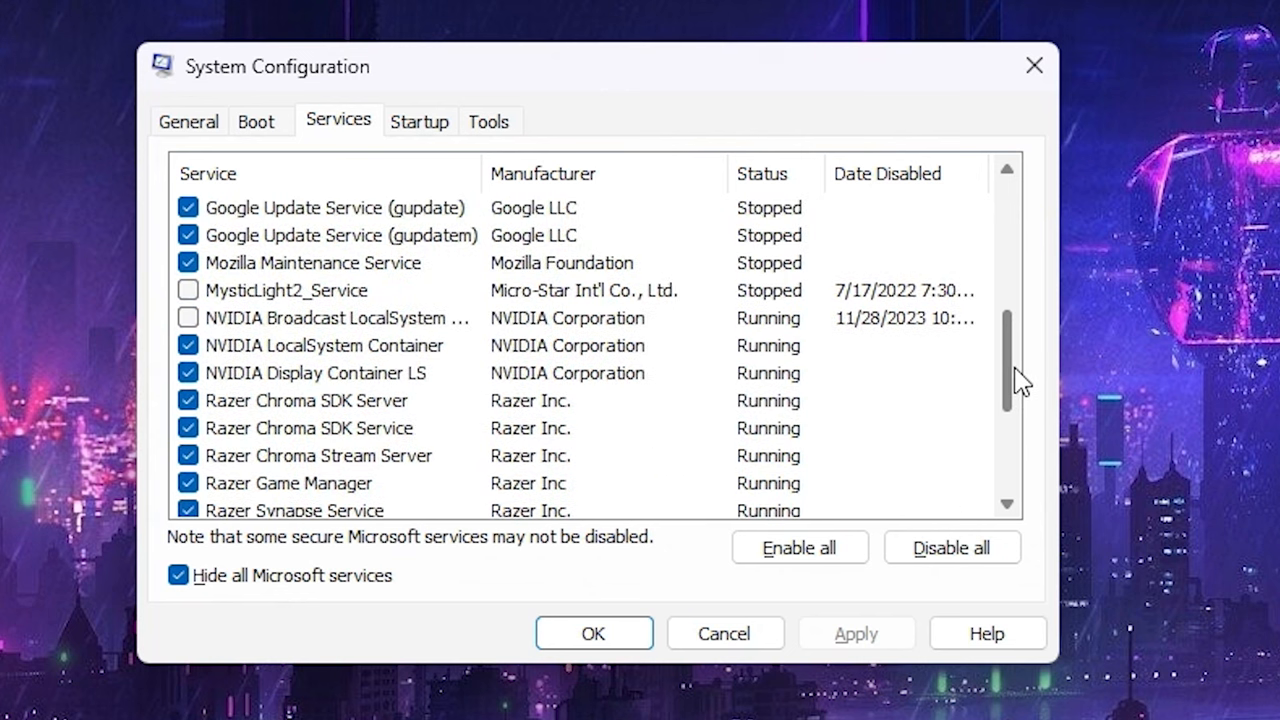
scroll("down", 3)
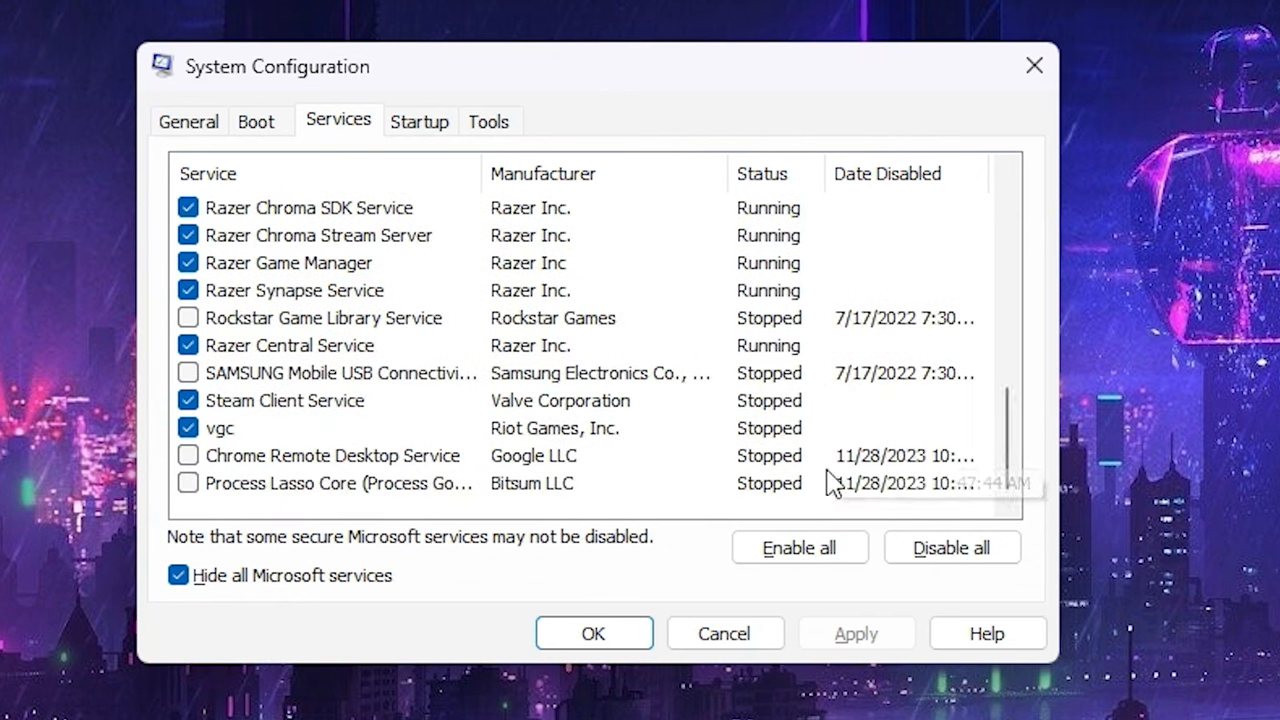
left_click(178, 576)
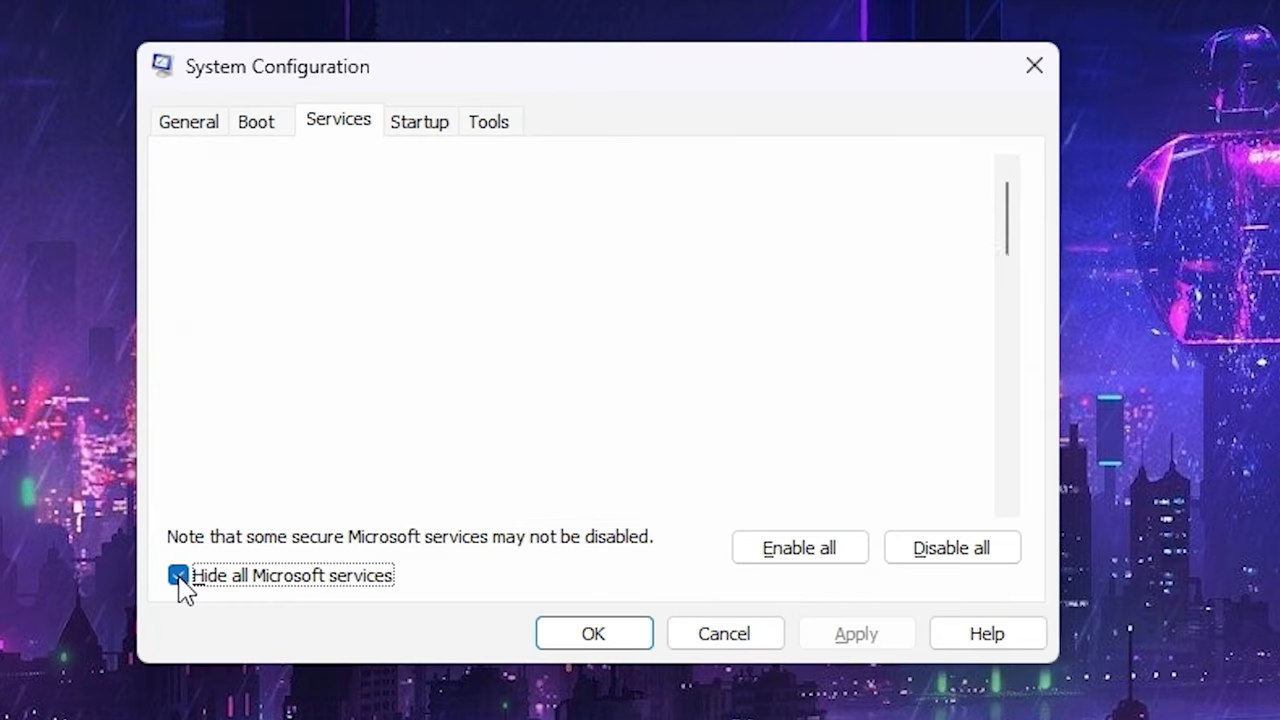
left_click(178, 576)
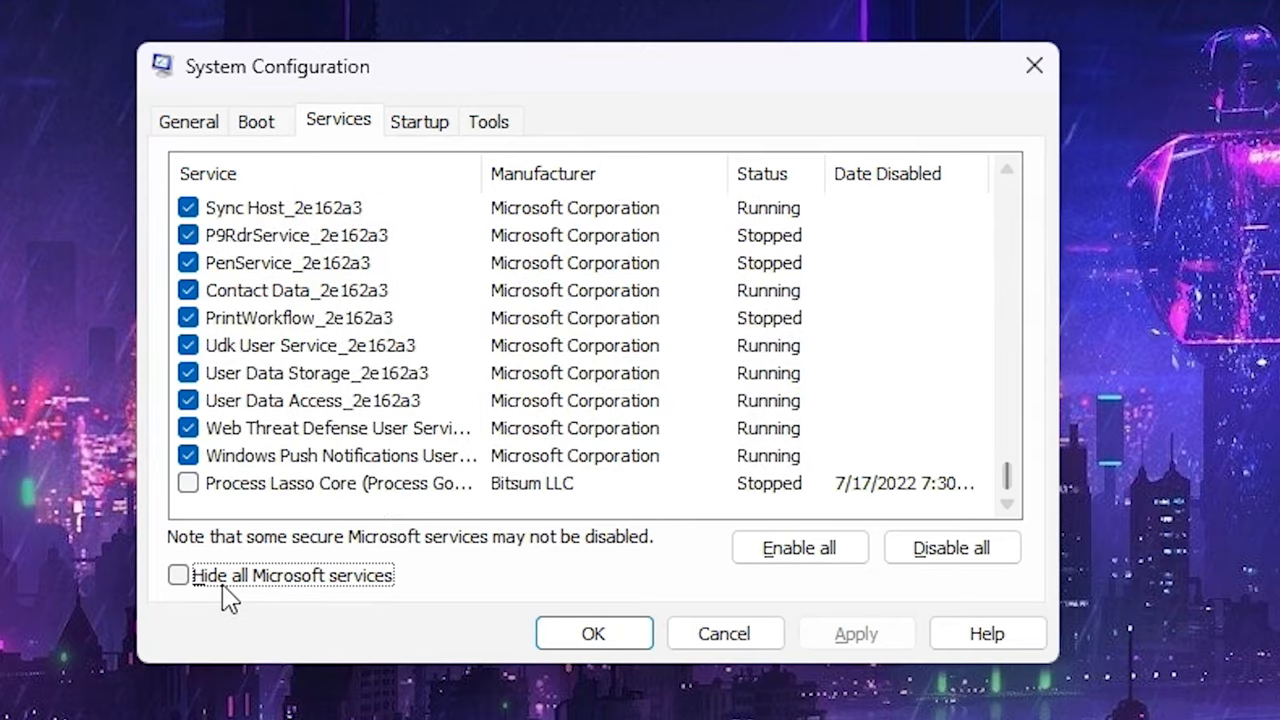
left_click(178, 576)
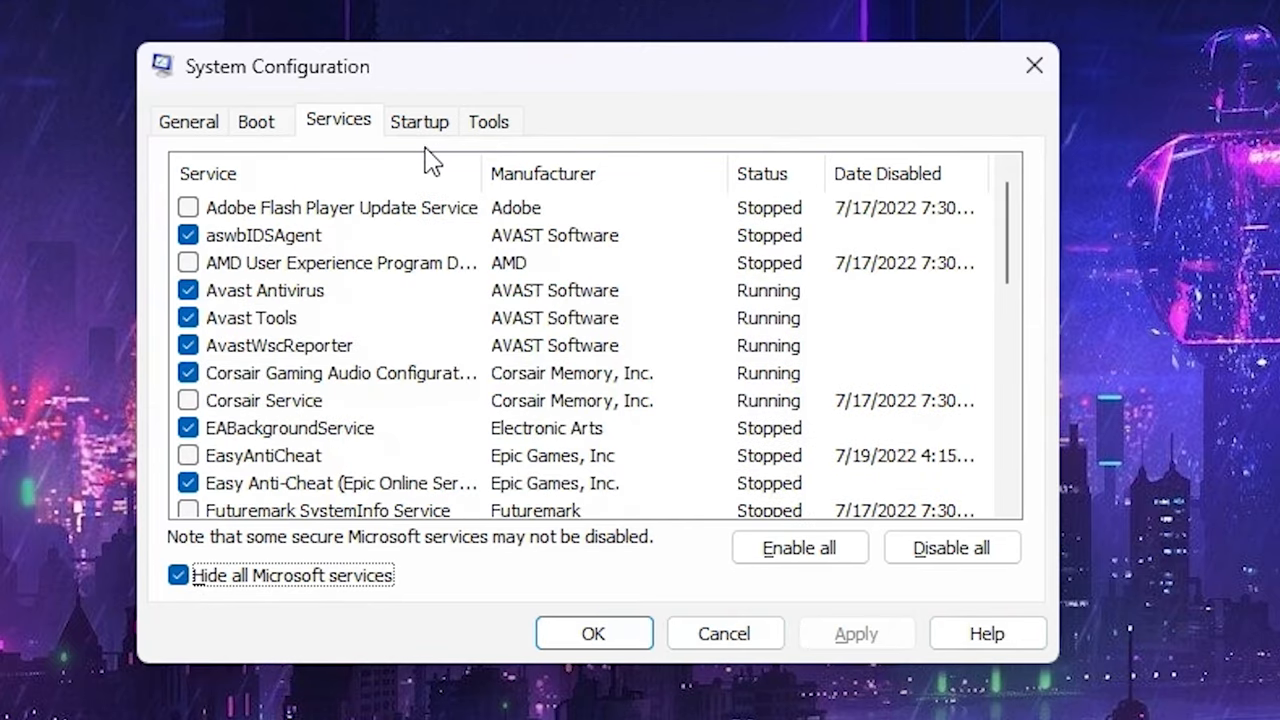
Step: Switch System Configuration to its Startup section pointing to Task Manager
left_click(420, 122)
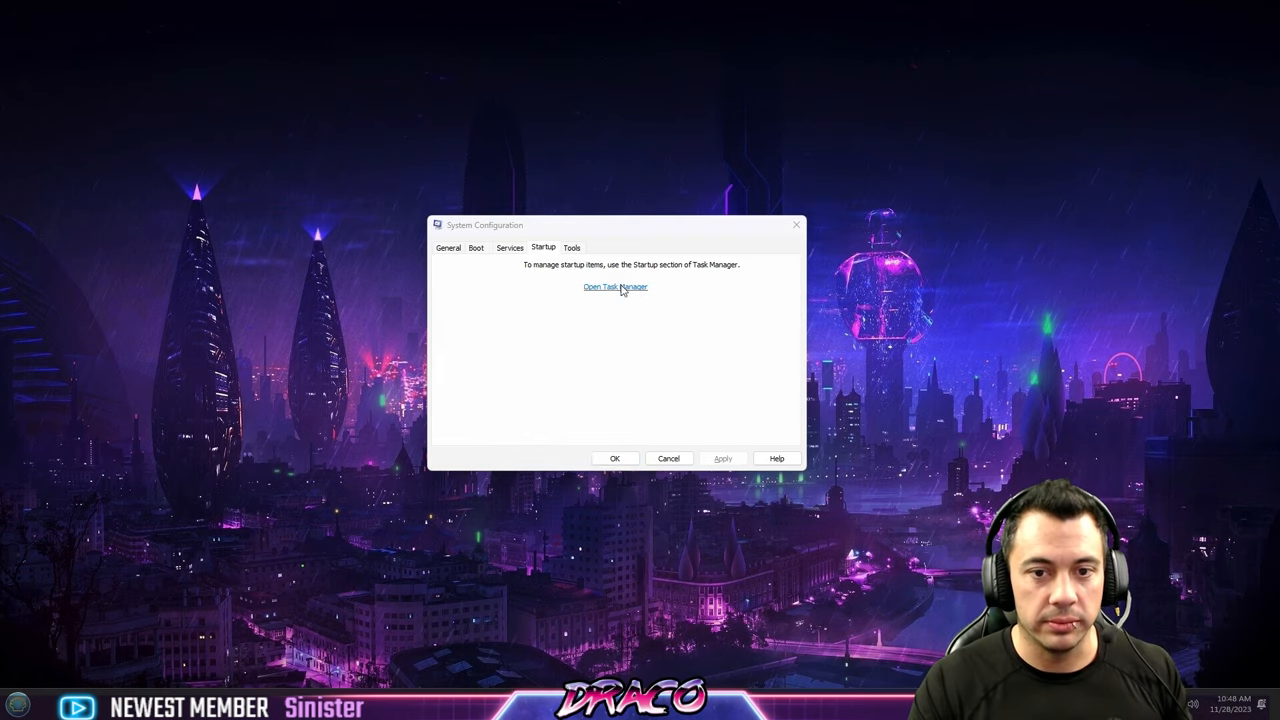
Step: Review Task Manager's Startup apps with AvLaunch, ClassicStartMenu, RtkNGUI64 and Razer Synapse 3 enabled
left_click(616, 288)
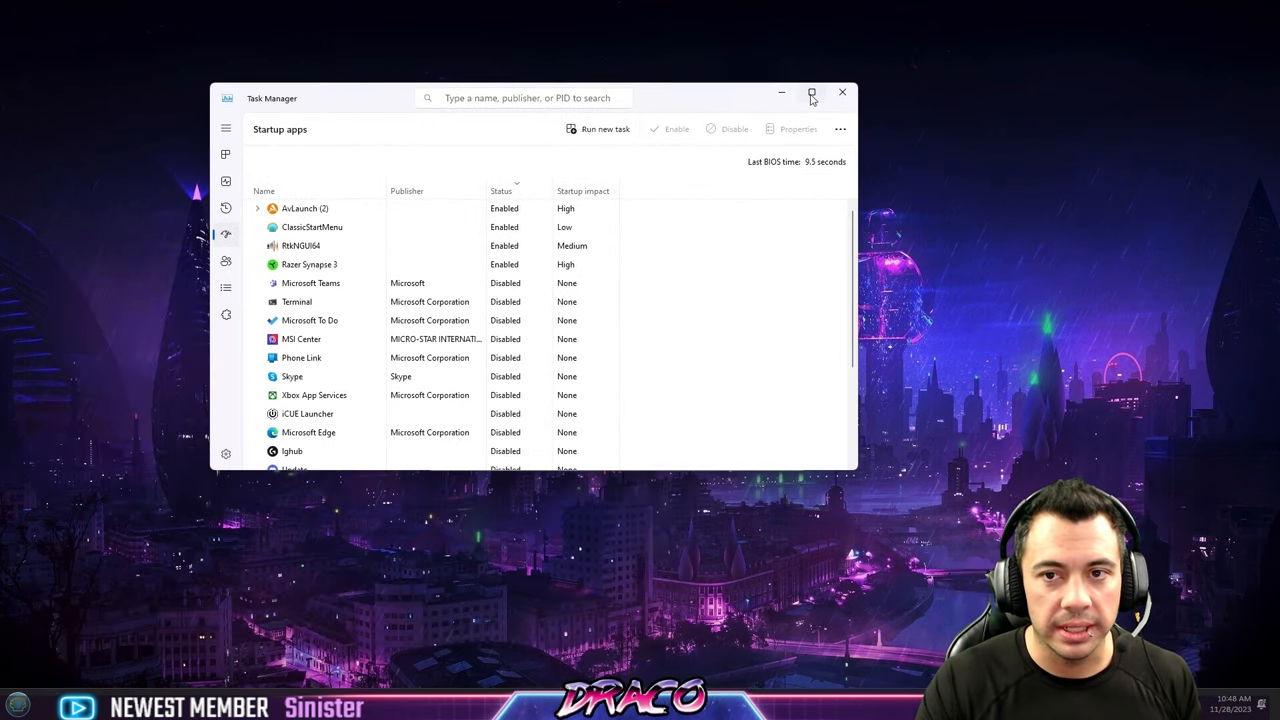
left_click(812, 92)
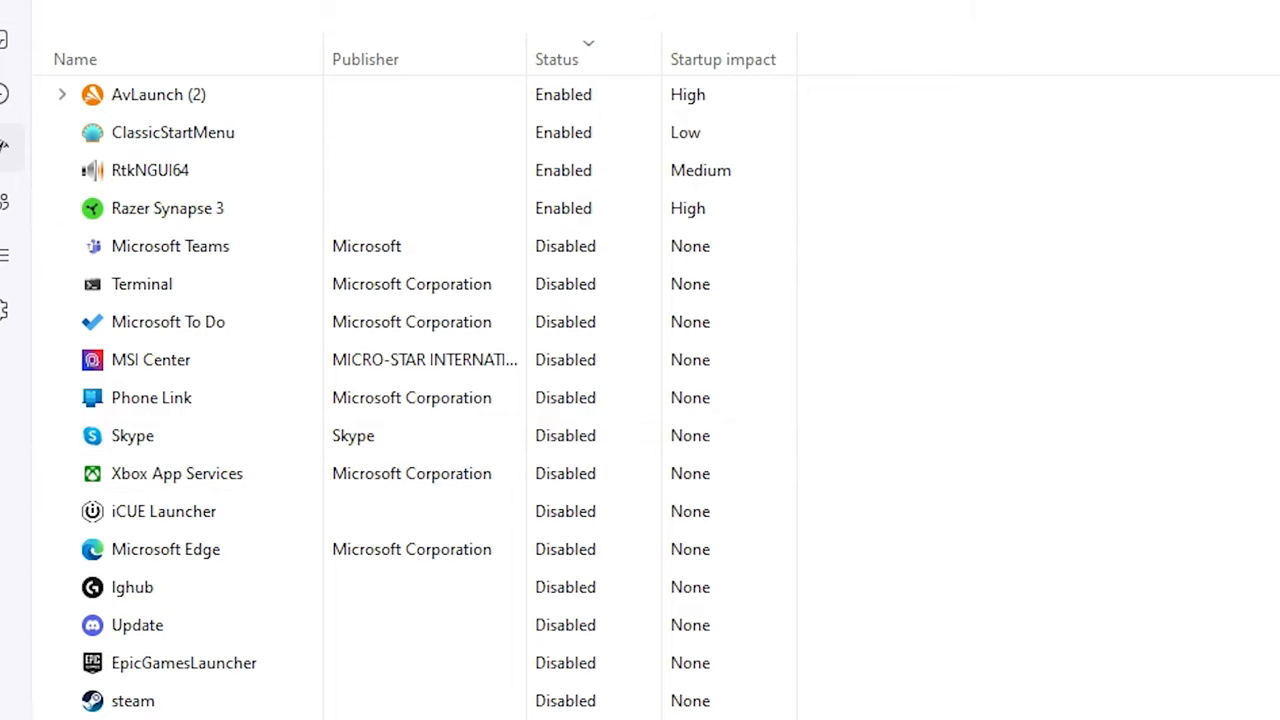
mouse_move(410, 188)
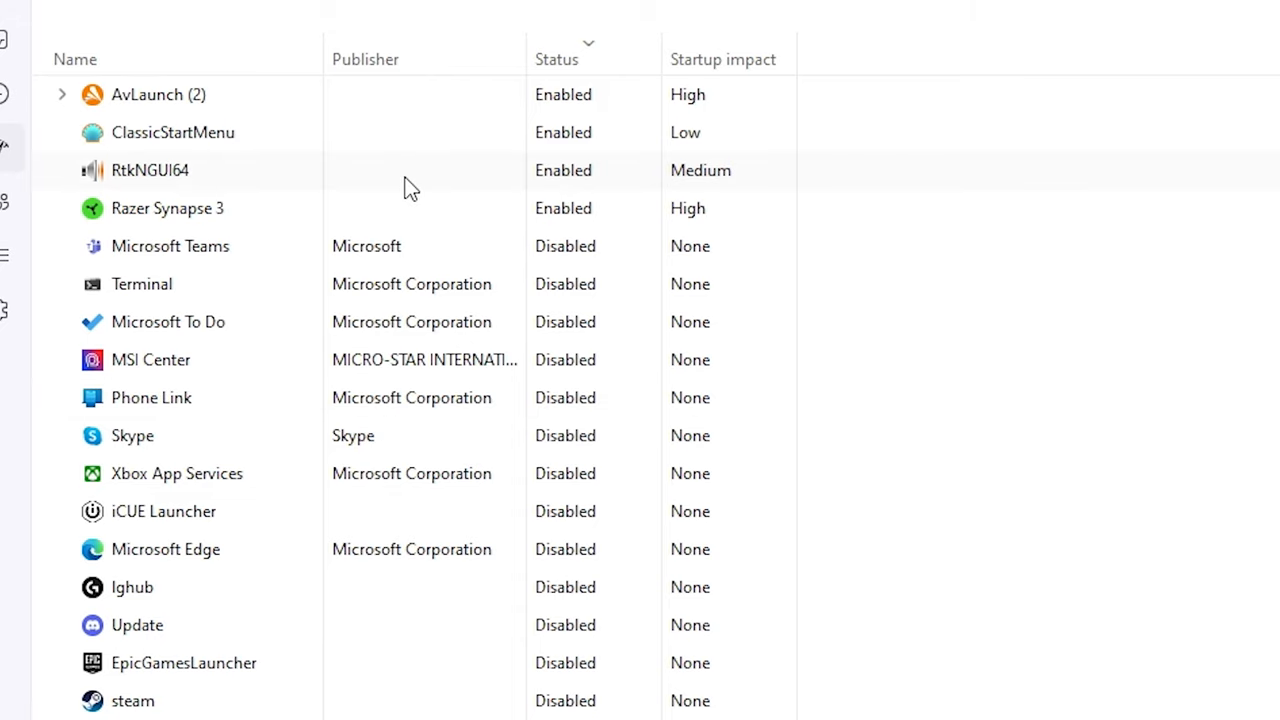
mouse_move(372, 138)
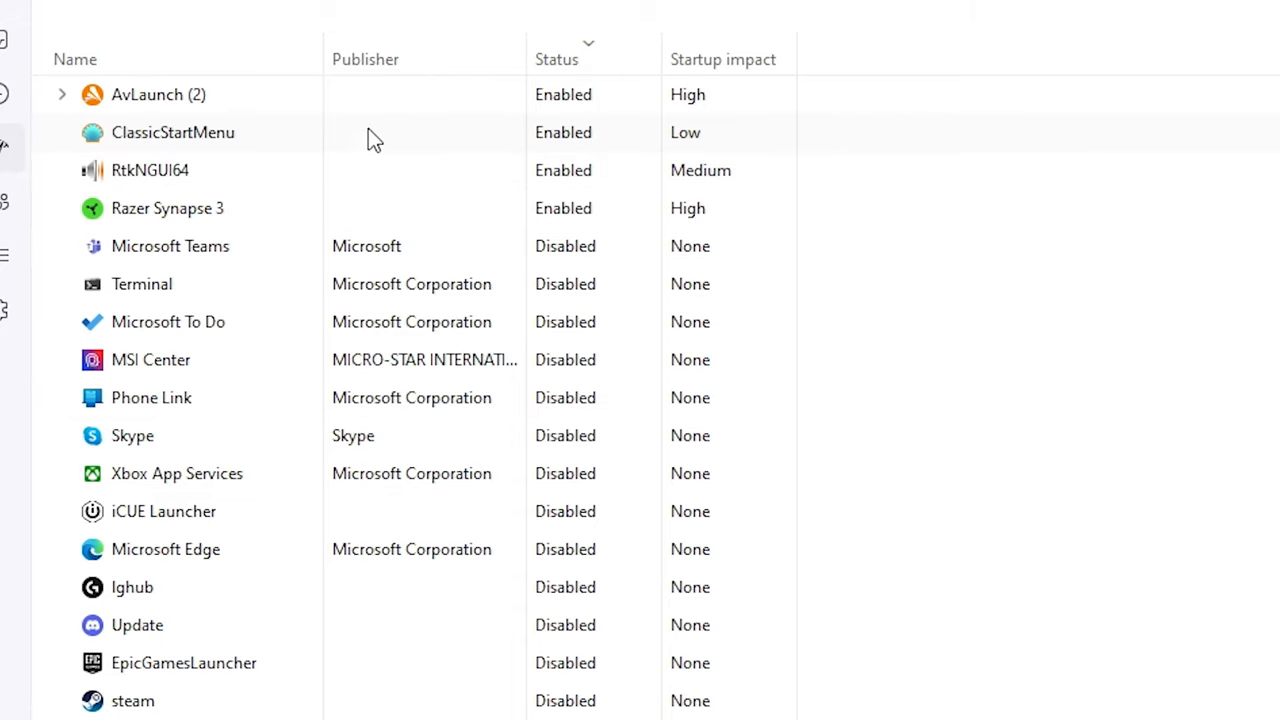
mouse_move(198, 188)
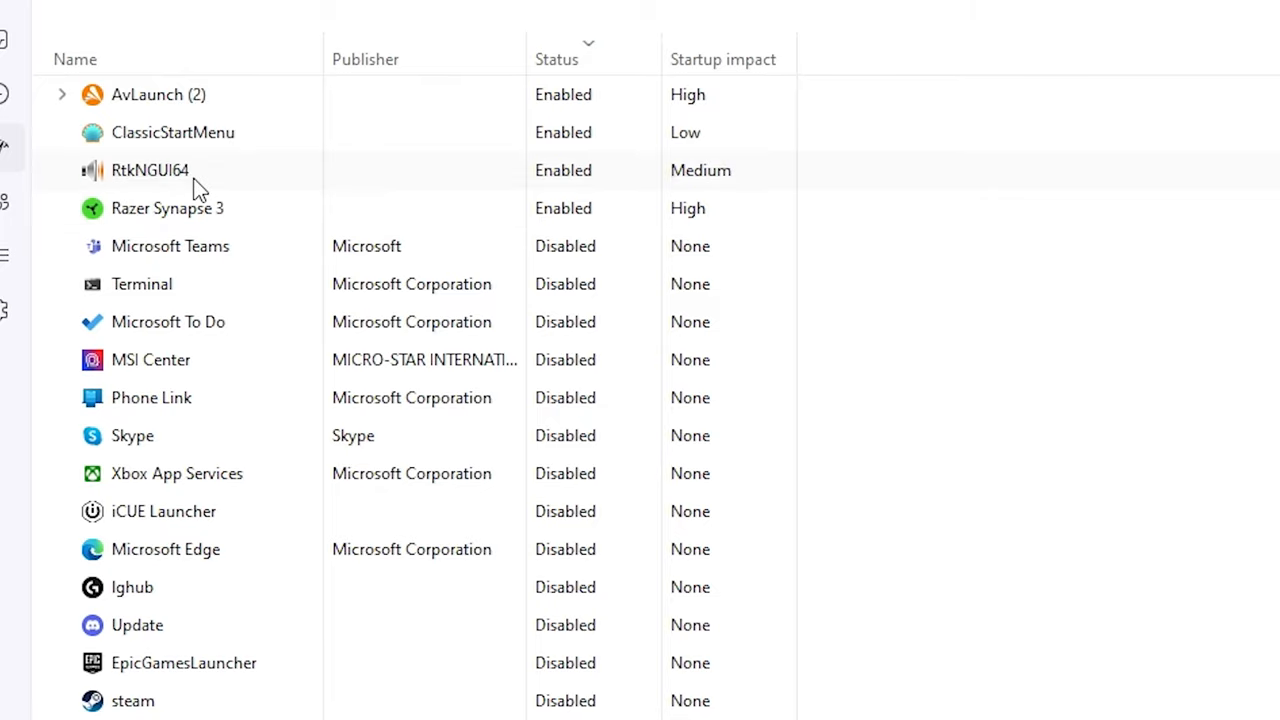
mouse_move(196, 216)
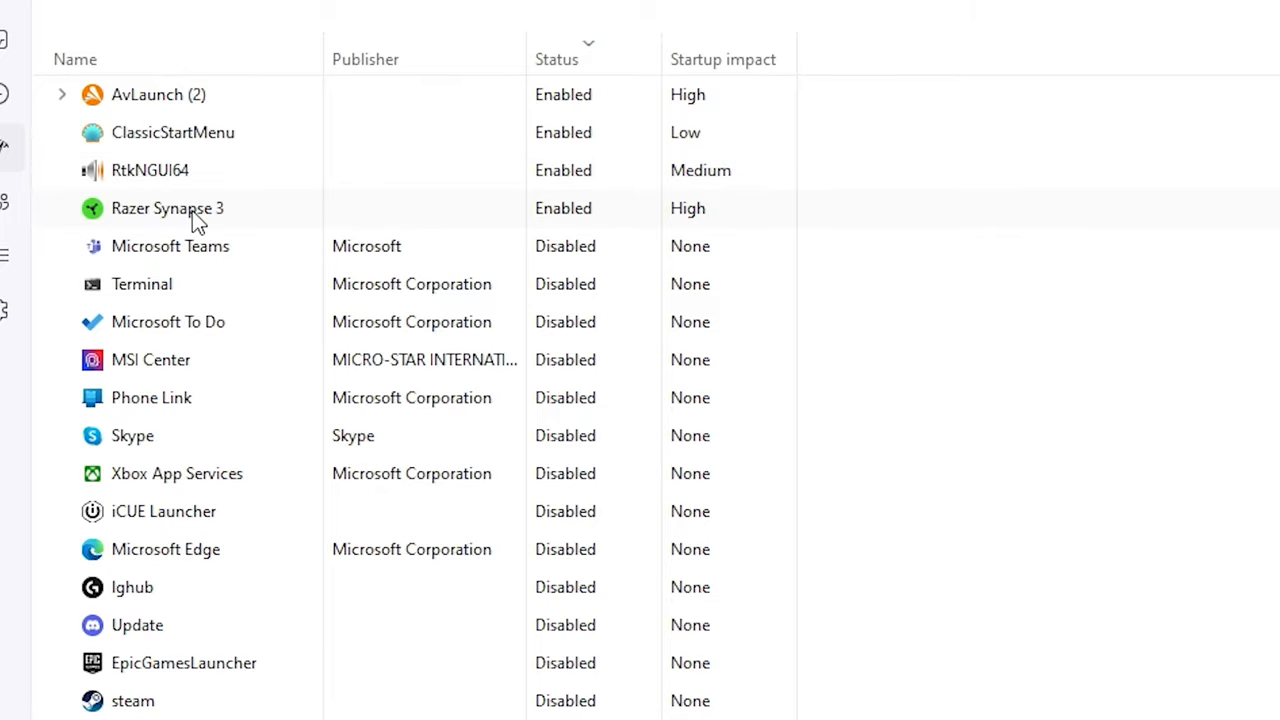
mouse_move(236, 148)
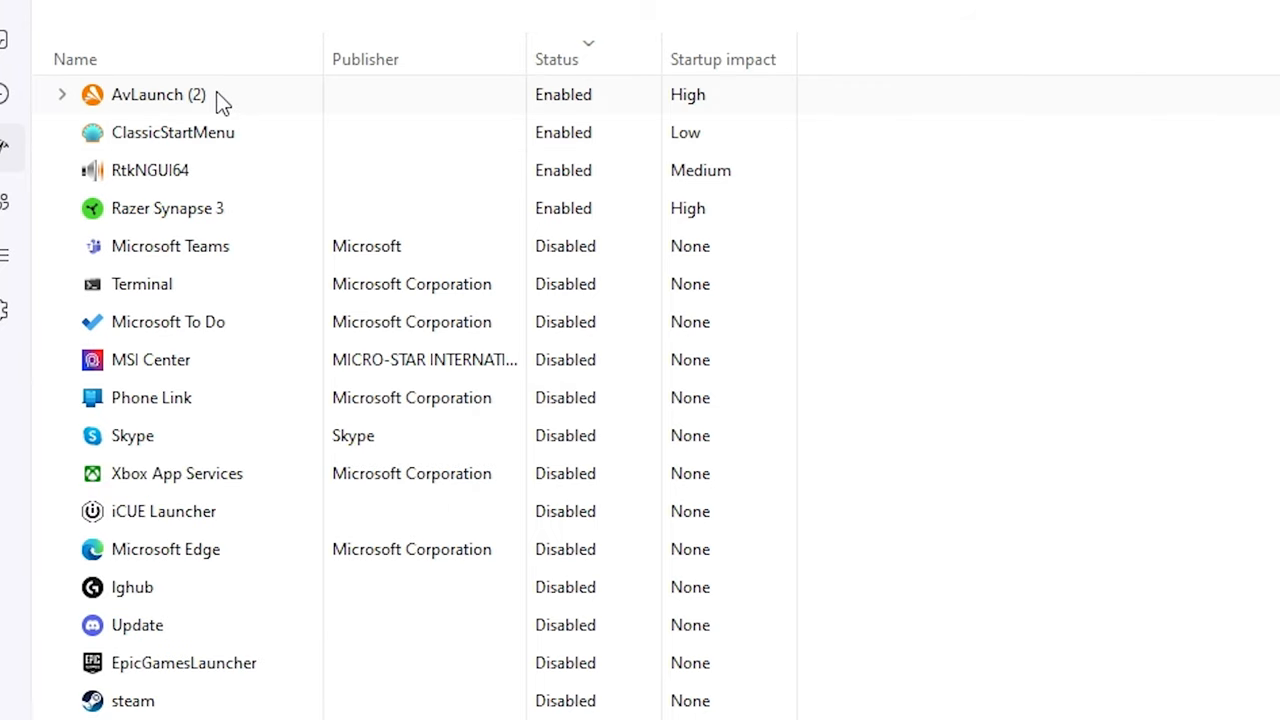
mouse_move(240, 512)
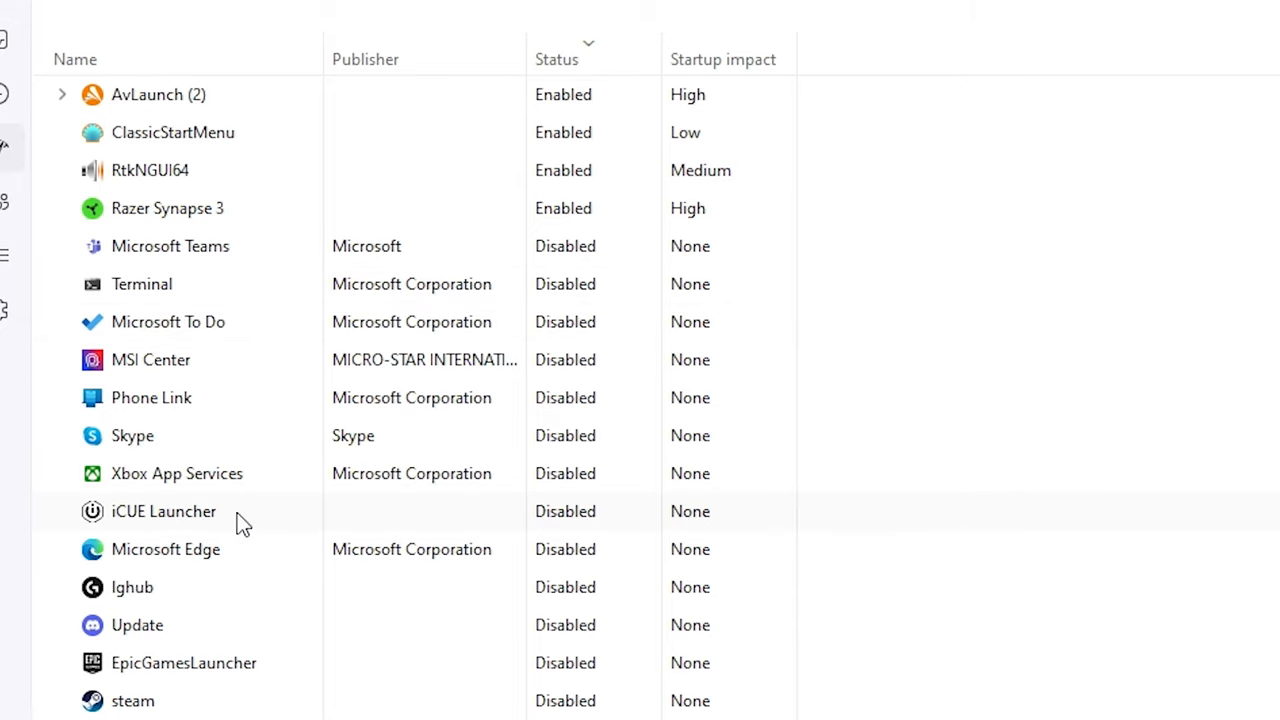
mouse_move(304, 592)
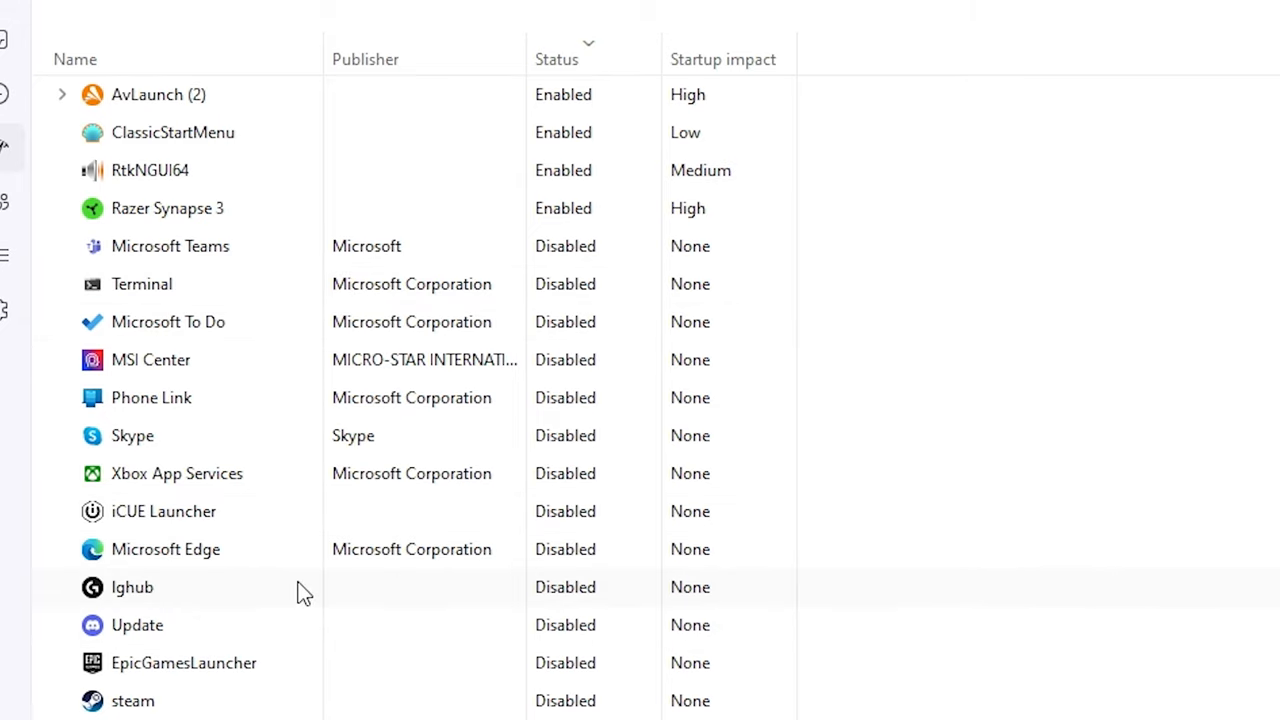
mouse_move(256, 716)
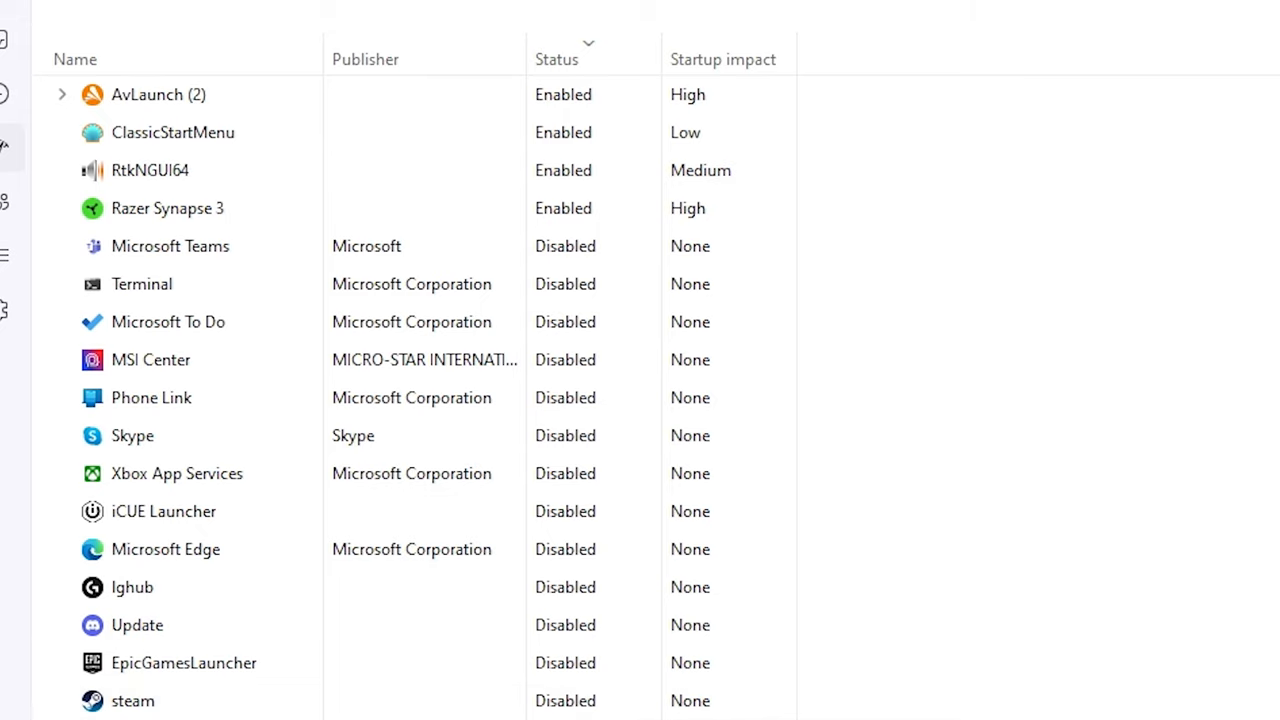
mouse_move(638, 204)
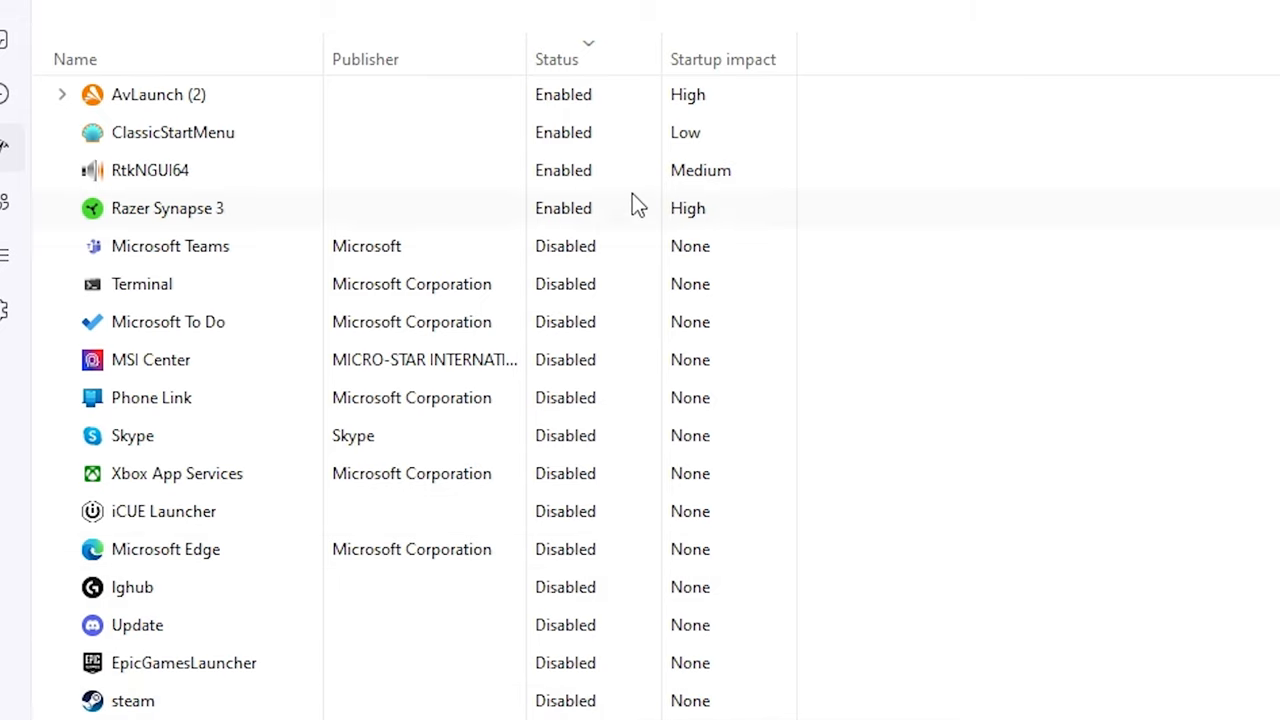
right_click(158, 94)
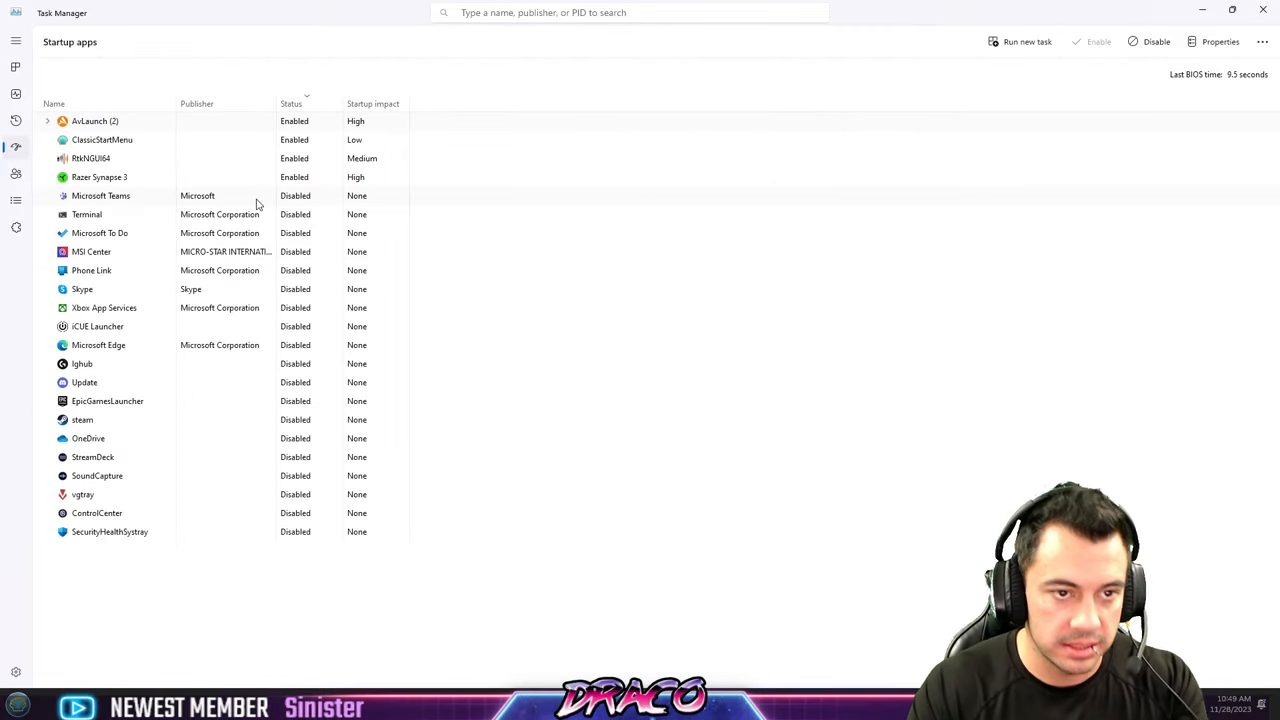
mouse_move(630, 388)
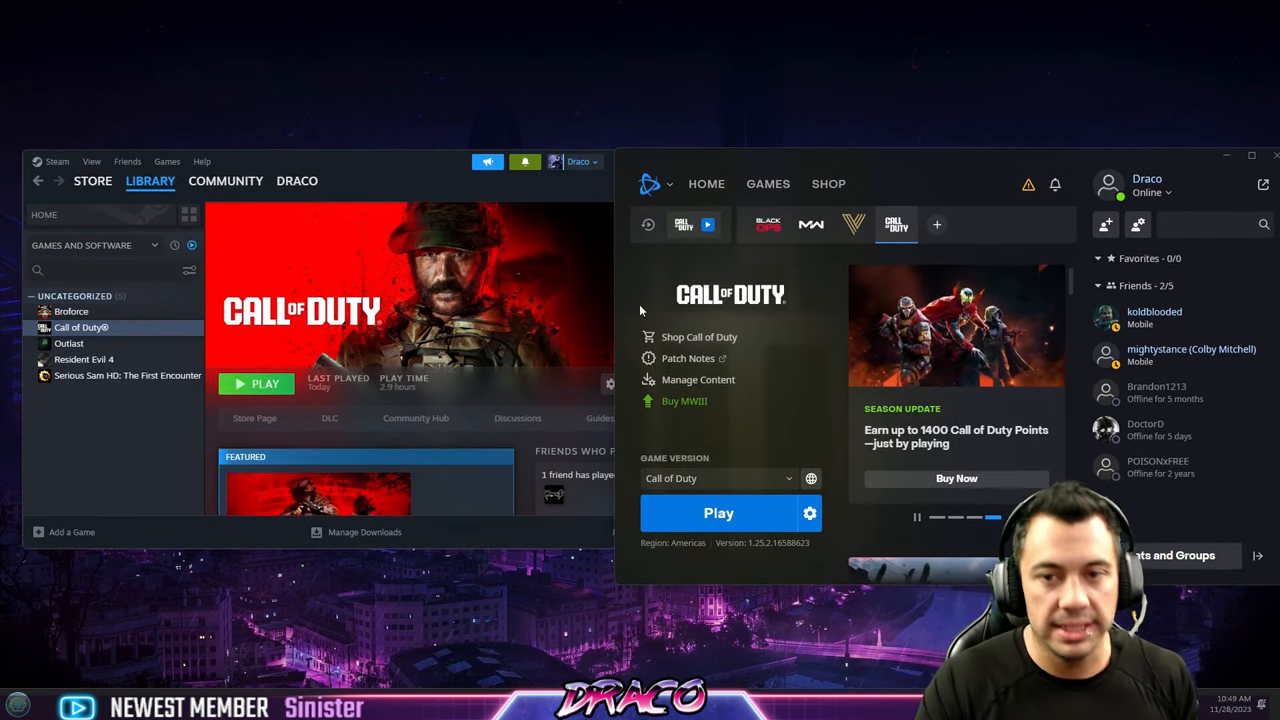
mouse_move(808, 512)
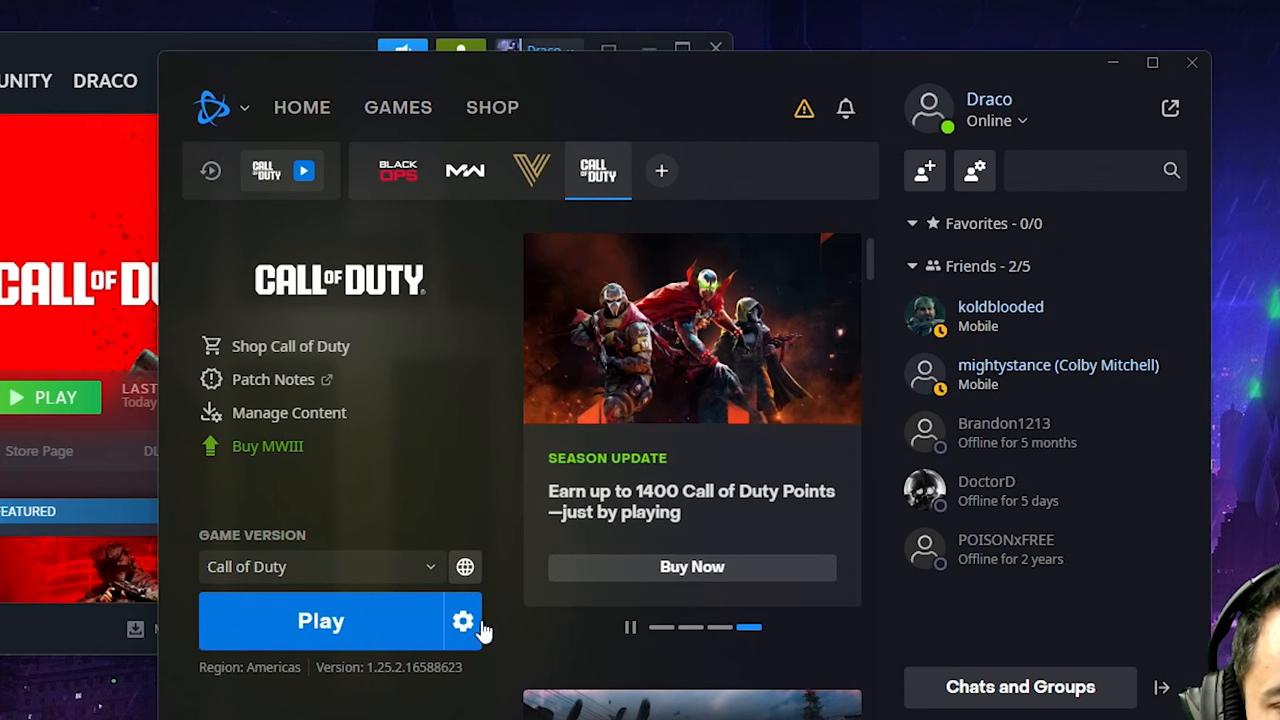
Step: Bring up the installed Call of Duty game's options in Battle.net
left_click(464, 620)
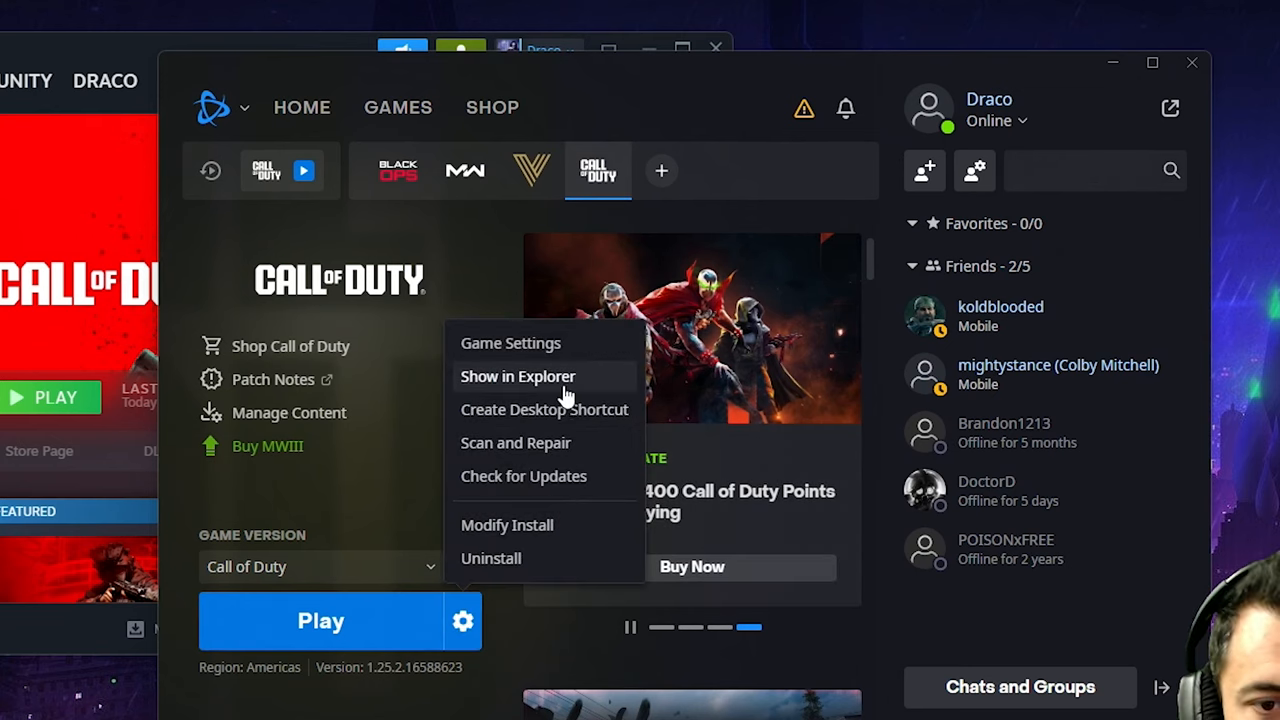
Step: Show the install folder and reach Call of Duty Launcher's Compatibility properties
left_click(516, 376)
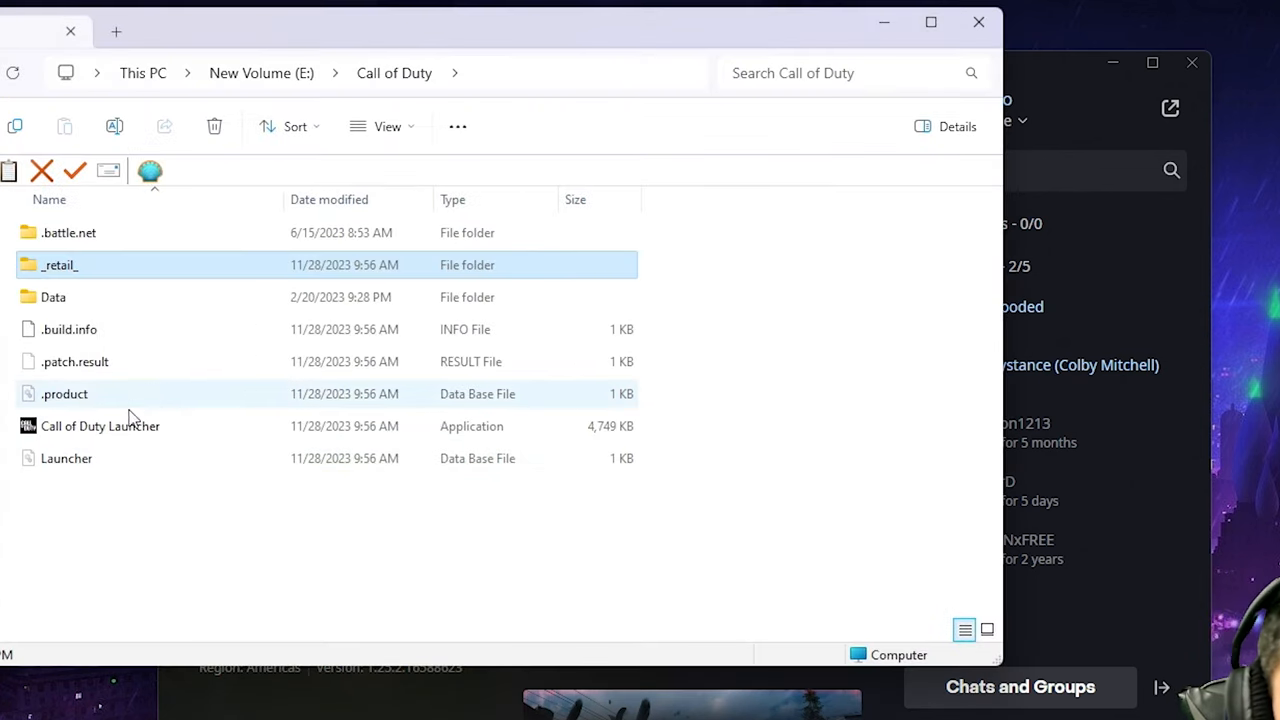
left_click(100, 424)
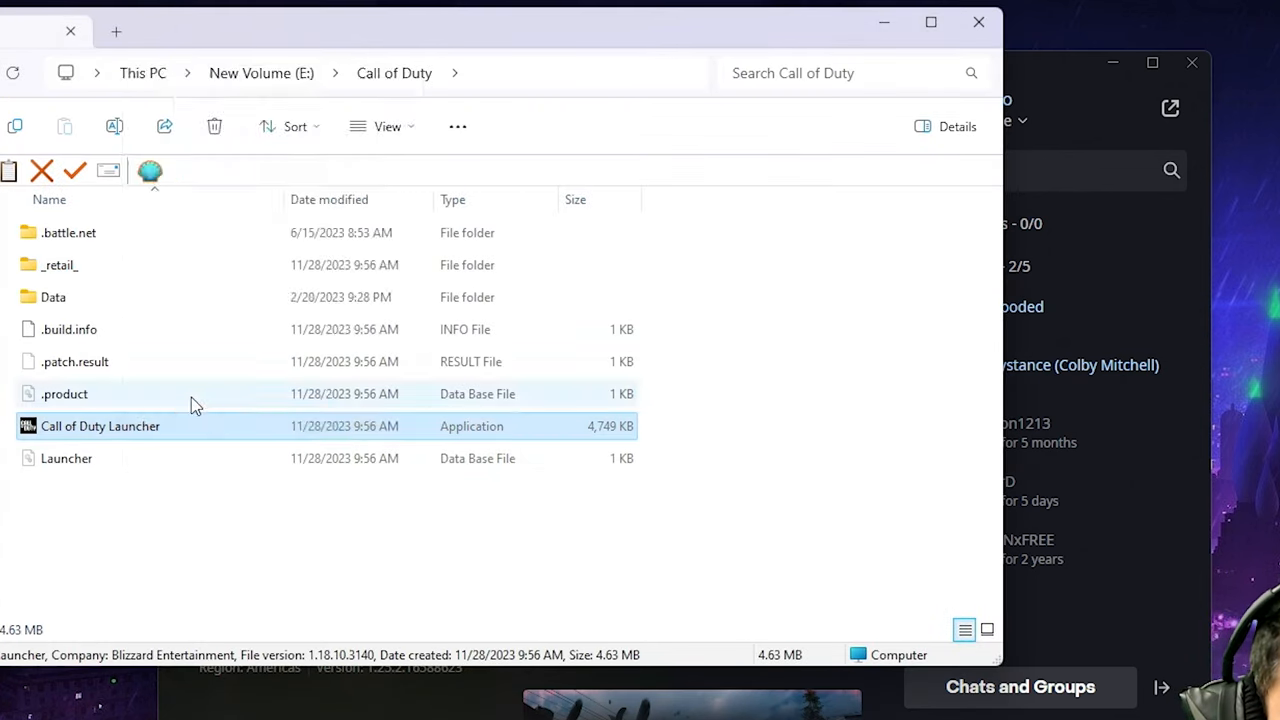
right_click(100, 426)
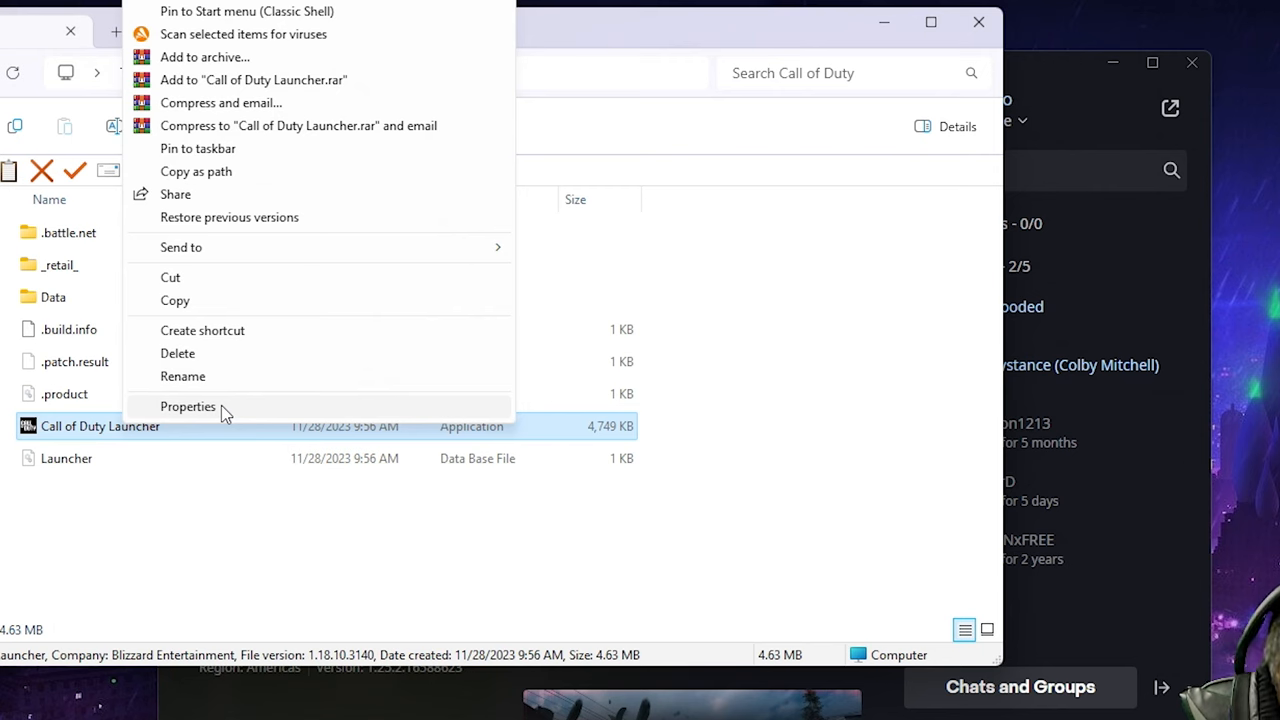
left_click(188, 406)
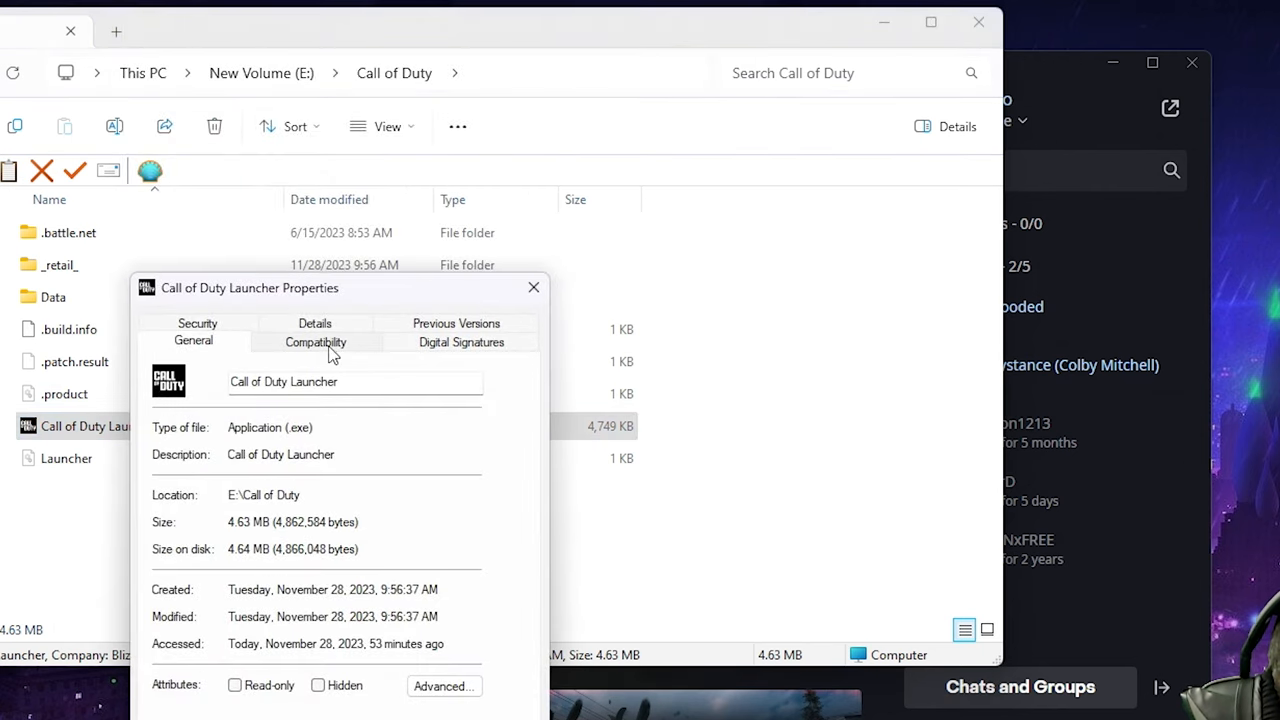
left_click(316, 342)
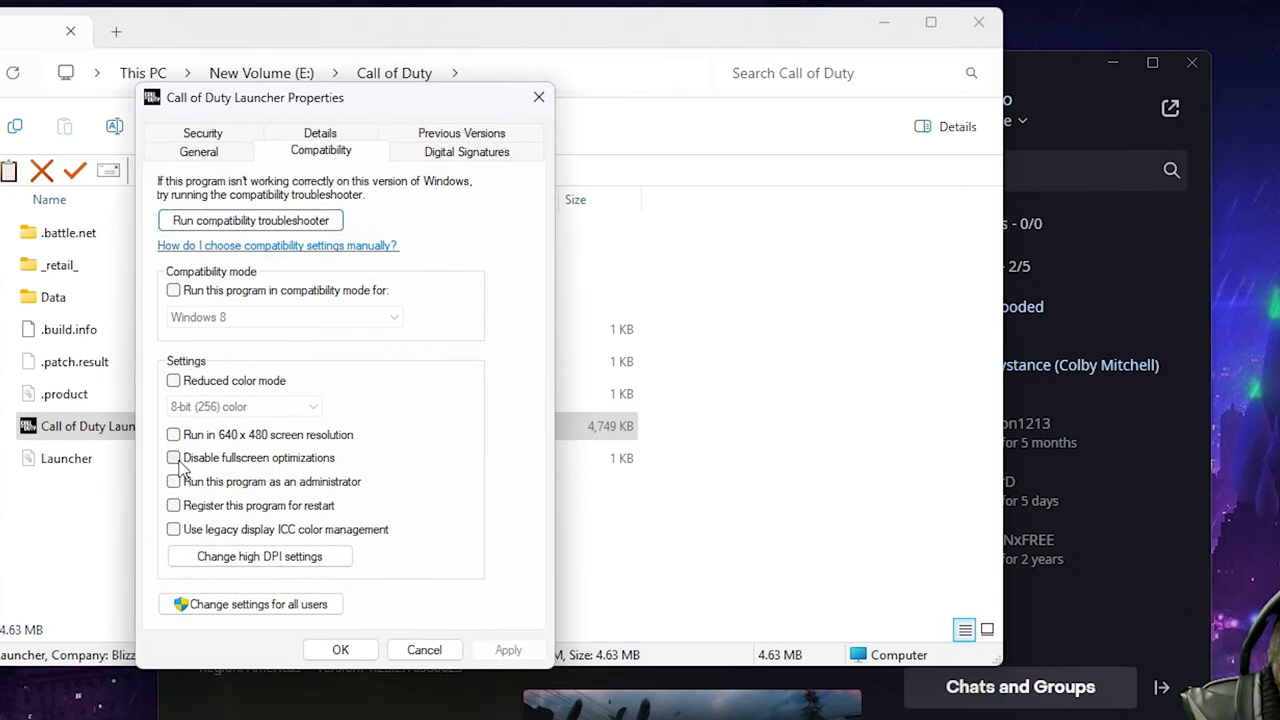
Step: Disable fullscreen optimizations and run as administrator for the launcher; bring up Steam's Call of Duty options
left_click(172, 456)
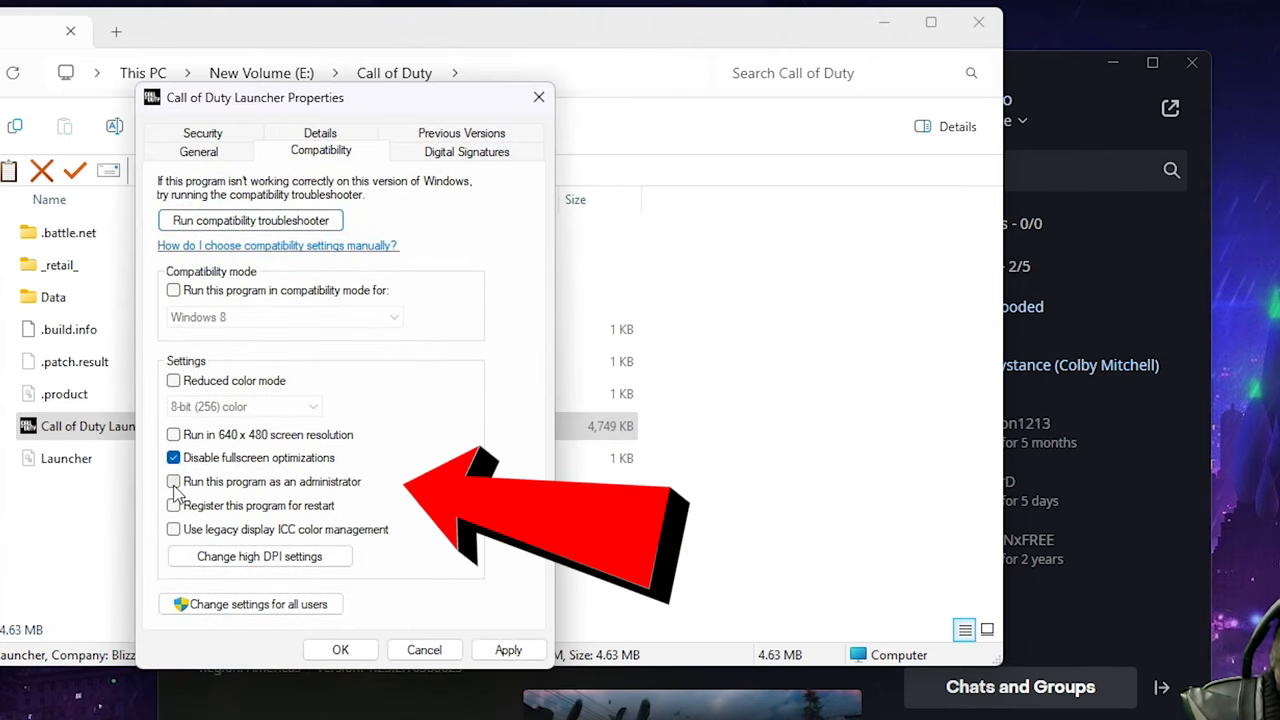
left_click(172, 480)
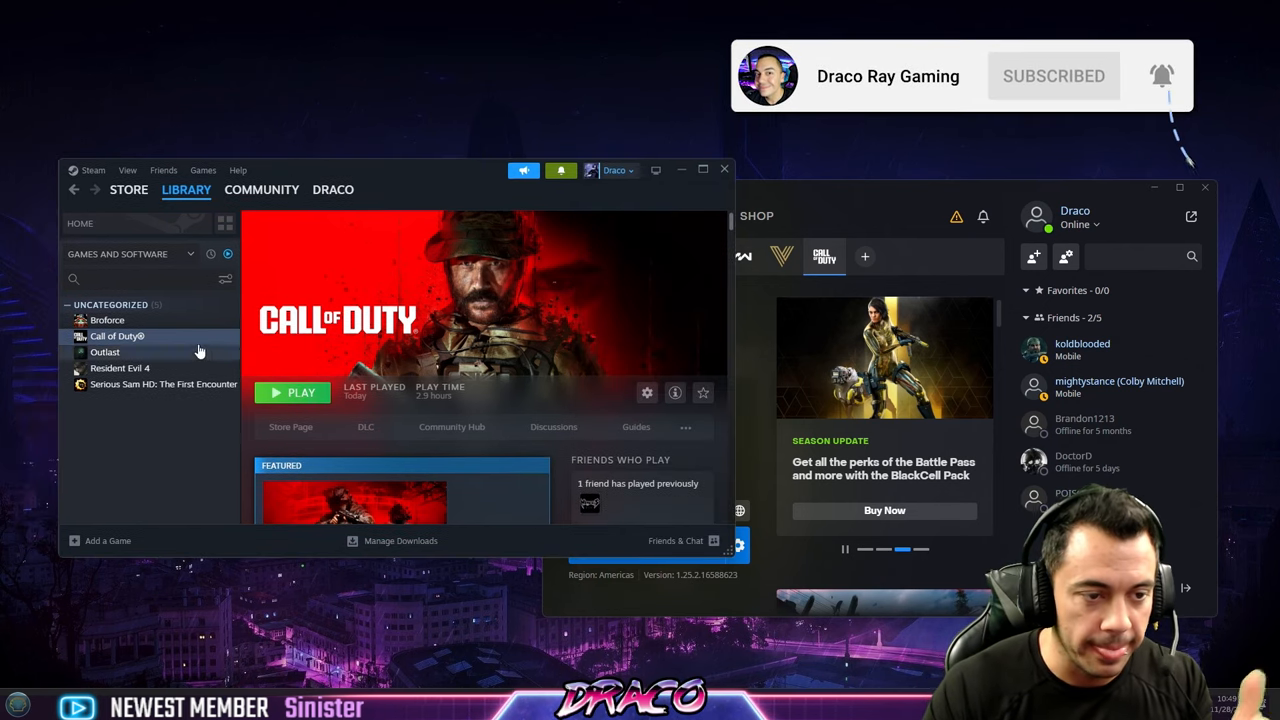
right_click(116, 336)
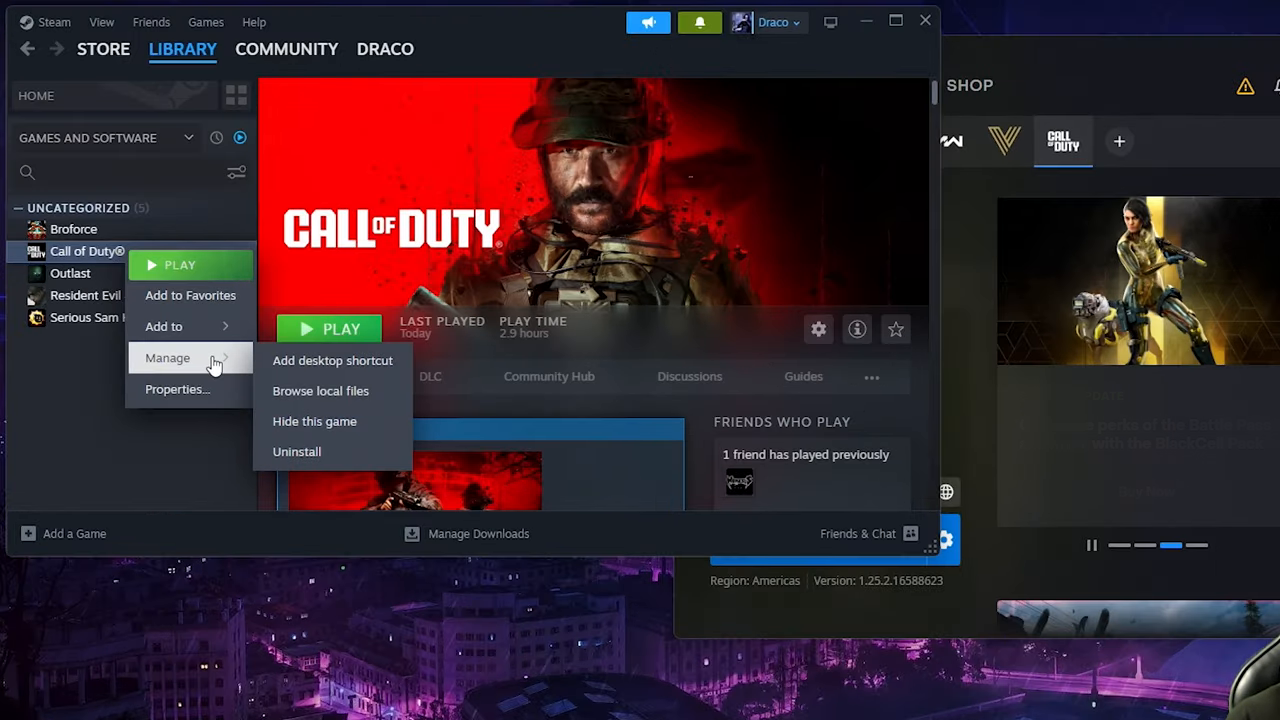
Step: Browse Steam's local files to the Call of Duty HQ folder and reach the cod application's properties
left_click(320, 390)
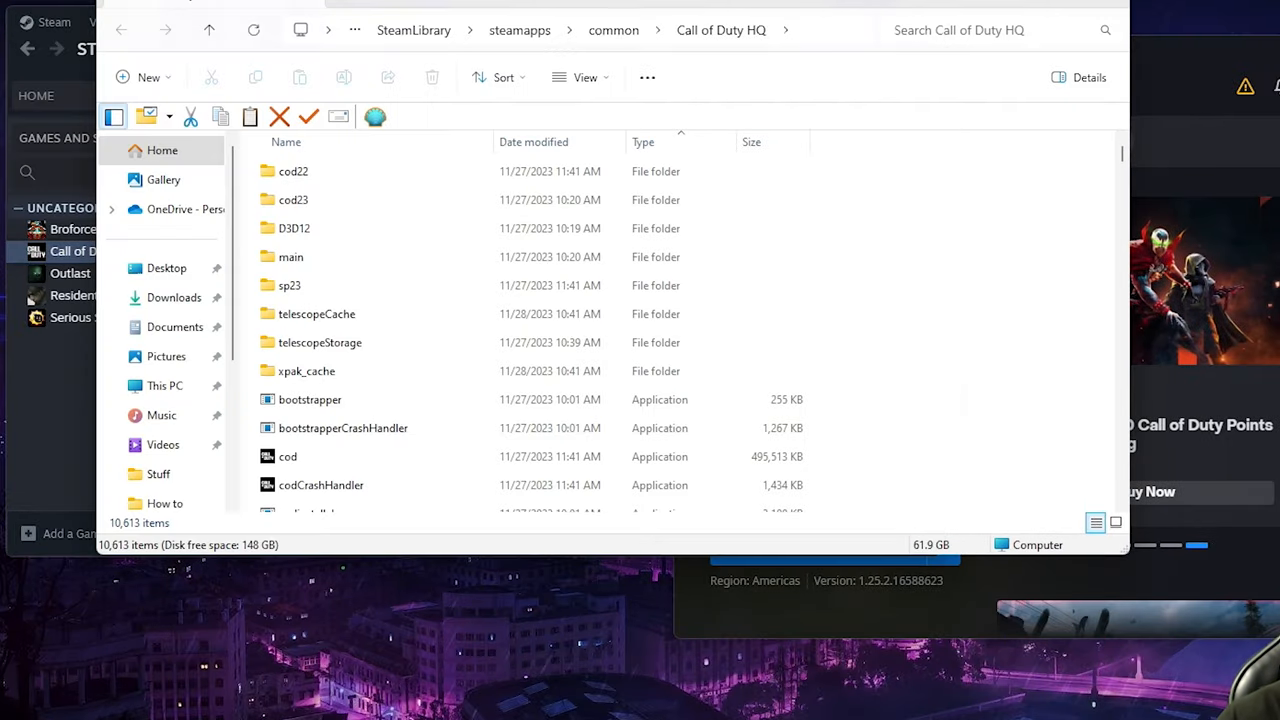
mouse_move(664, 138)
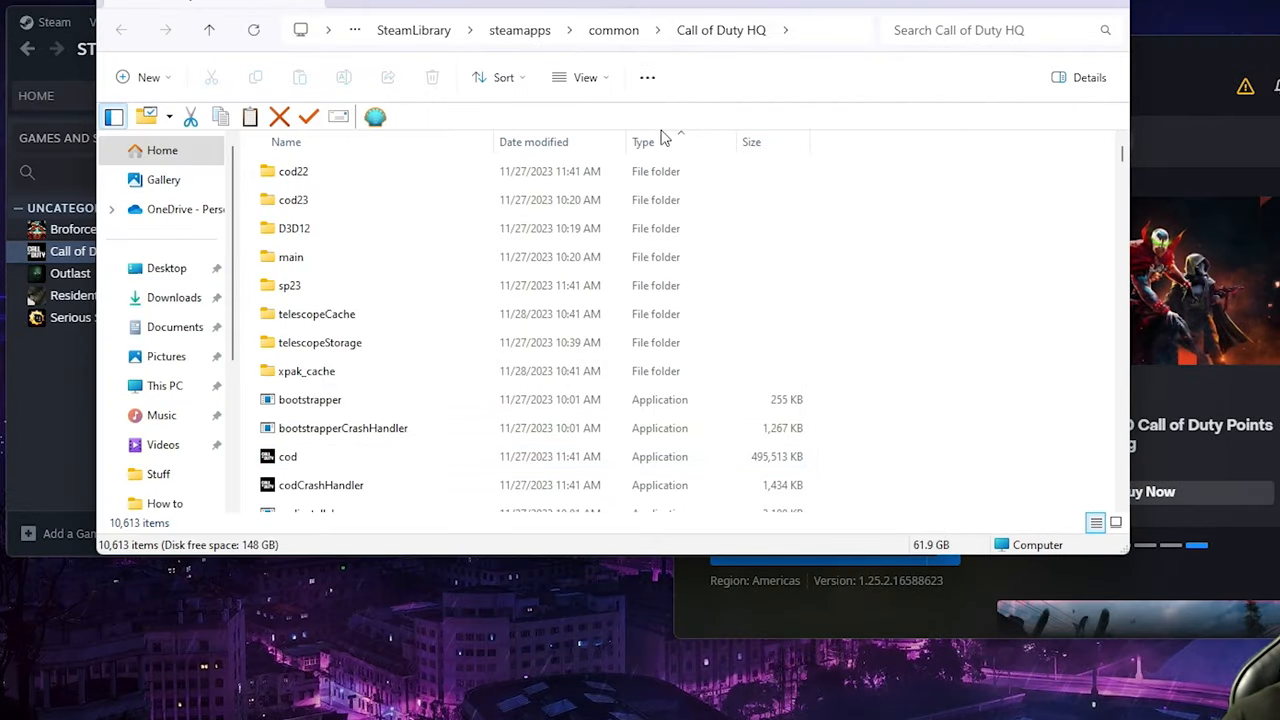
left_click(288, 456)
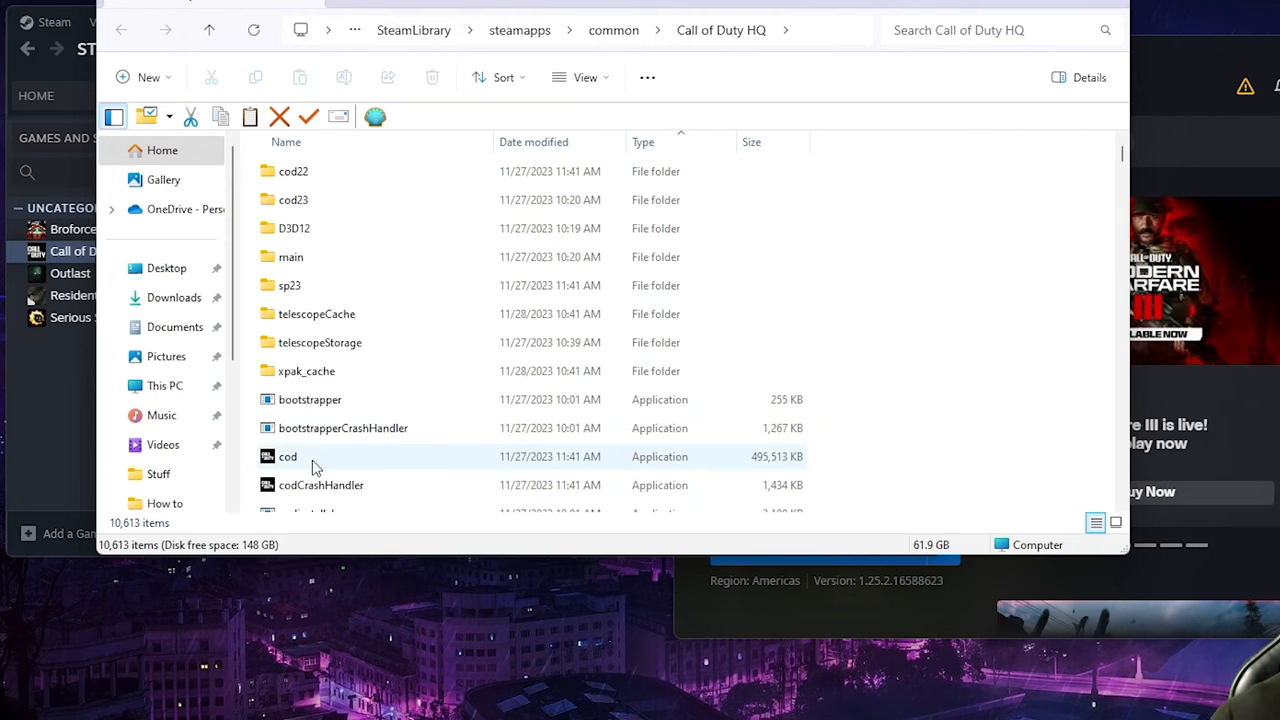
right_click(312, 468)
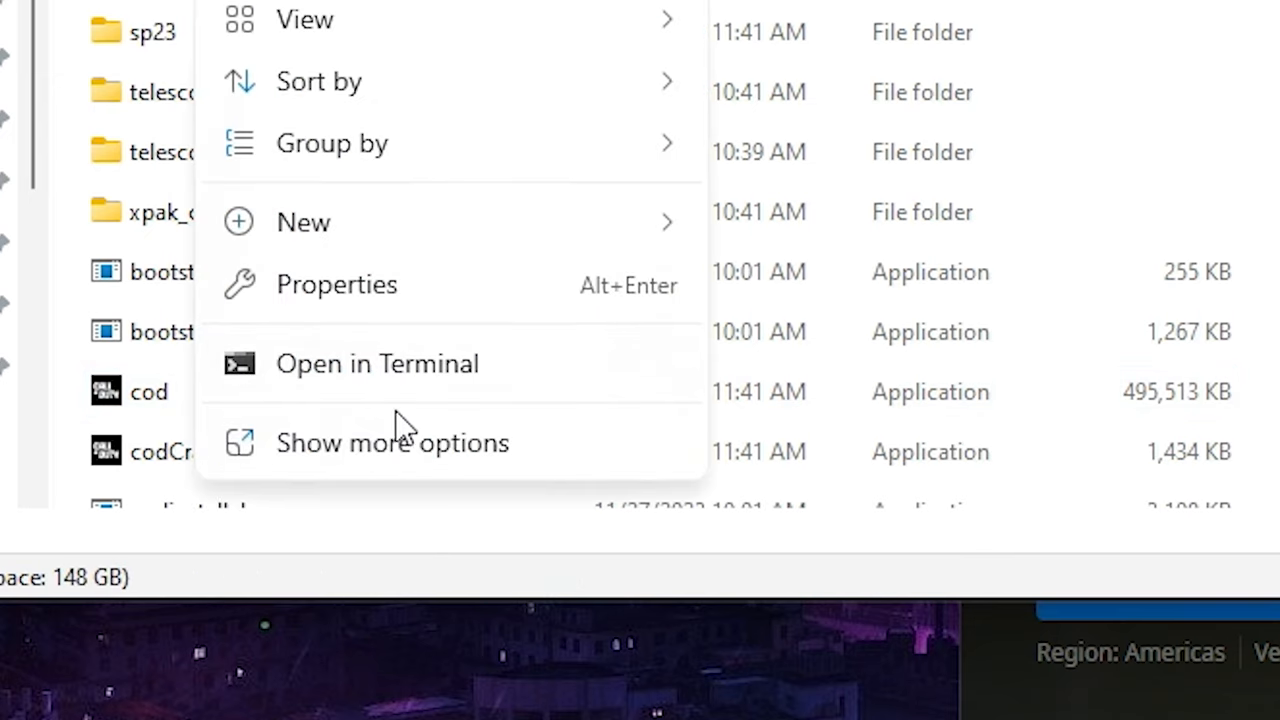
left_click(336, 284)
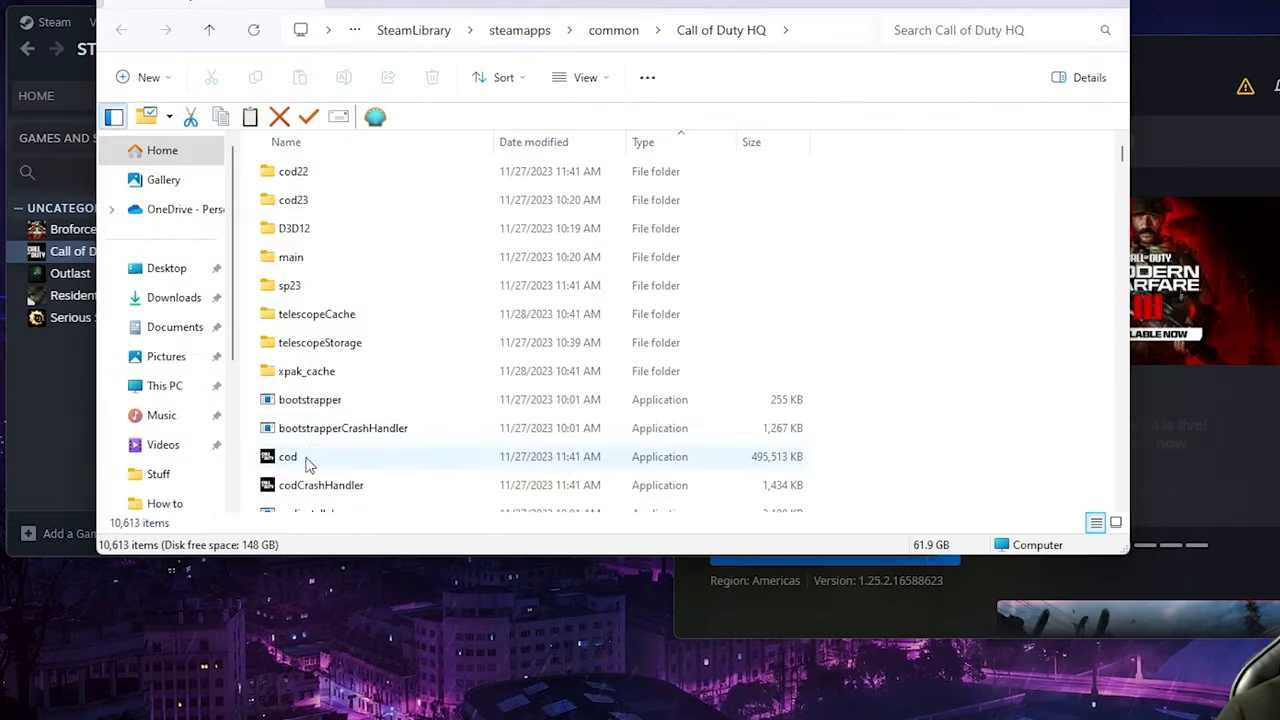
right_click(288, 456)
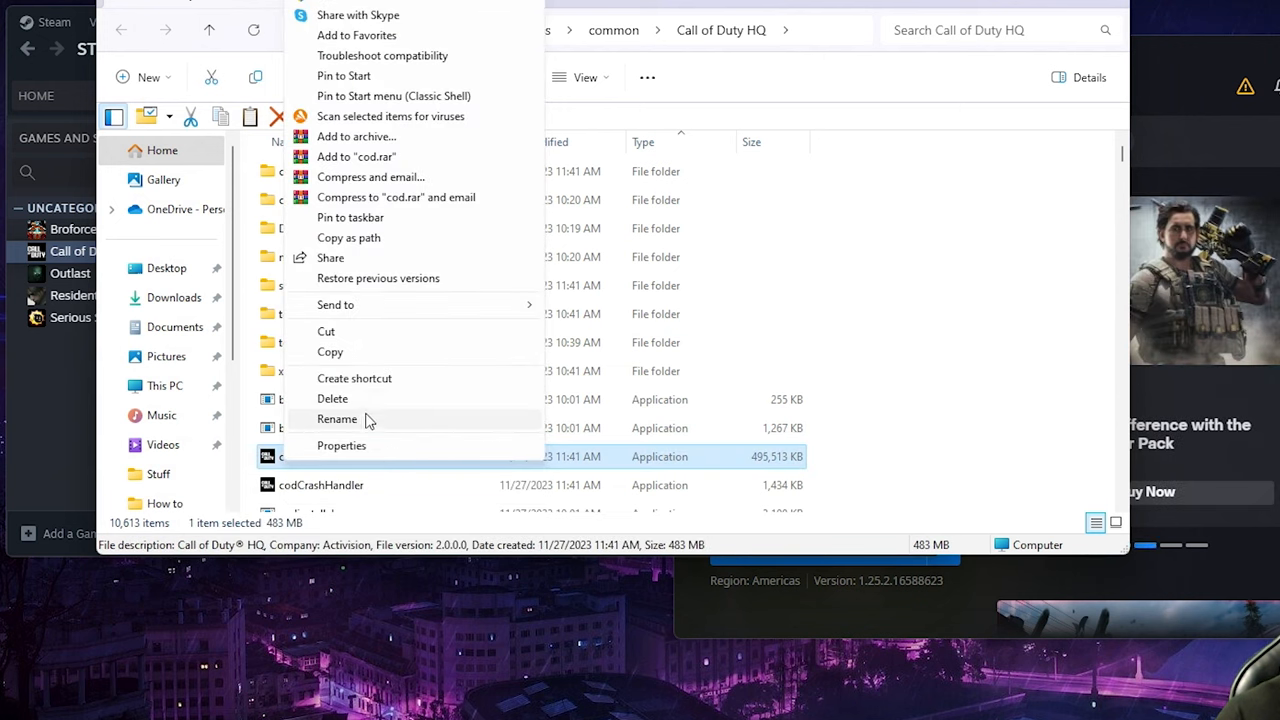
left_click(340, 444)
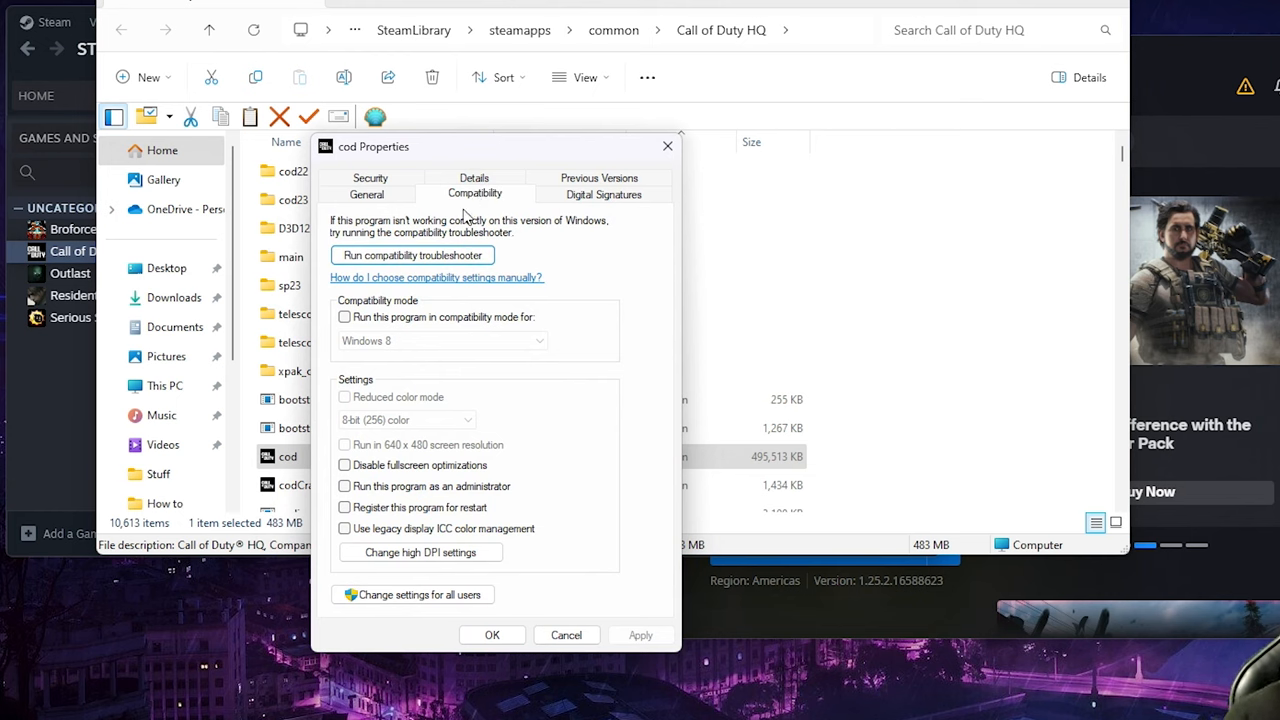
Step: Disable fullscreen optimizations and run as administrator for cod, then apply and confirm
left_click(344, 464)
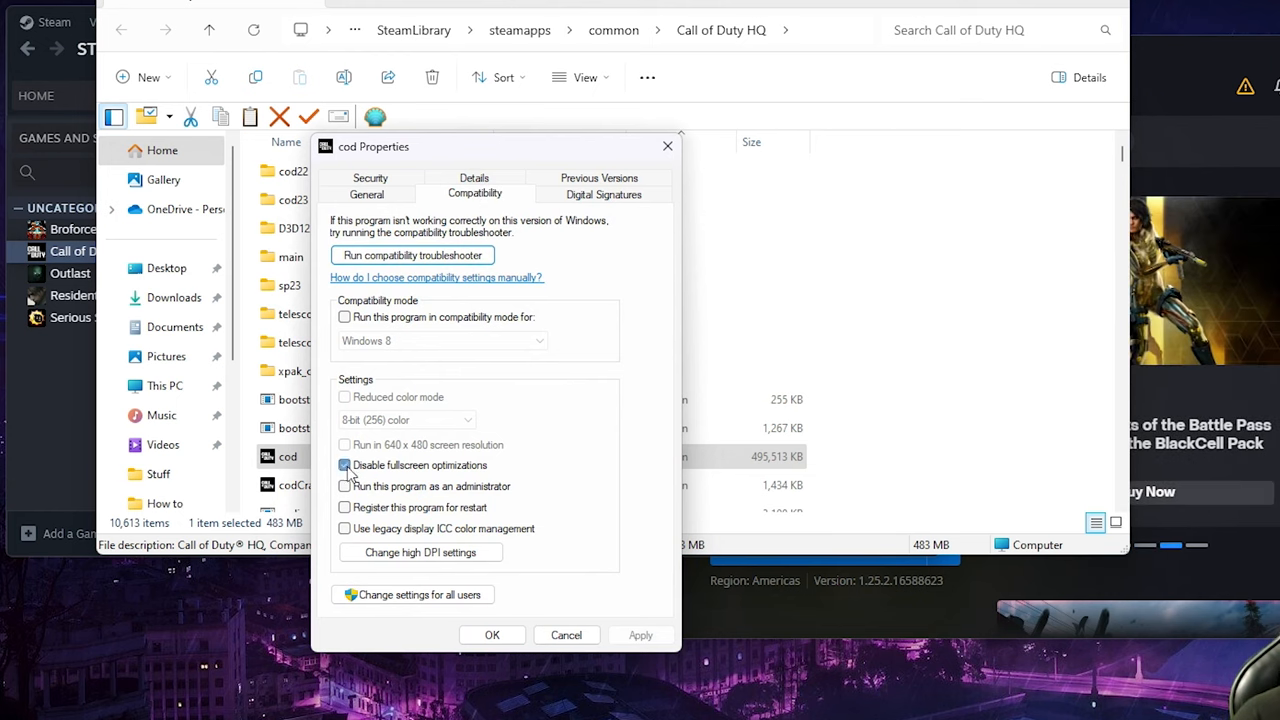
left_click(344, 486)
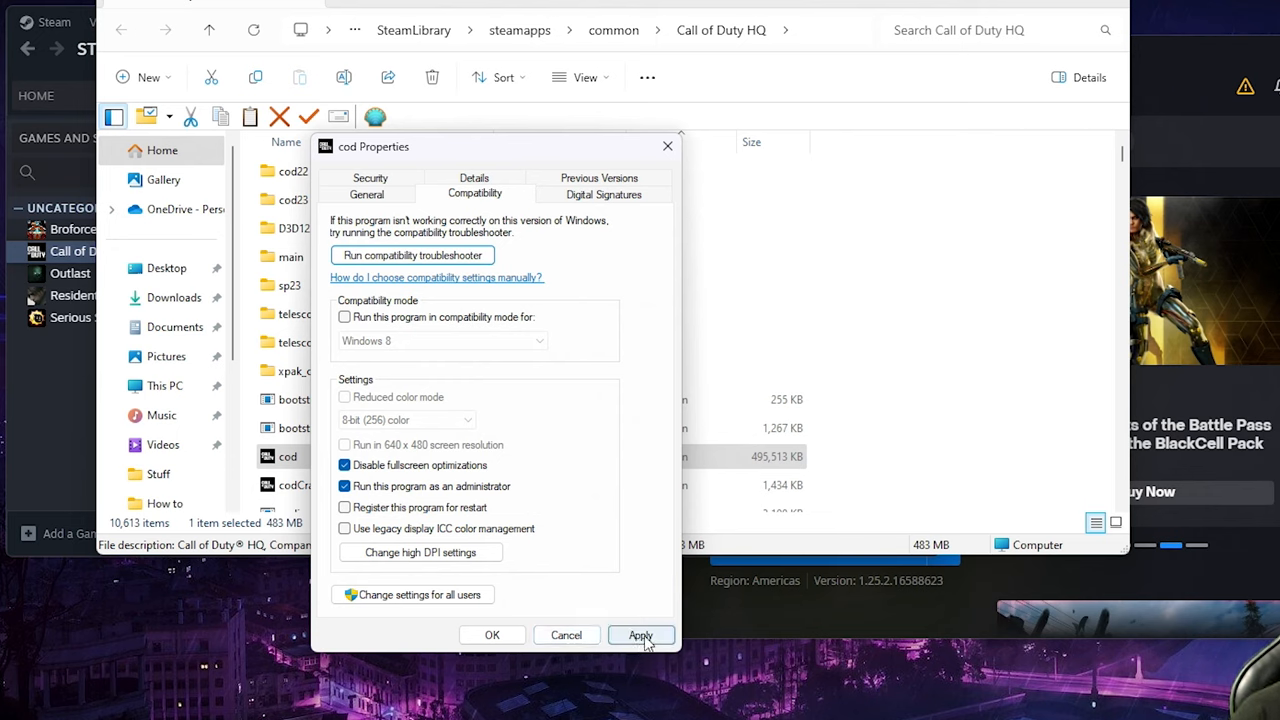
left_click(640, 636)
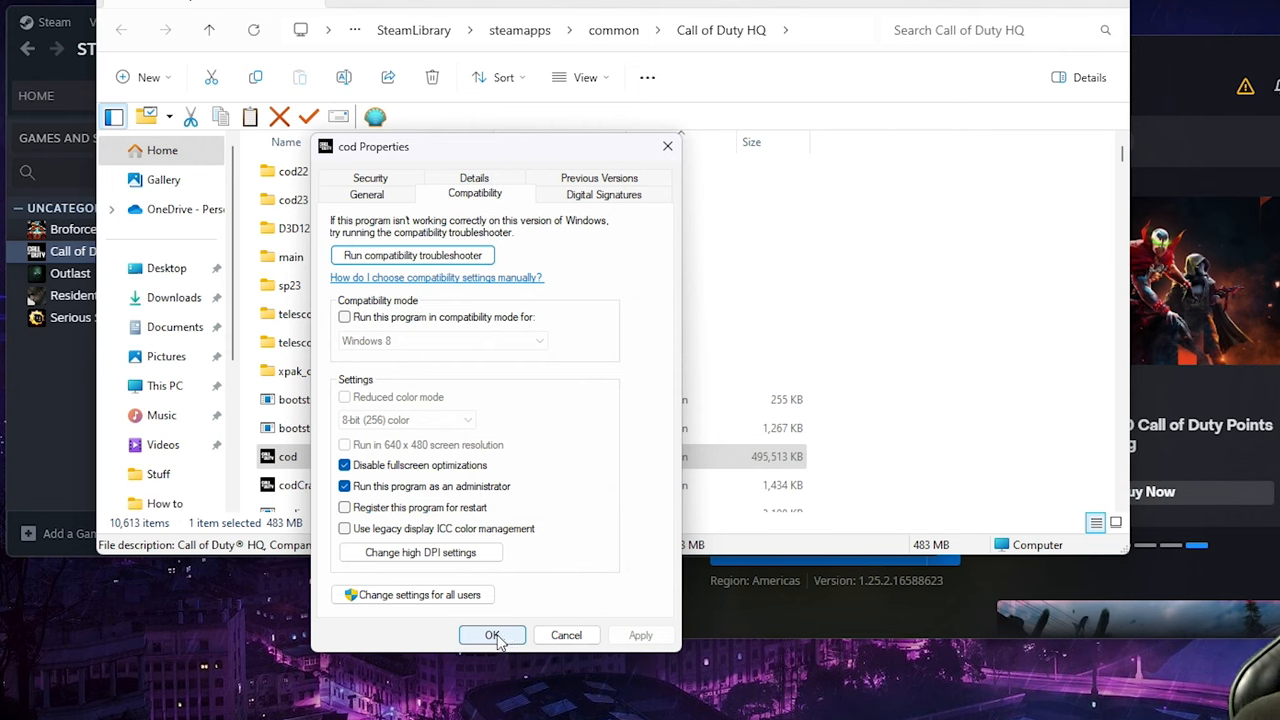
left_click(492, 636)
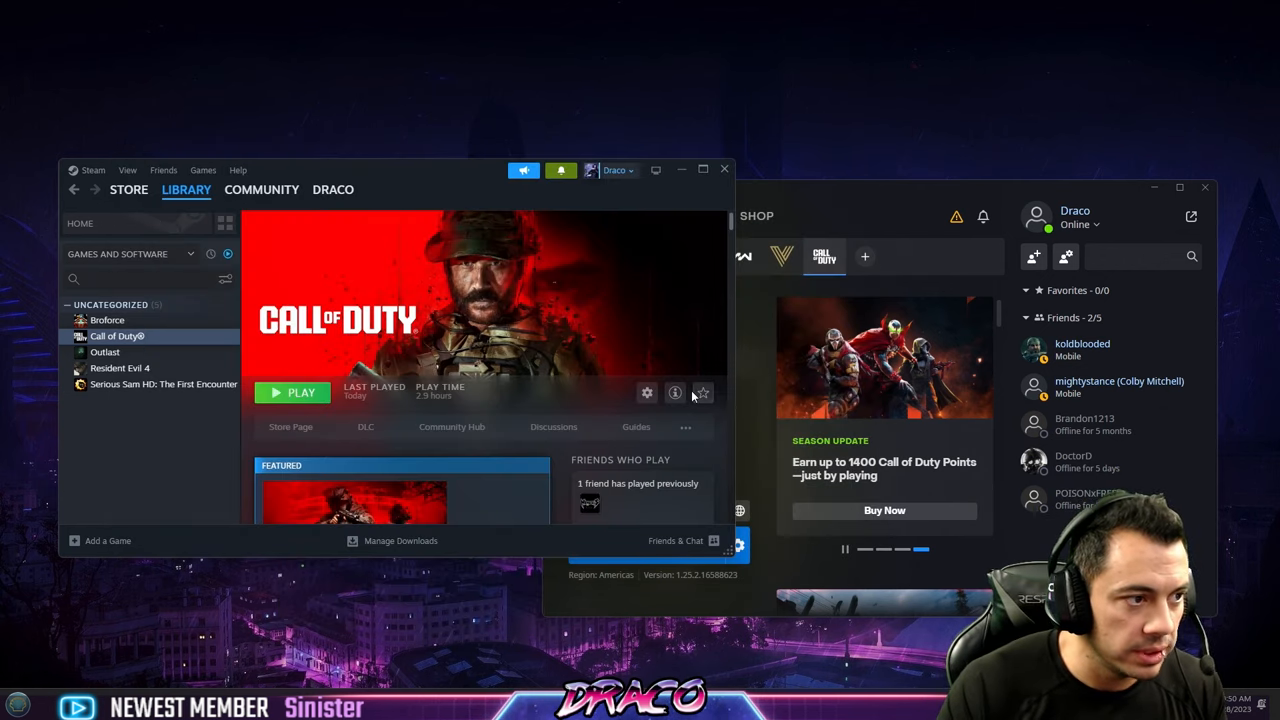
mouse_move(676, 392)
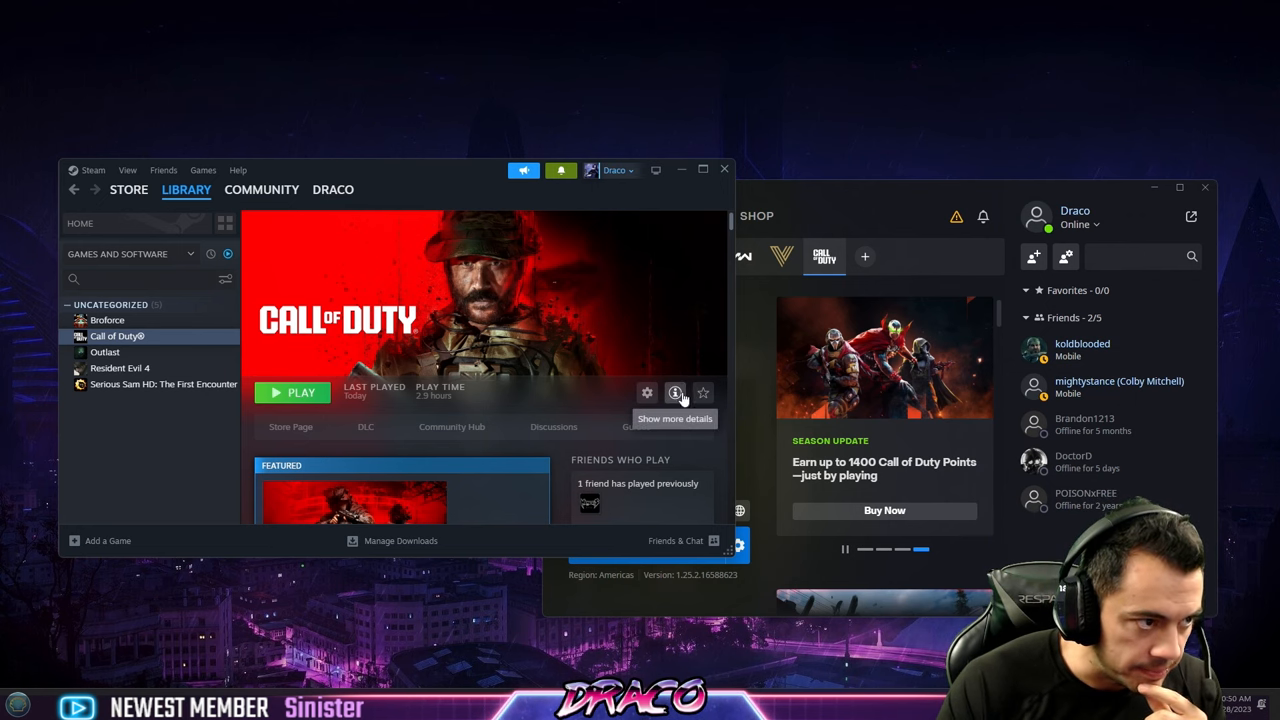
Step: Find 'game mode' through Start search and open the Game Mode settings page
left_click(16, 704)
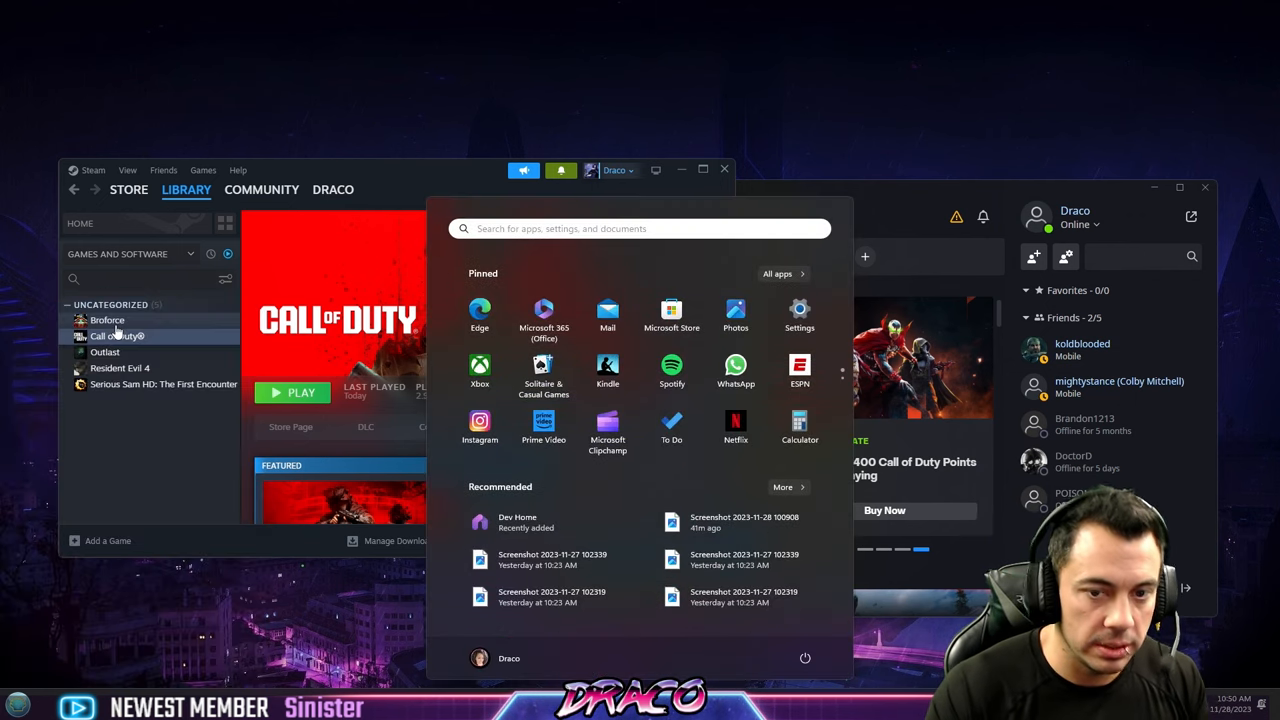
type("game mode")
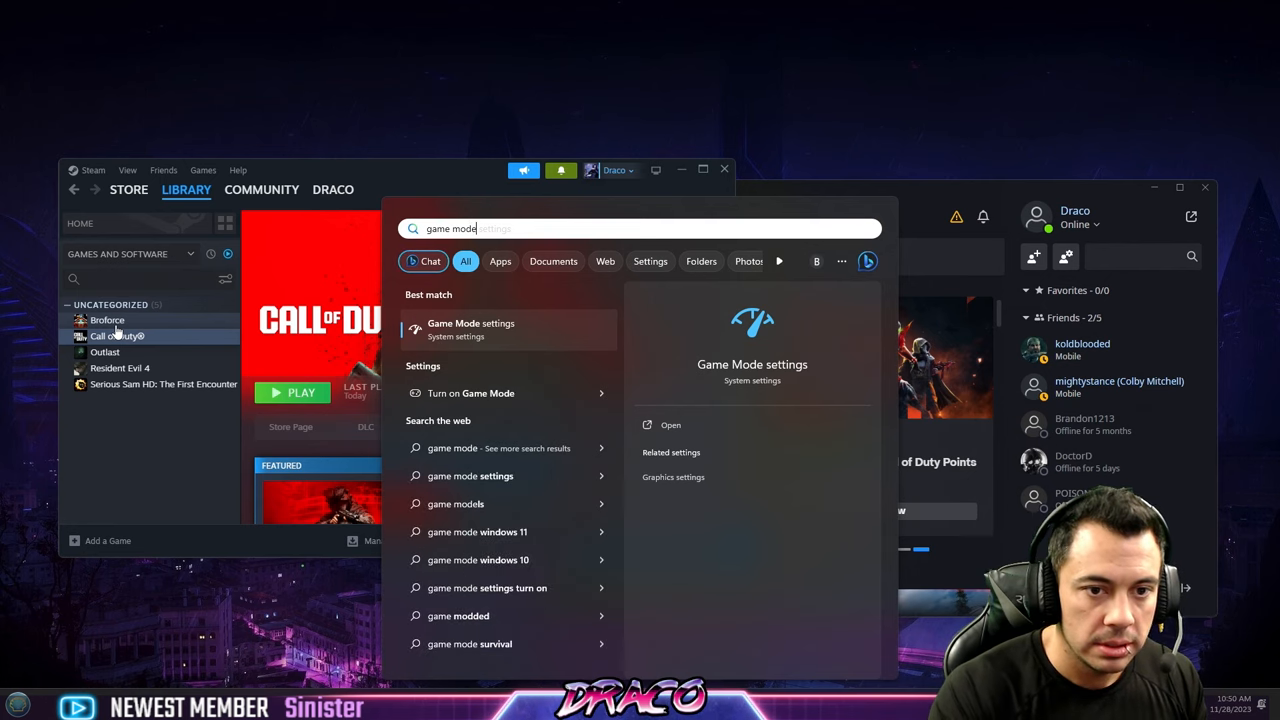
left_click(470, 328)
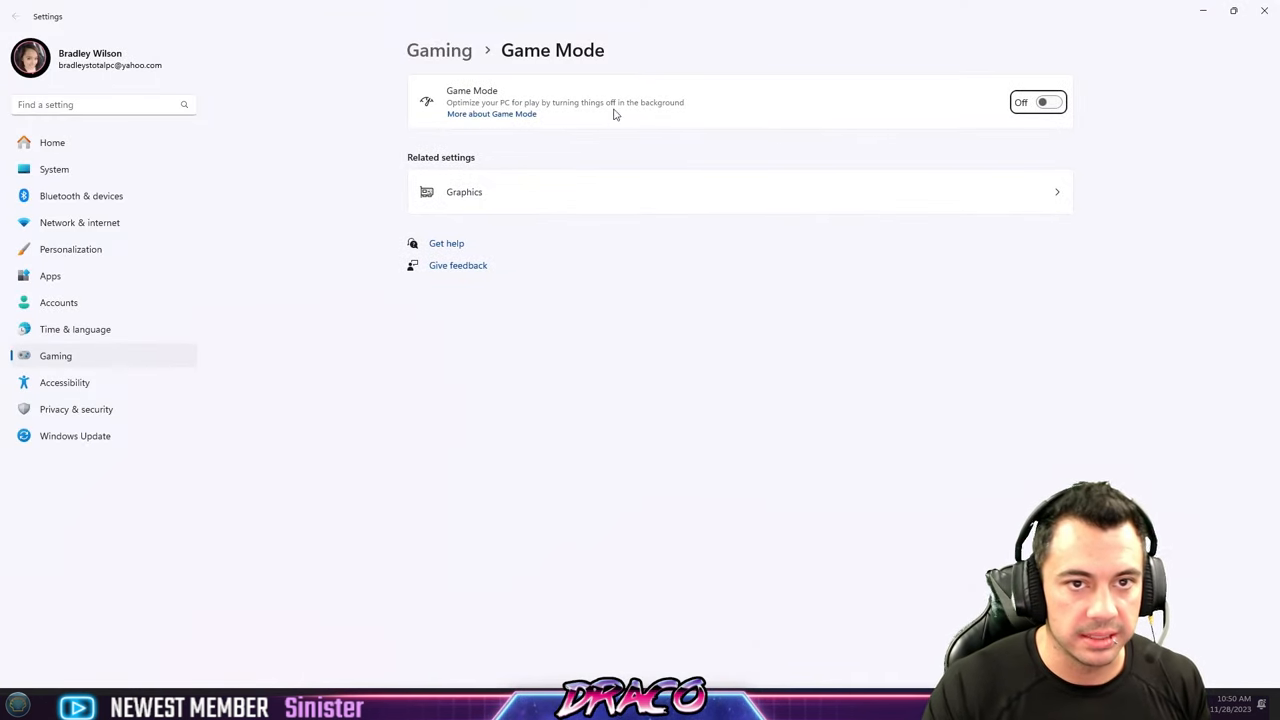
left_click(1038, 102)
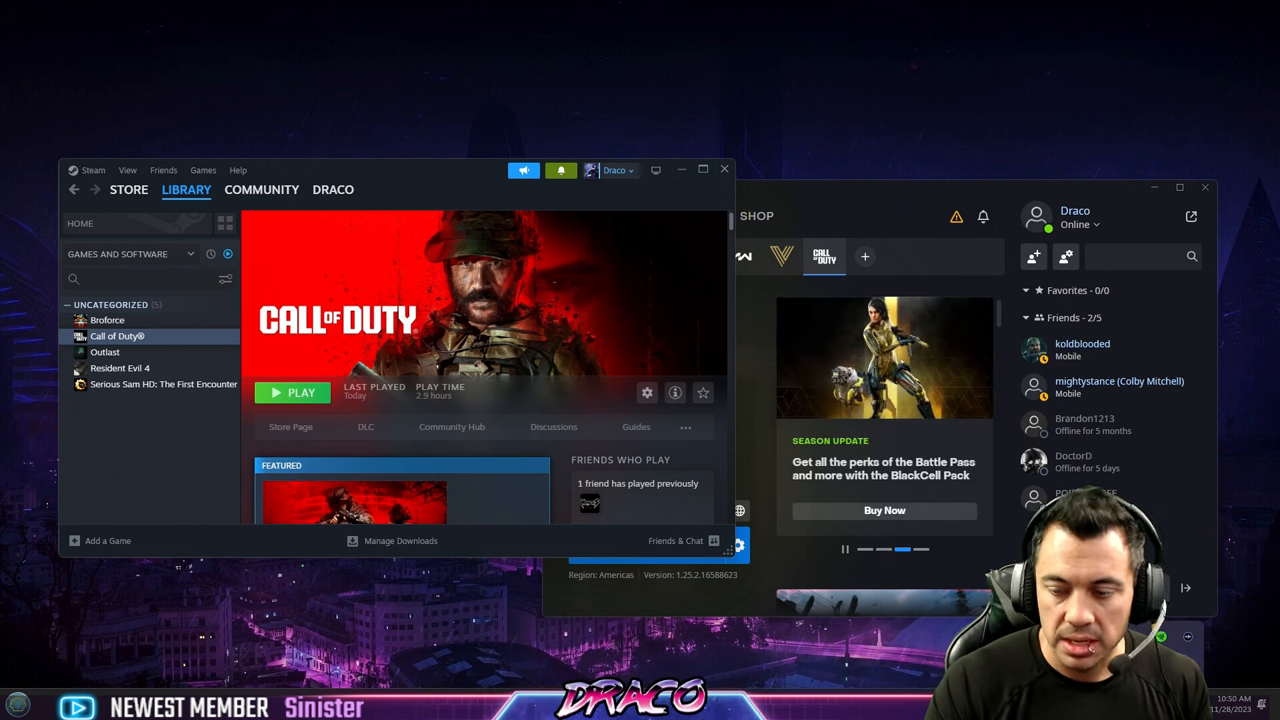
mouse_move(314, 596)
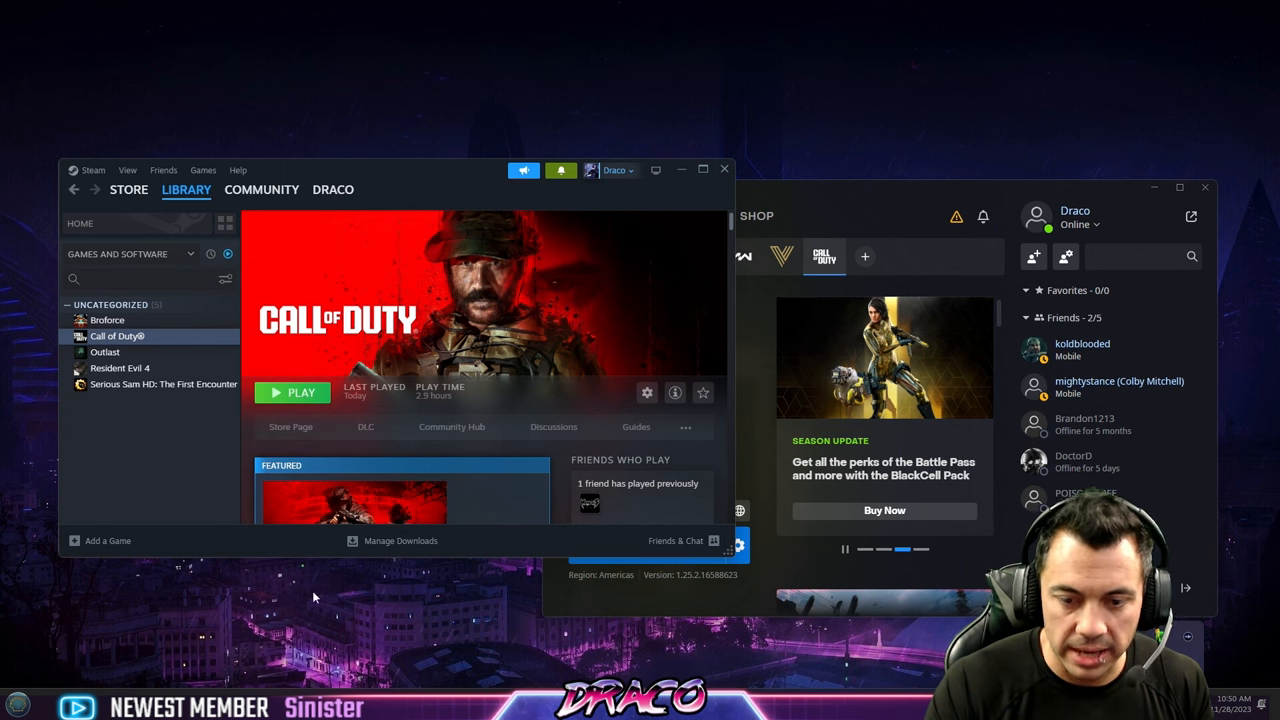
Step: Launch Avast Free Antivirus, review its shields-off alerts, then open its Menu
left_click(16, 704)
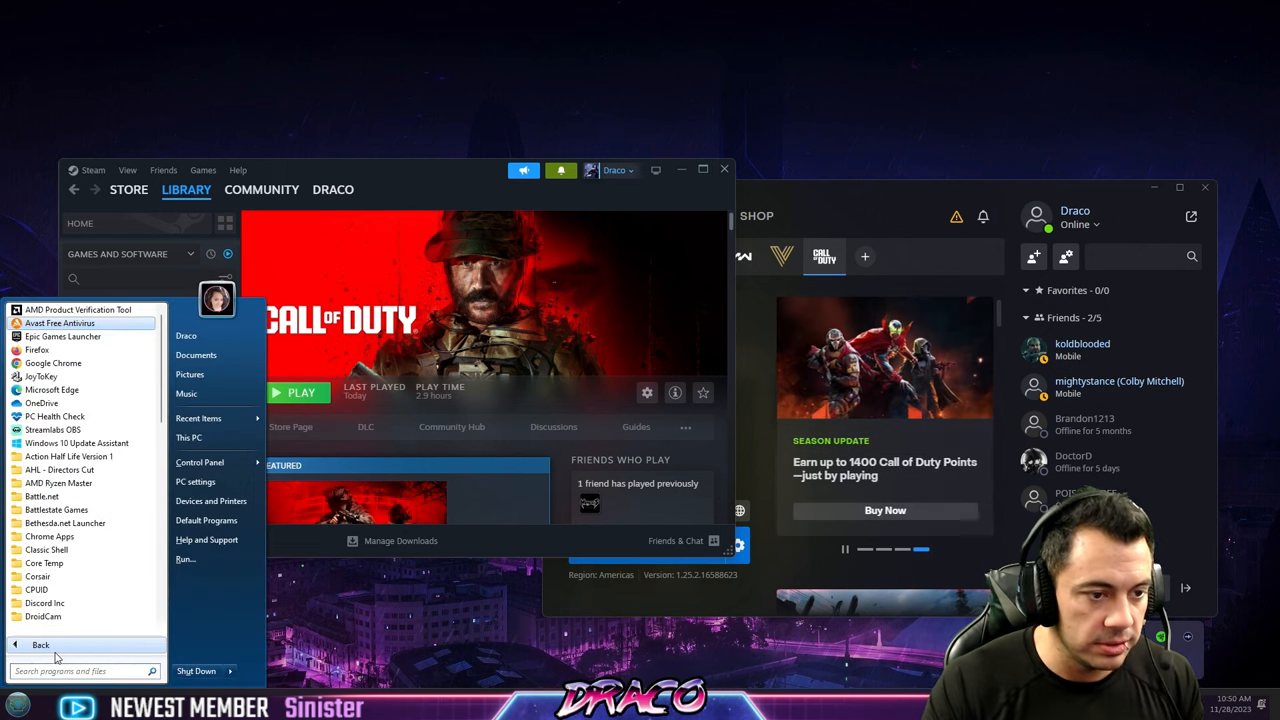
left_click(60, 322)
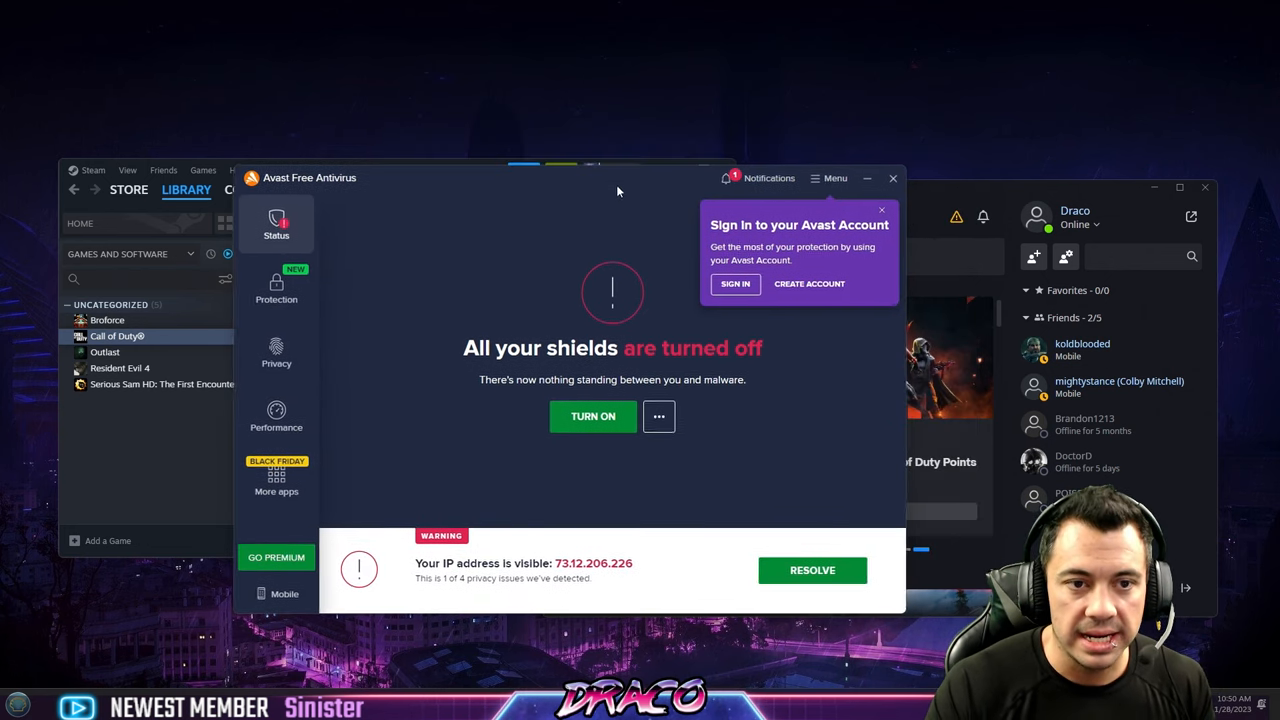
mouse_move(606, 444)
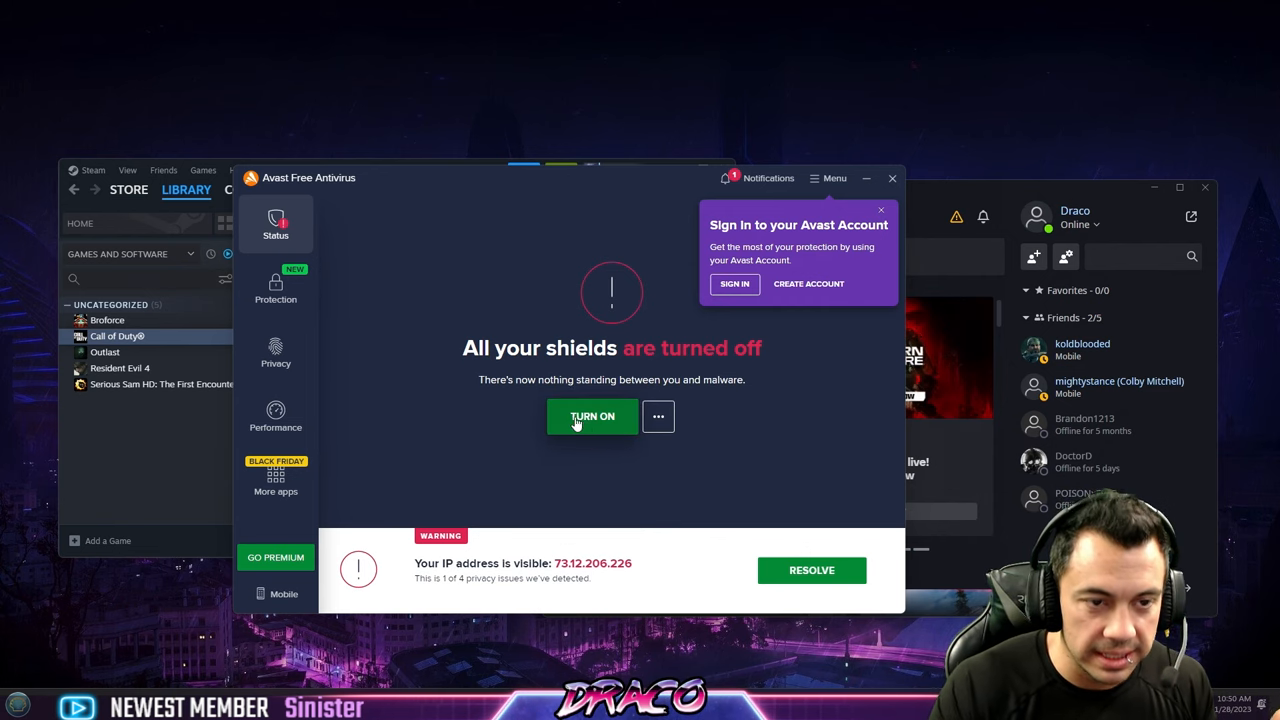
mouse_move(544, 418)
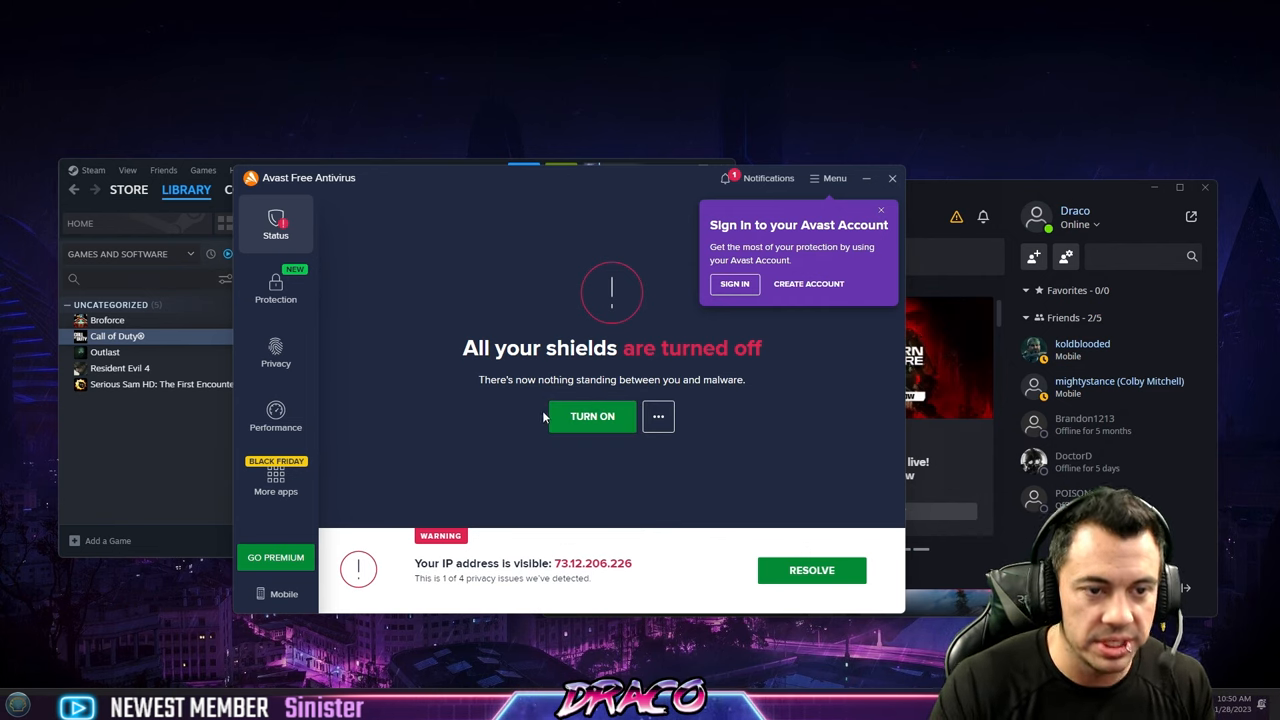
mouse_move(418, 464)
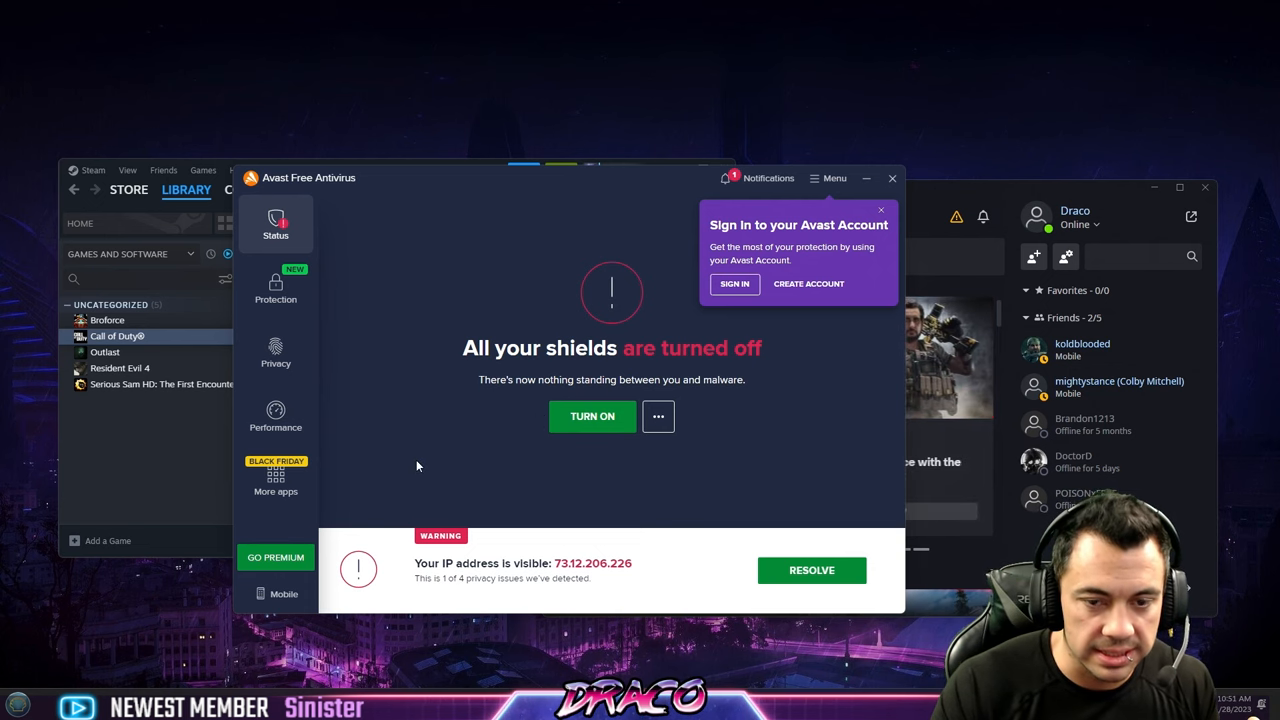
left_click(726, 178)
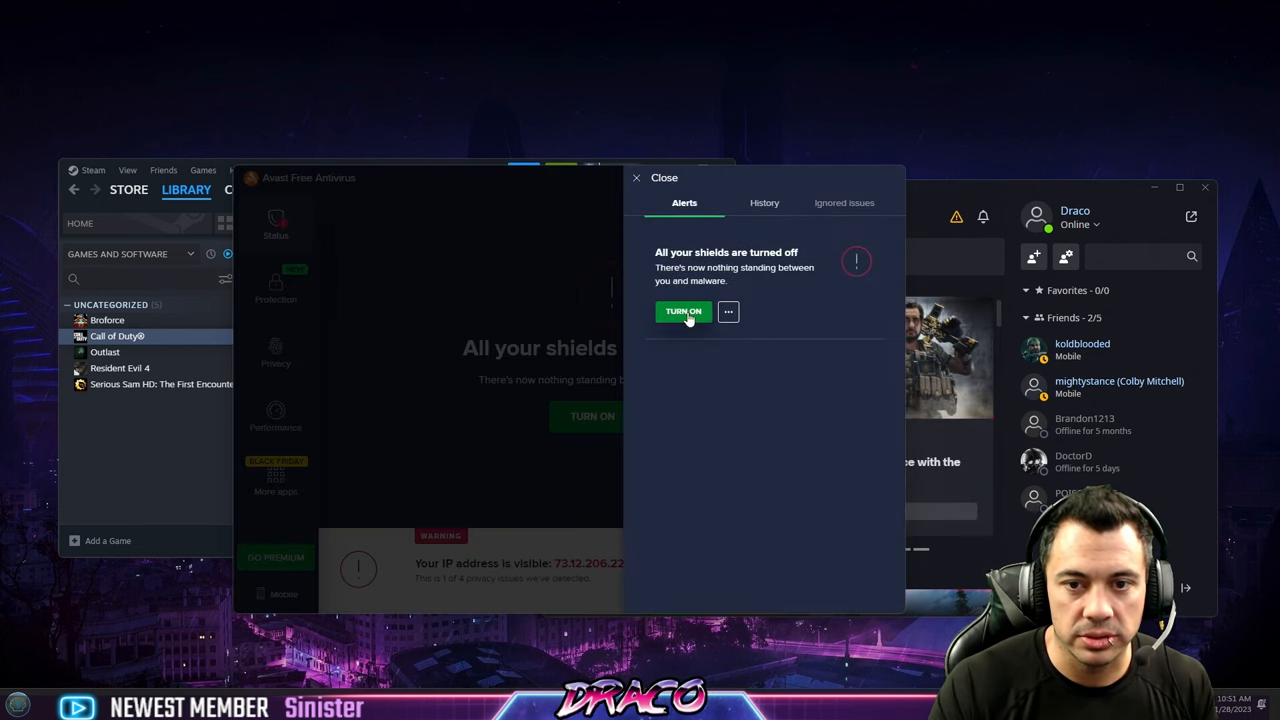
mouse_move(704, 300)
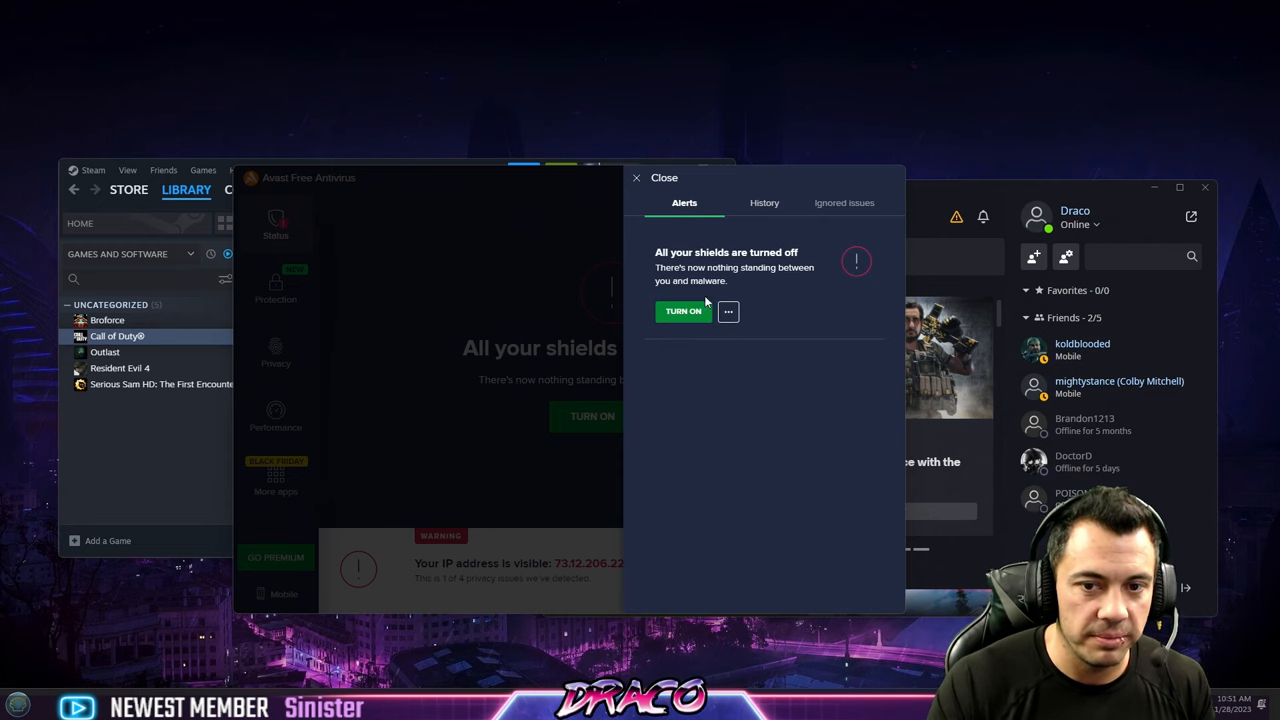
left_click(664, 178)
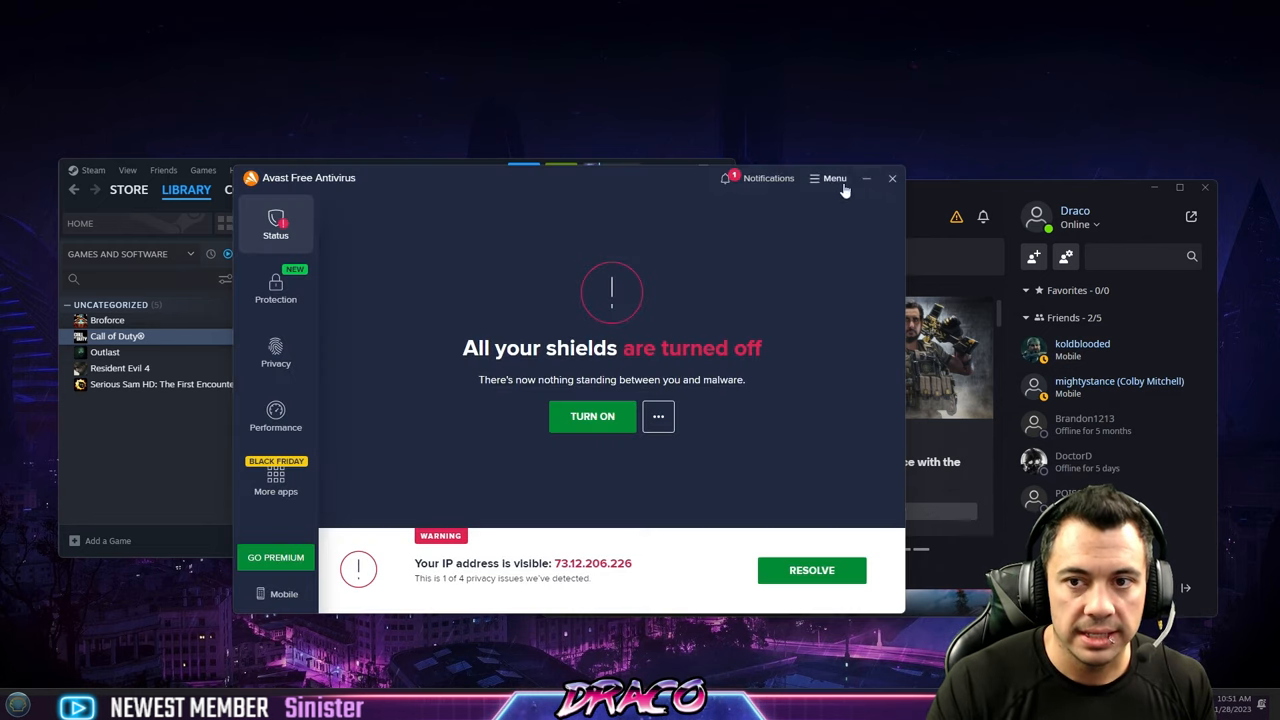
left_click(892, 178)
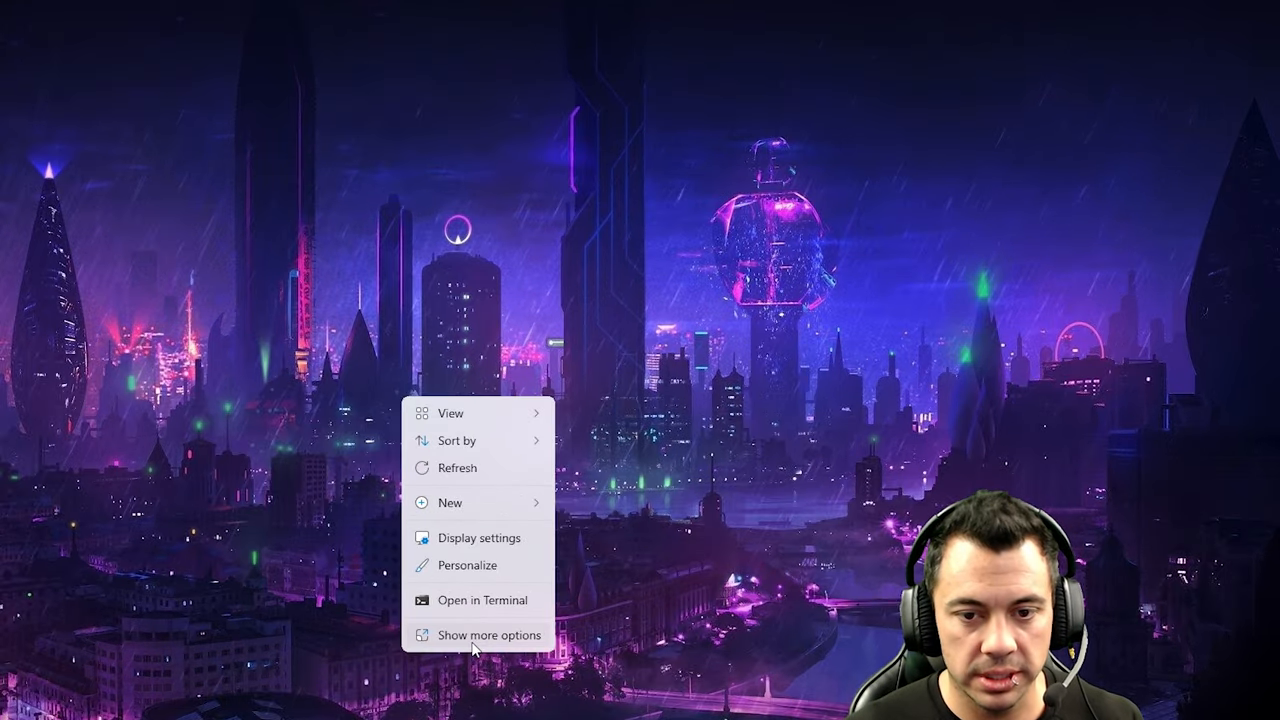
Step: In Display settings, choose the highest refresh rate, 239.97 Hz
left_click(480, 536)
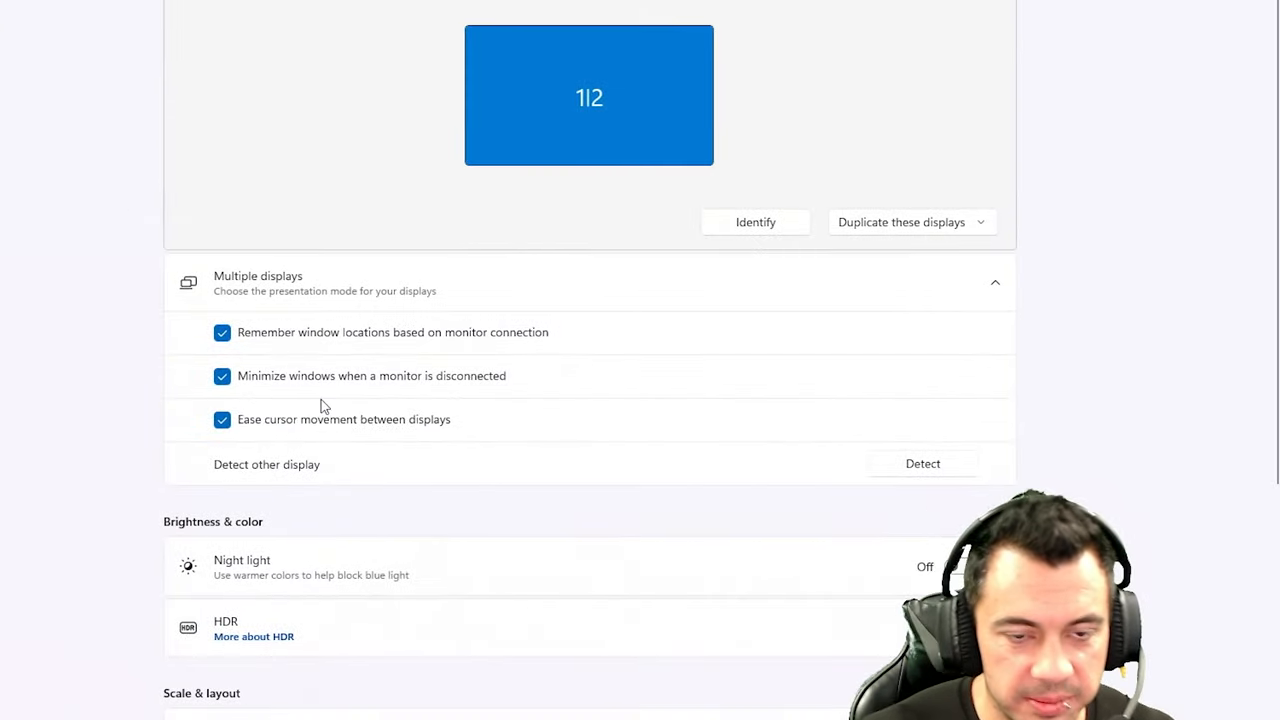
mouse_move(498, 508)
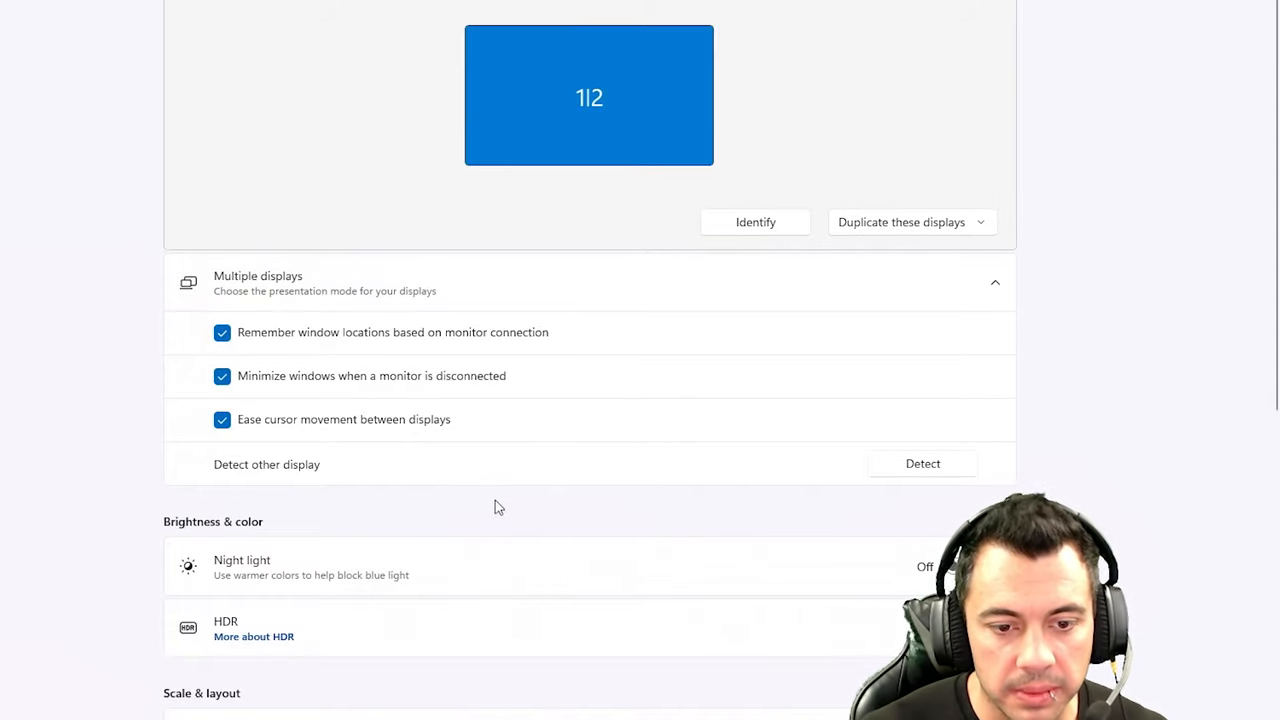
scroll("down", 3)
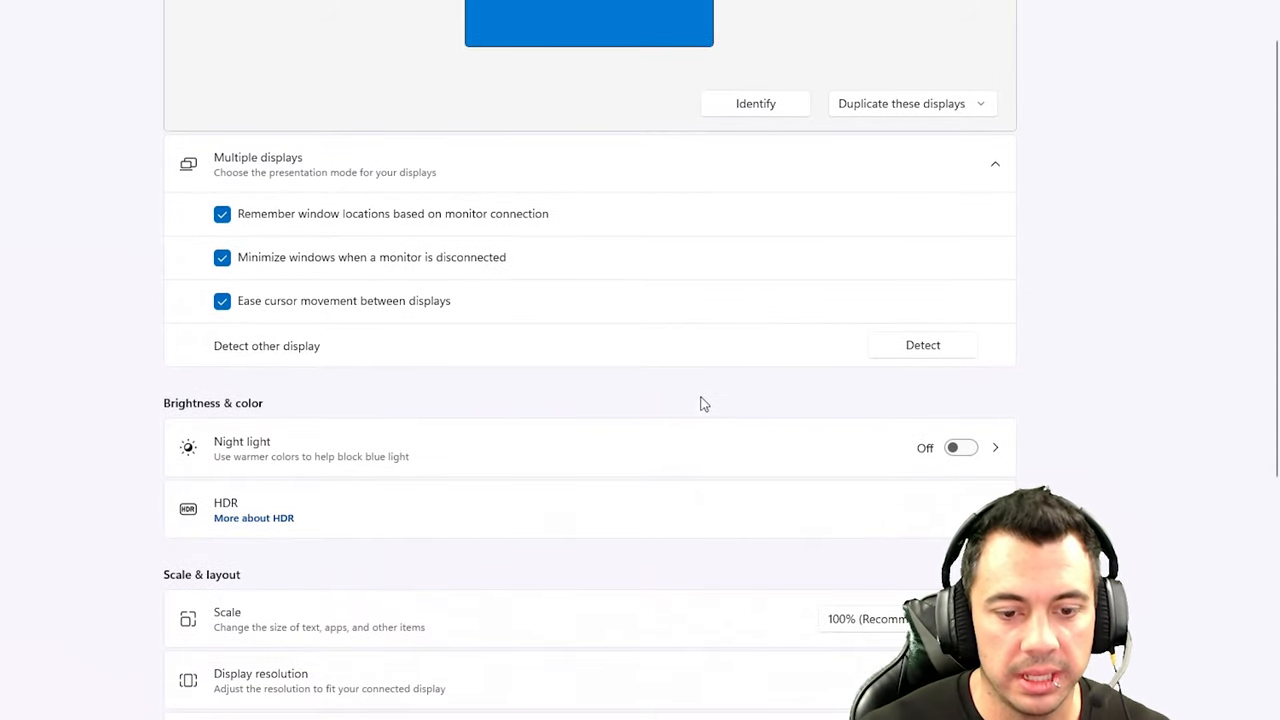
scroll("down", 3)
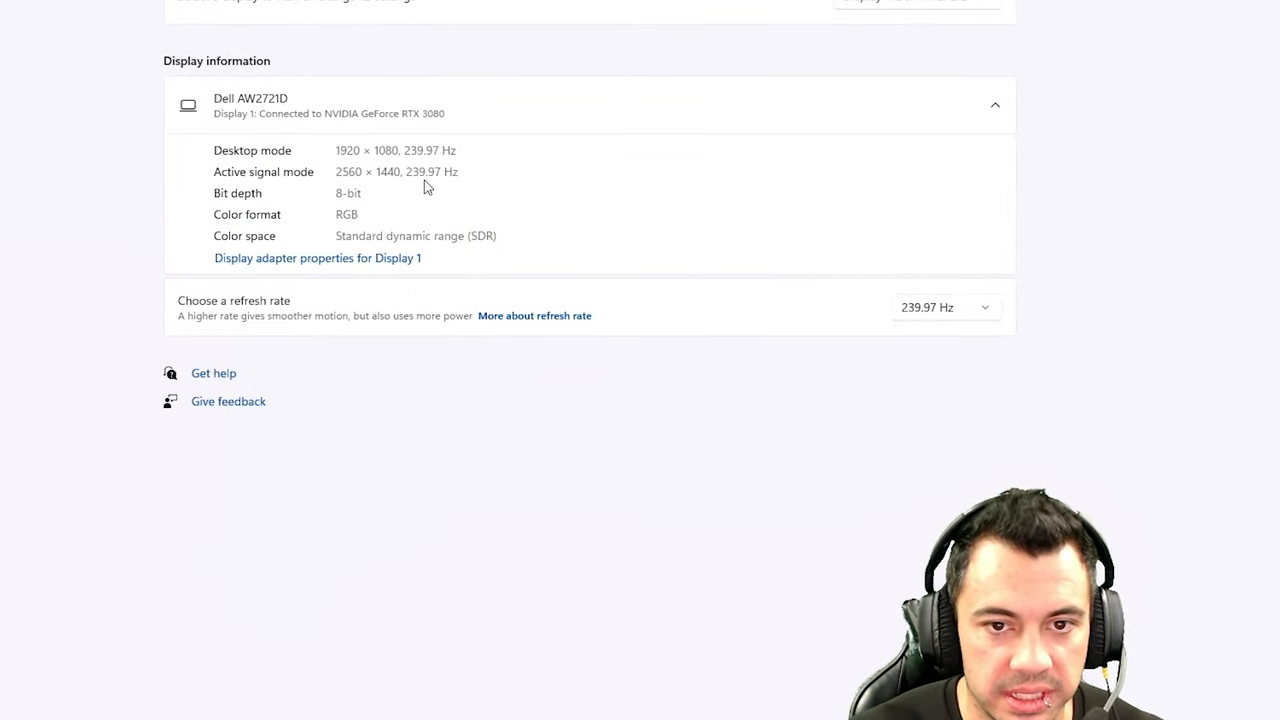
mouse_move(448, 180)
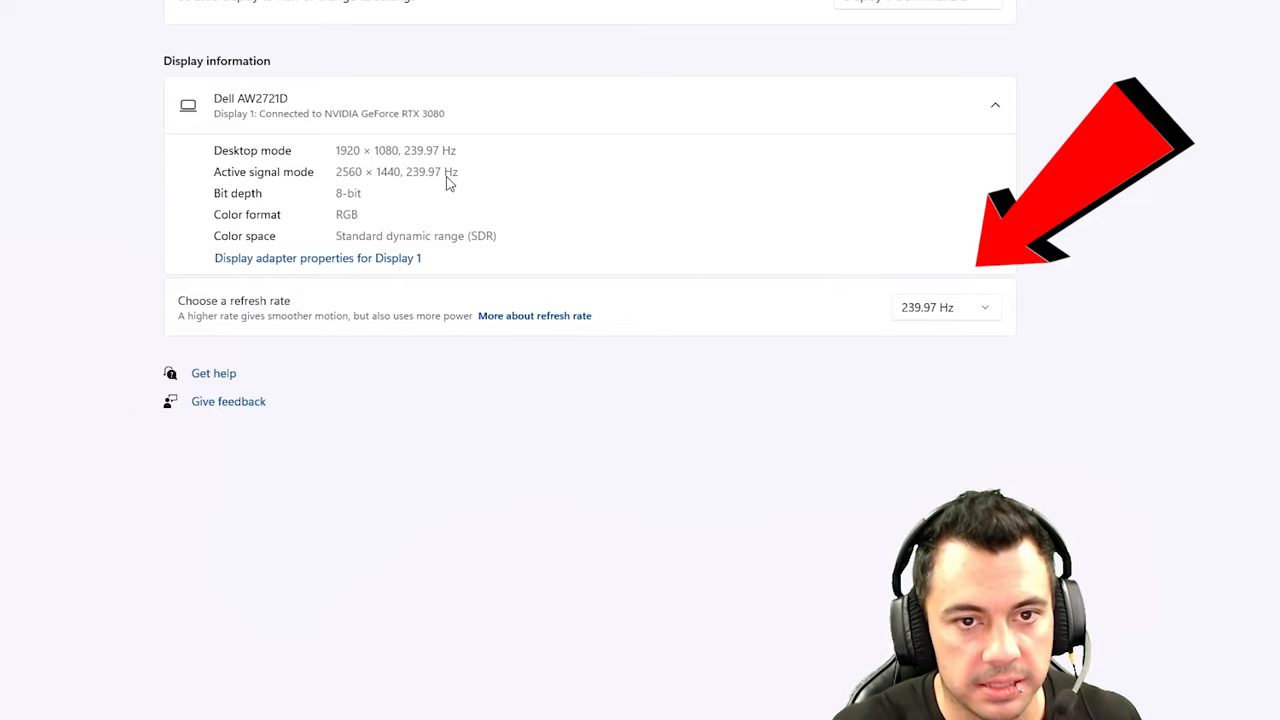
mouse_move(976, 320)
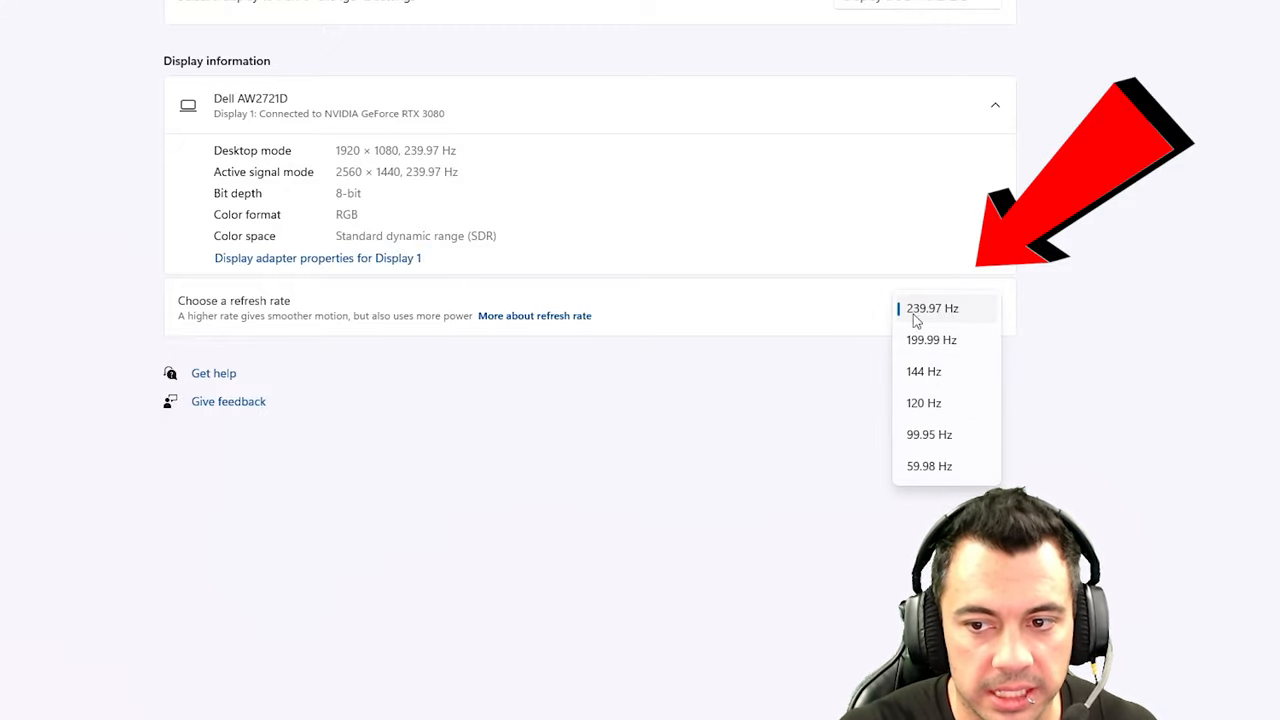
left_click(932, 308)
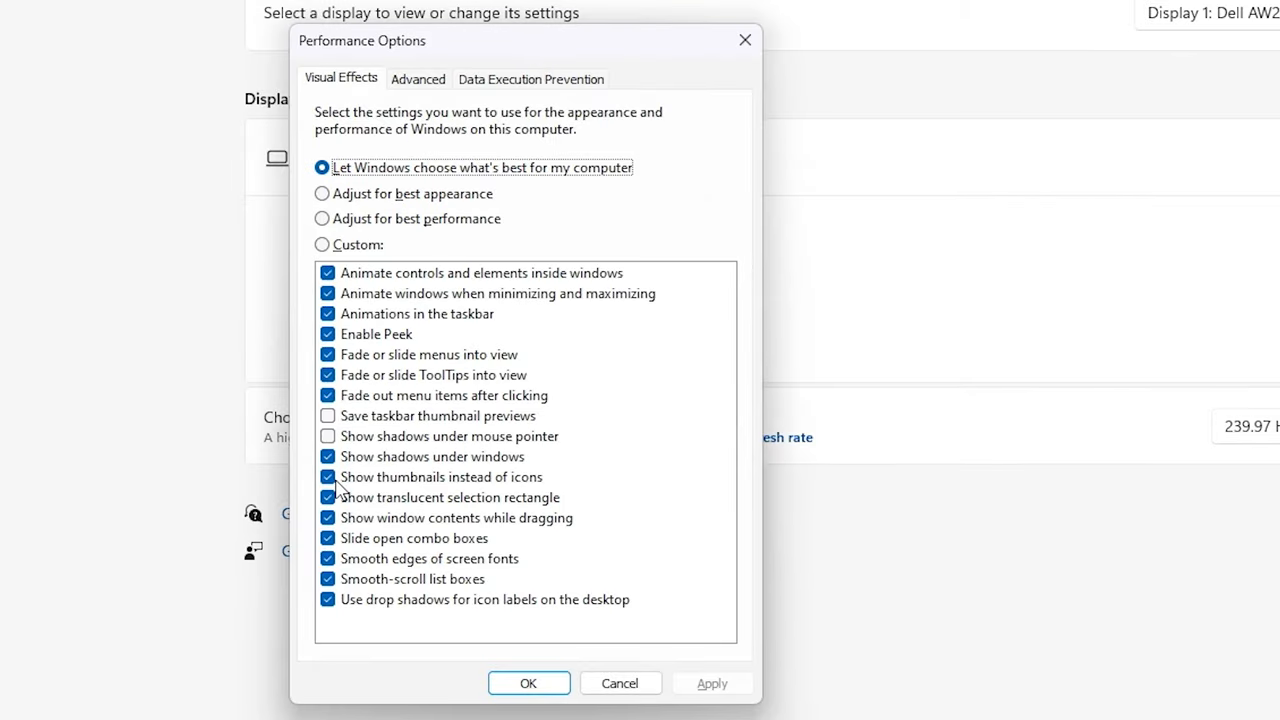
mouse_move(500, 578)
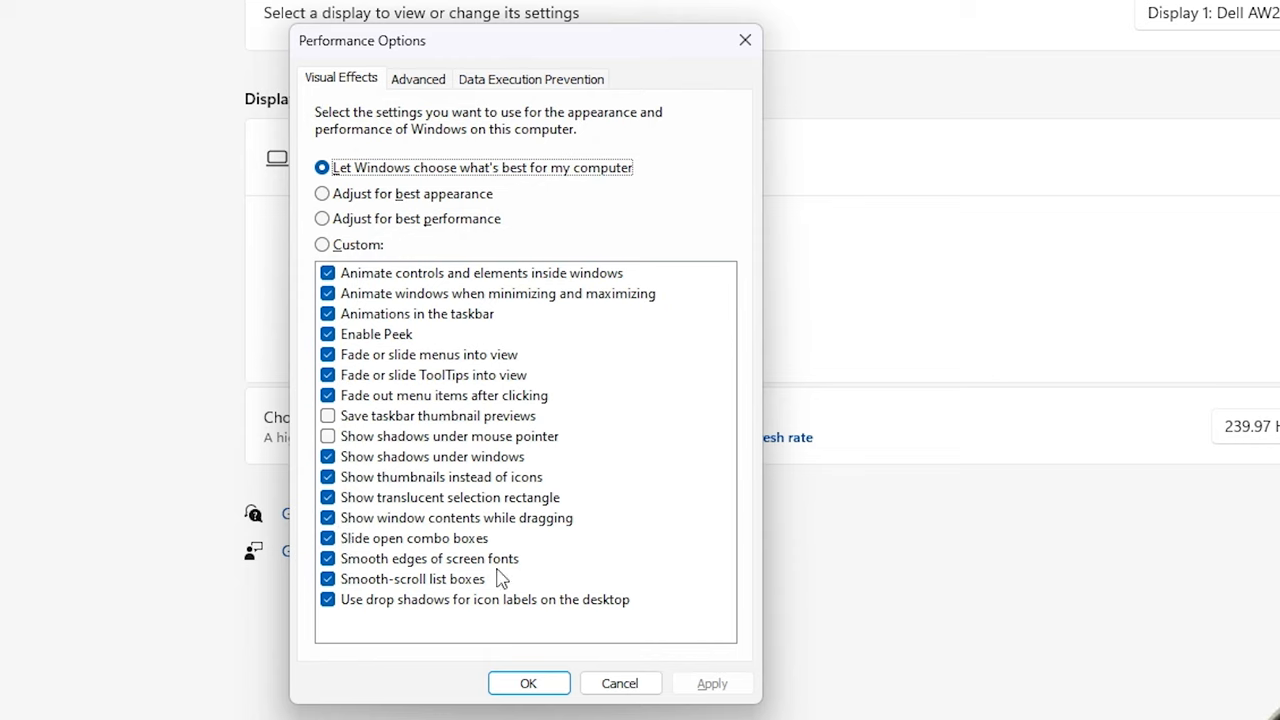
mouse_move(490, 256)
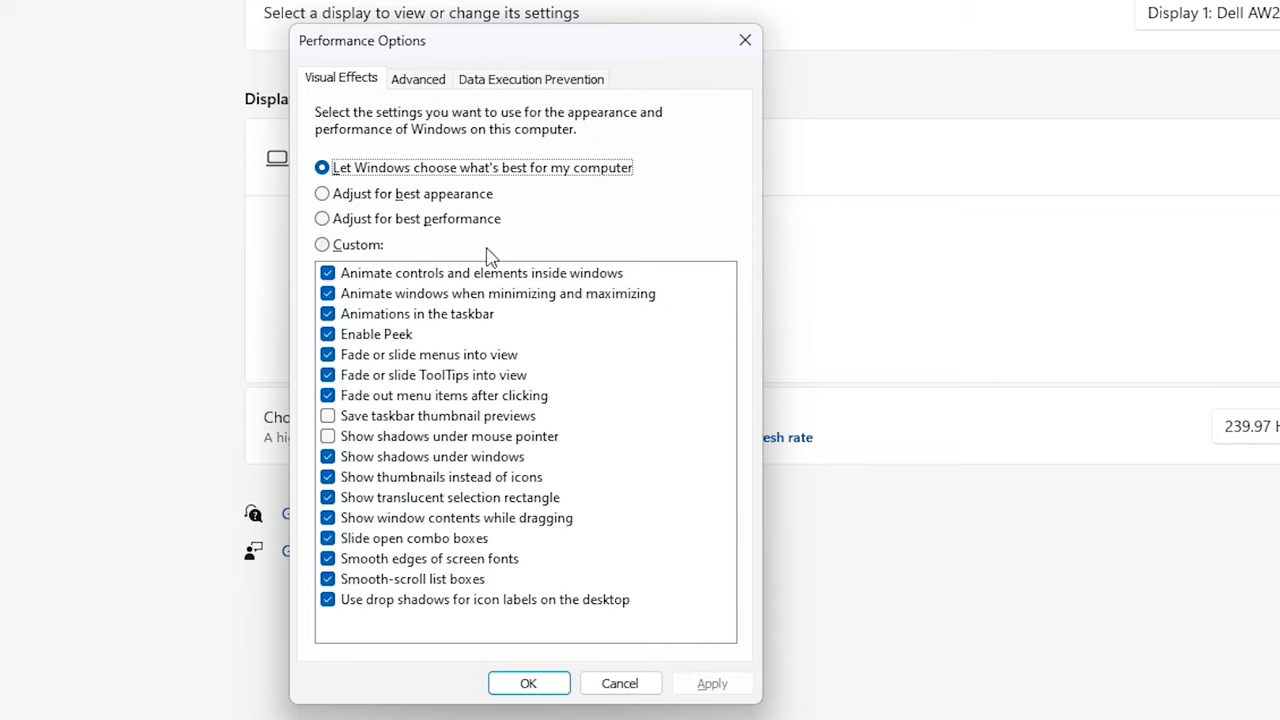
mouse_move(428, 206)
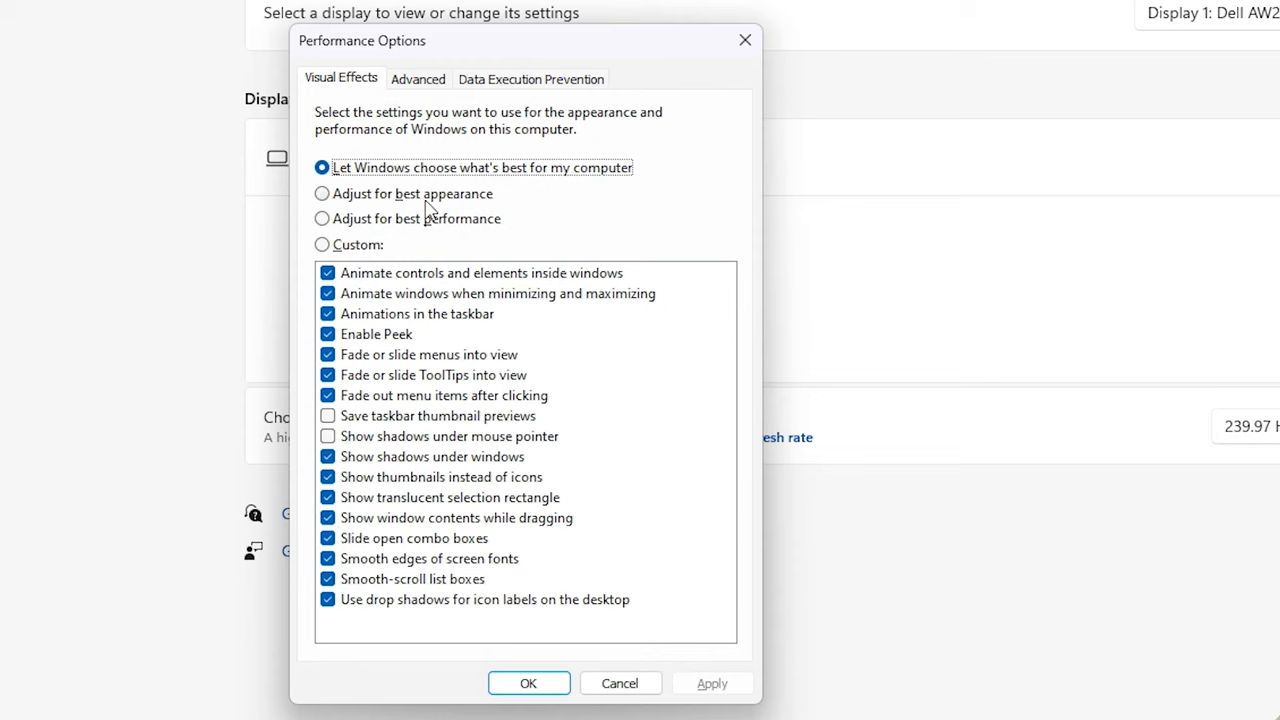
mouse_move(450, 236)
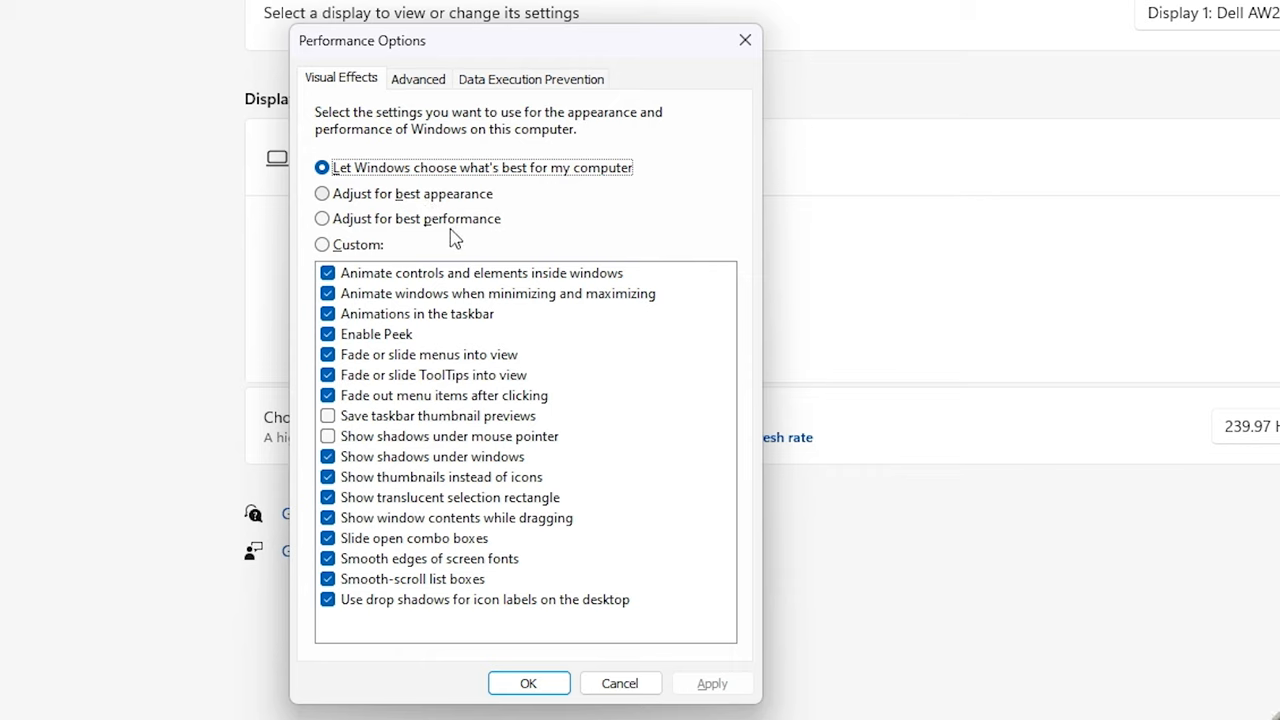
Step: Select Adjust for best performance on the Visual Effects tab
left_click(322, 218)
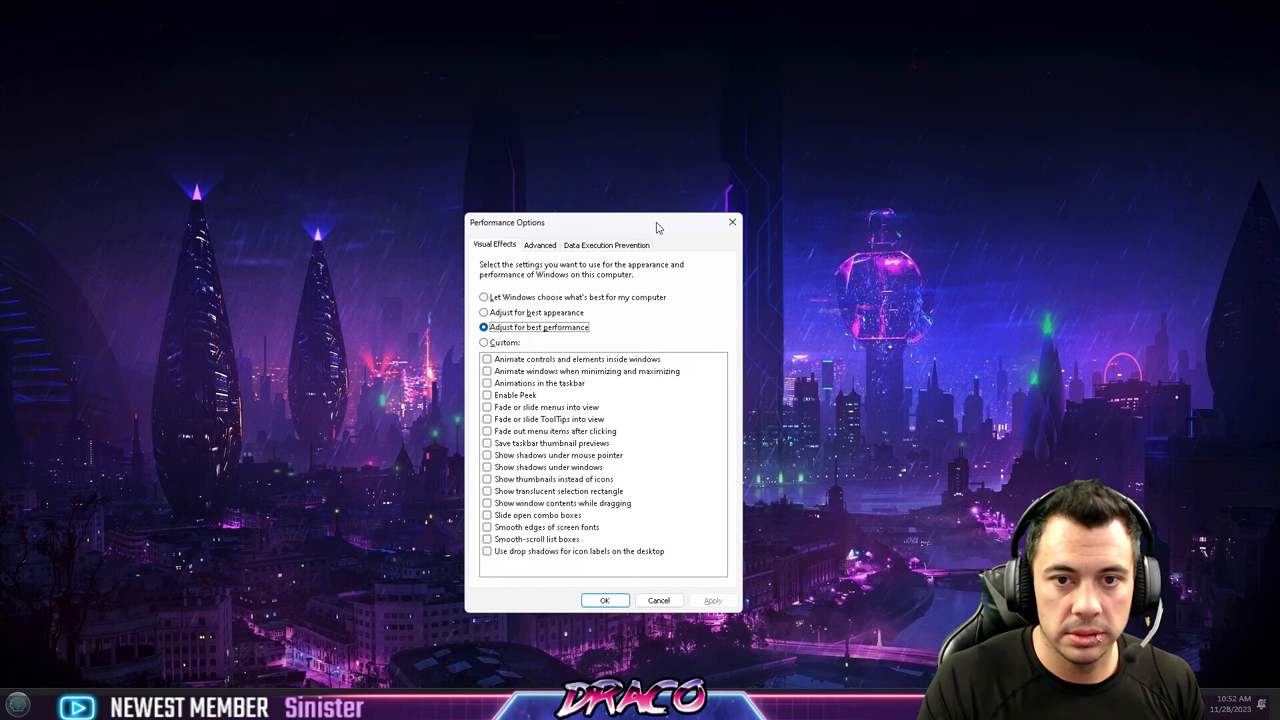
Step: Show the Advanced tab with processor scheduling on Programs and 6144 MB paging file
left_click(540, 244)
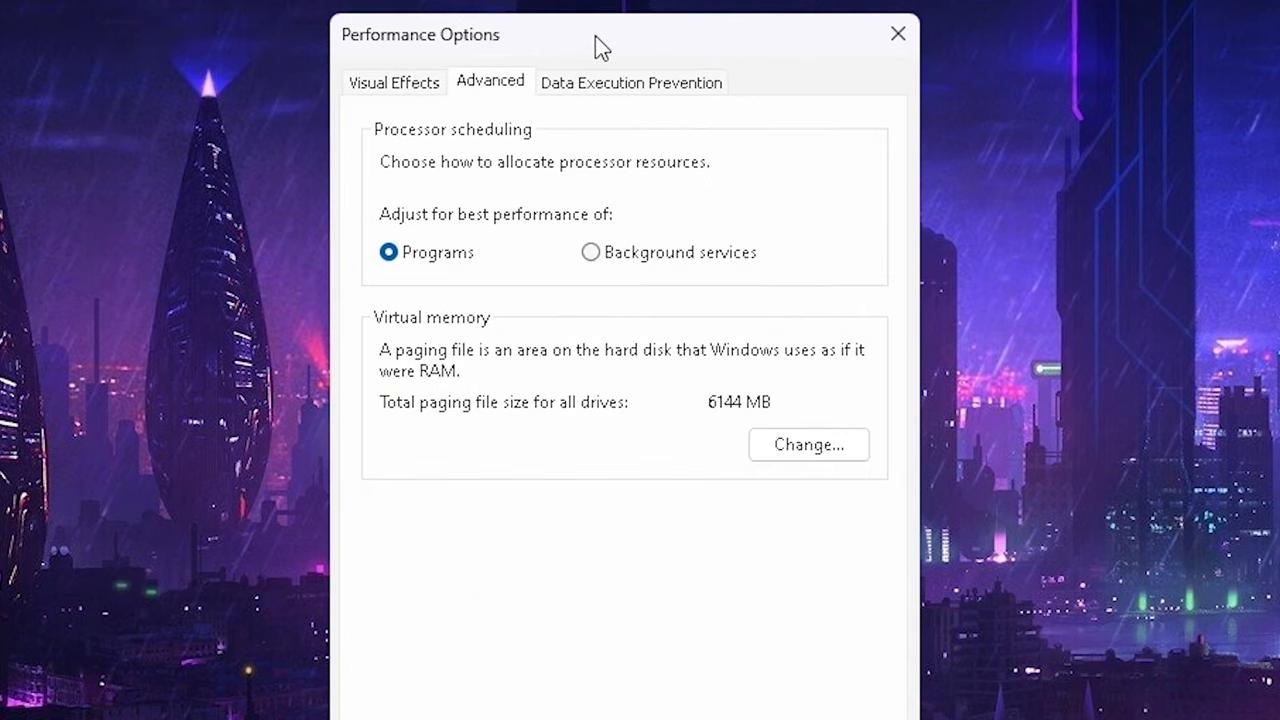
mouse_move(512, 210)
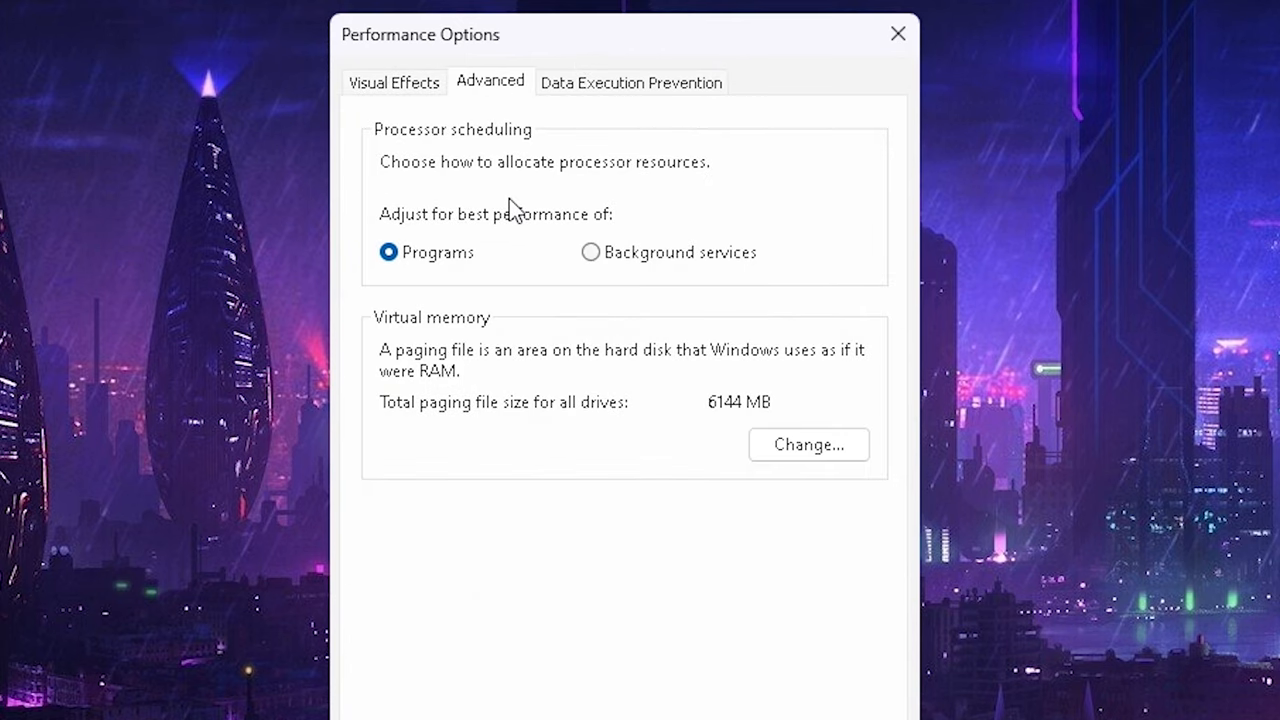
mouse_move(532, 236)
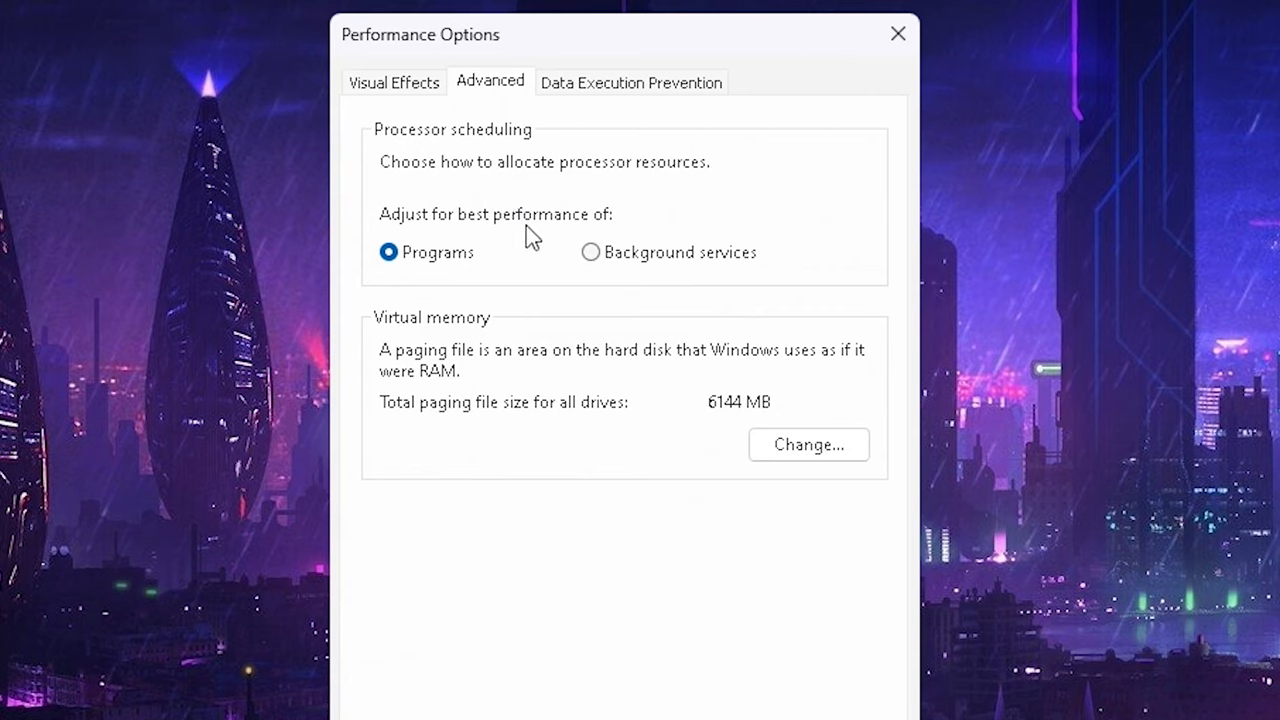
mouse_move(416, 304)
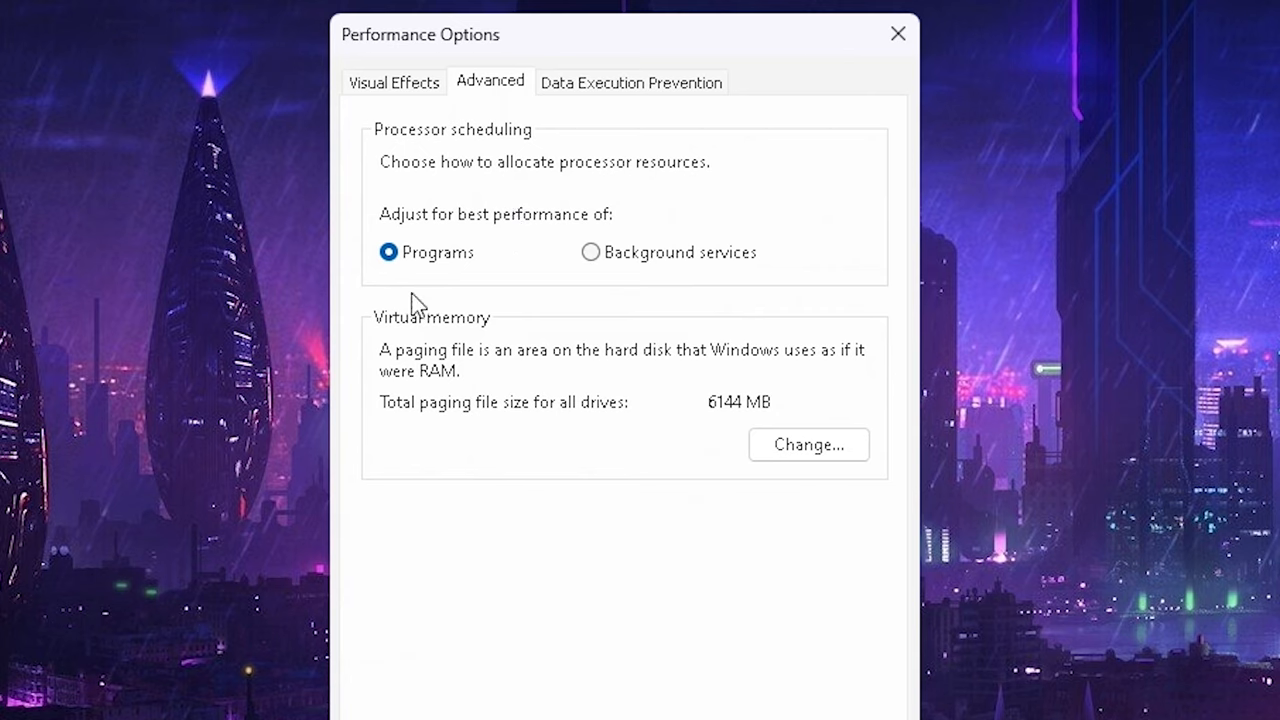
mouse_move(458, 294)
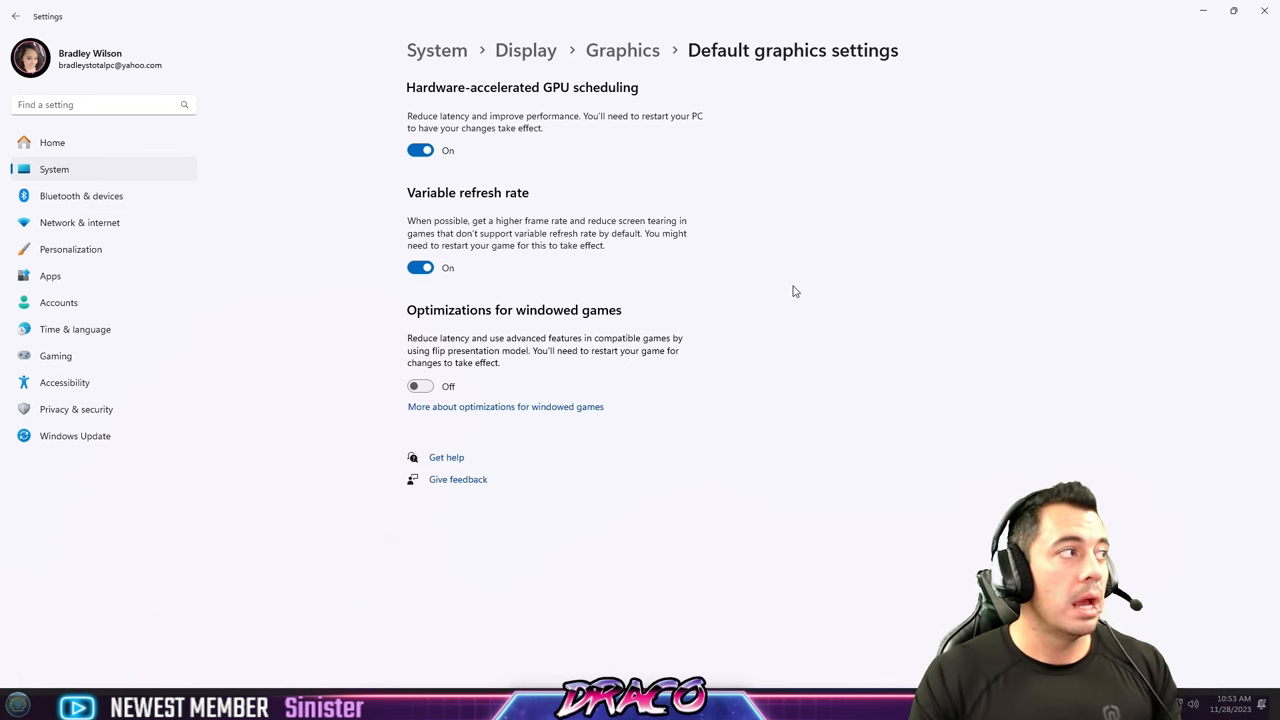
mouse_move(524, 50)
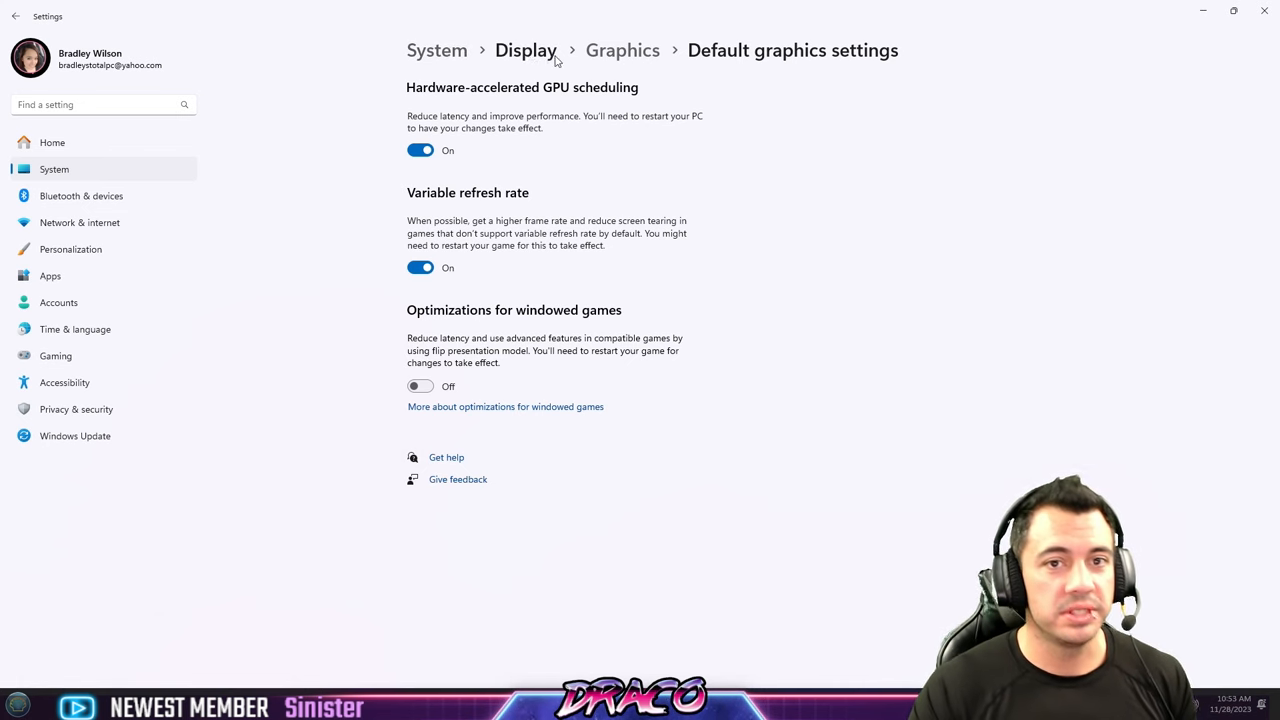
mouse_move(780, 306)
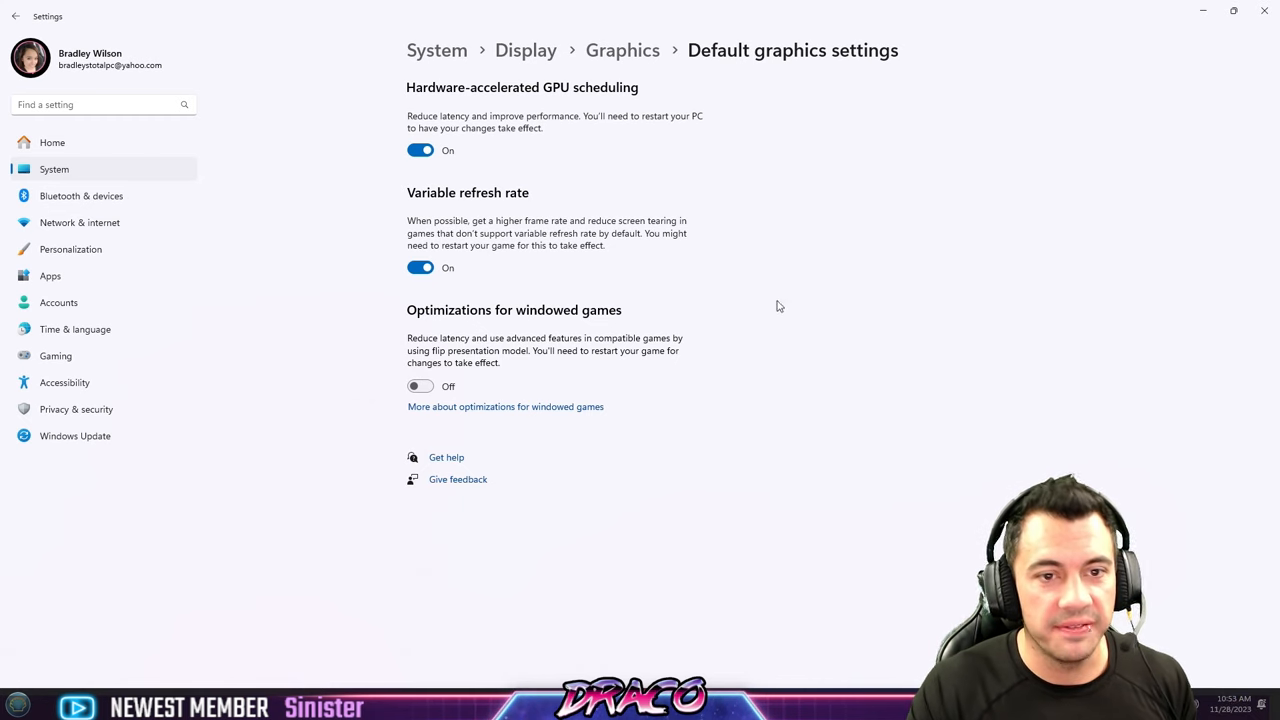
type("e")
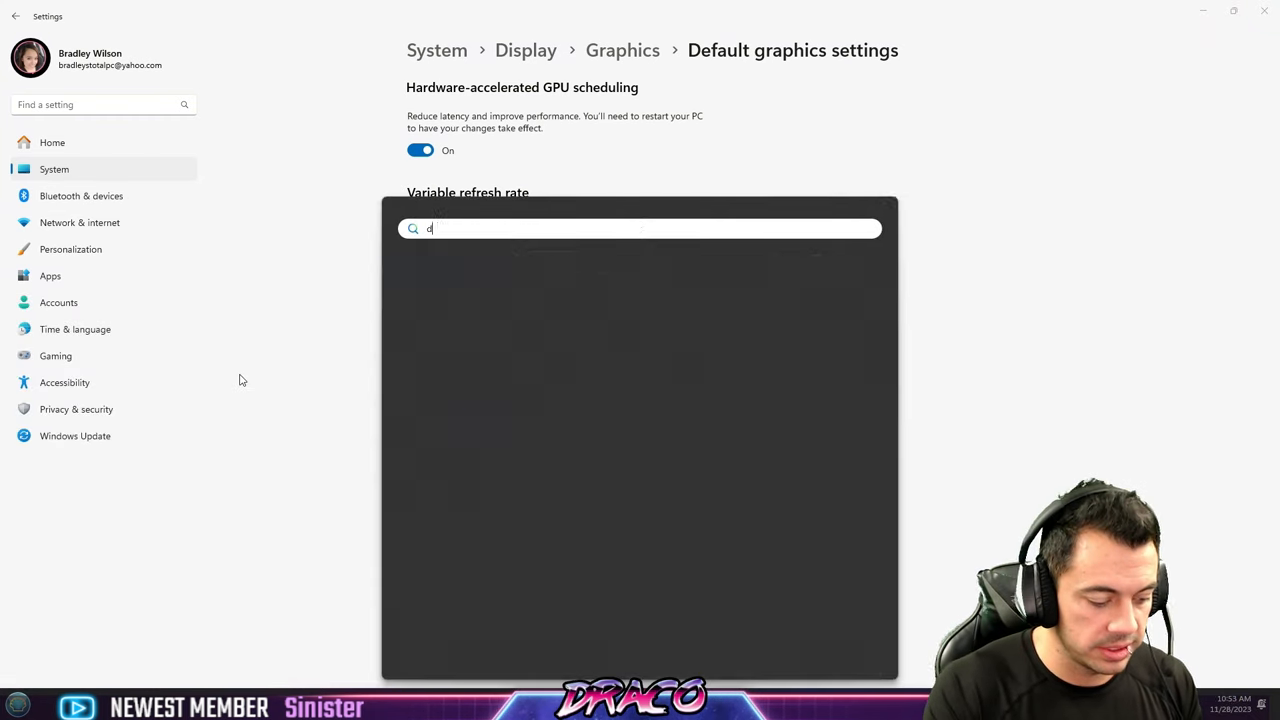
type("default graphics")
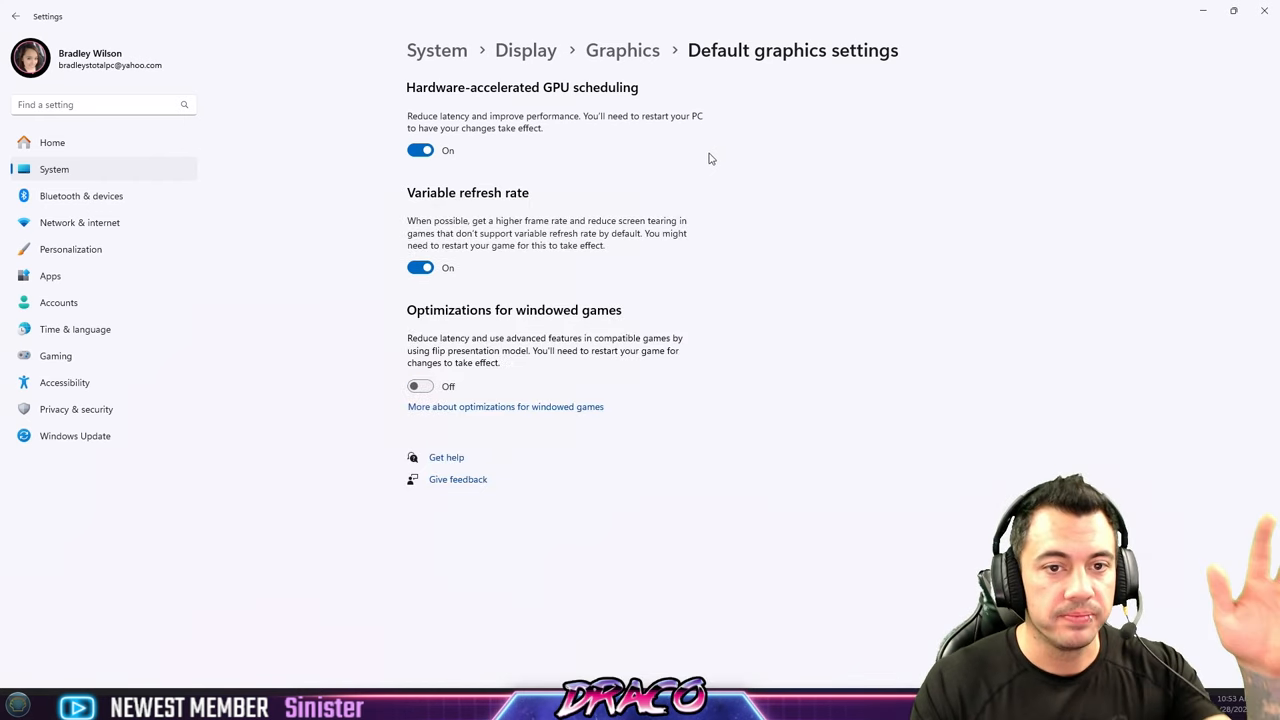
mouse_move(640, 156)
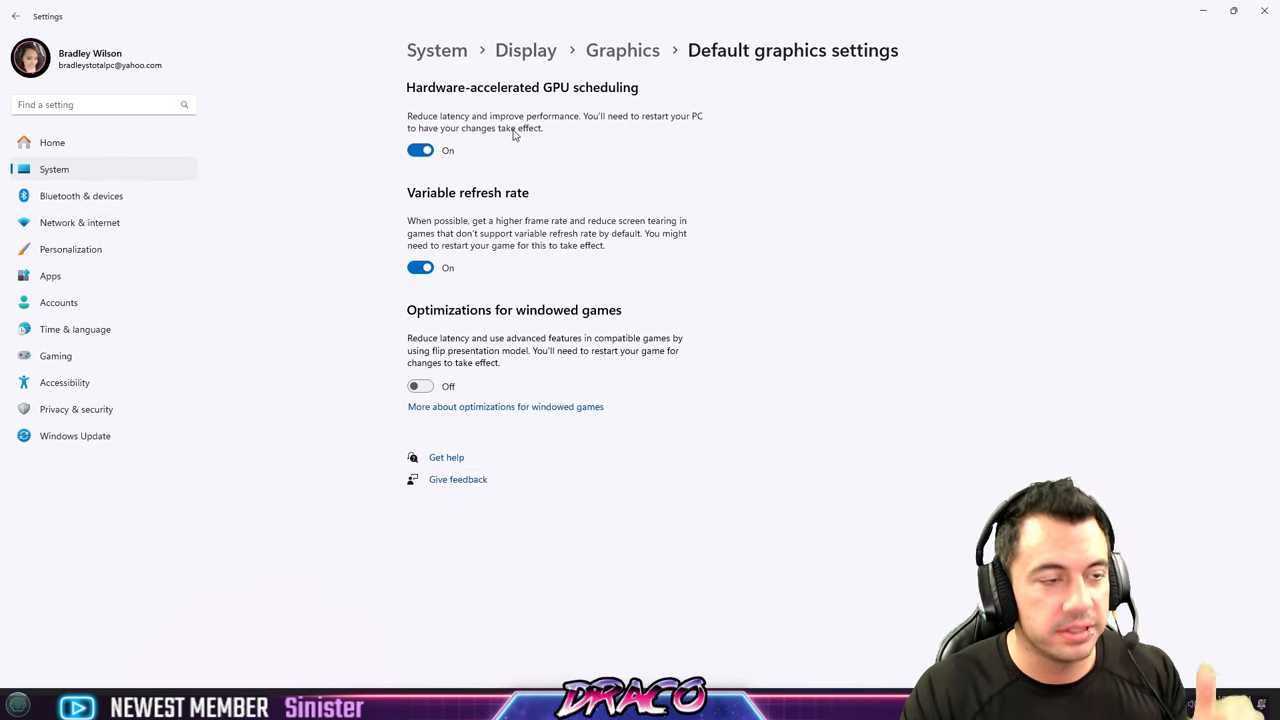
mouse_move(490, 168)
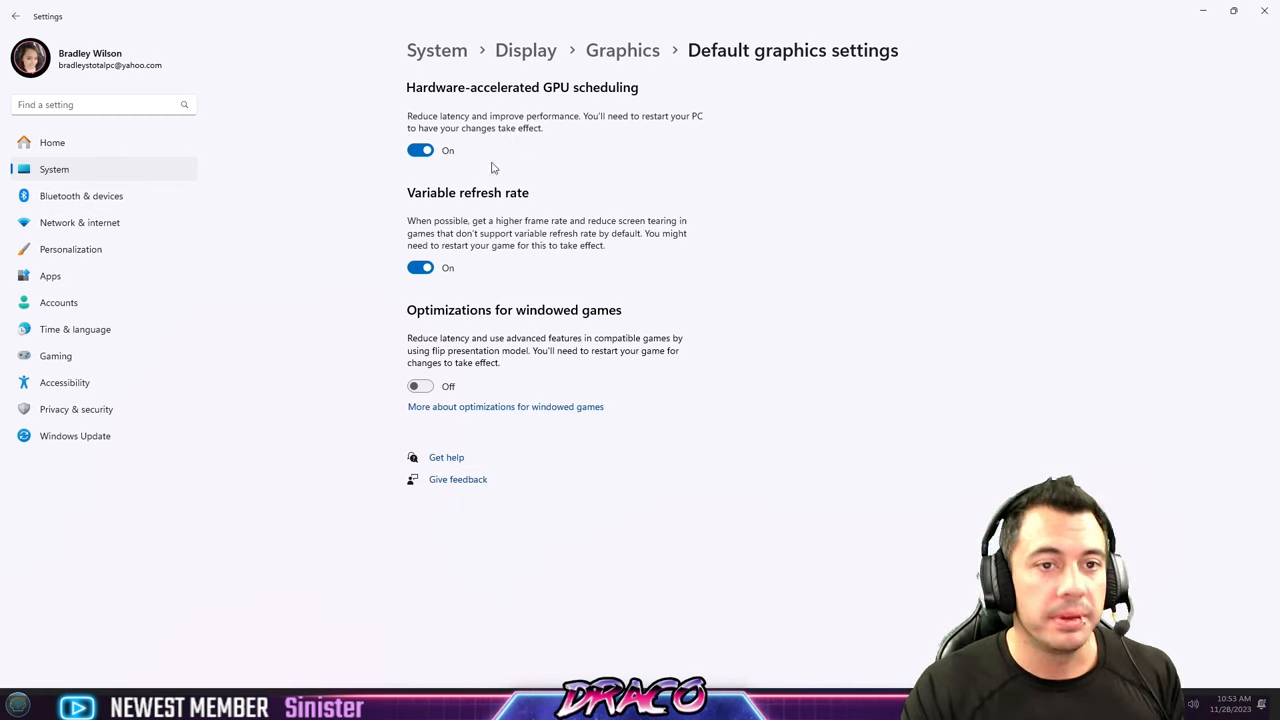
mouse_move(484, 218)
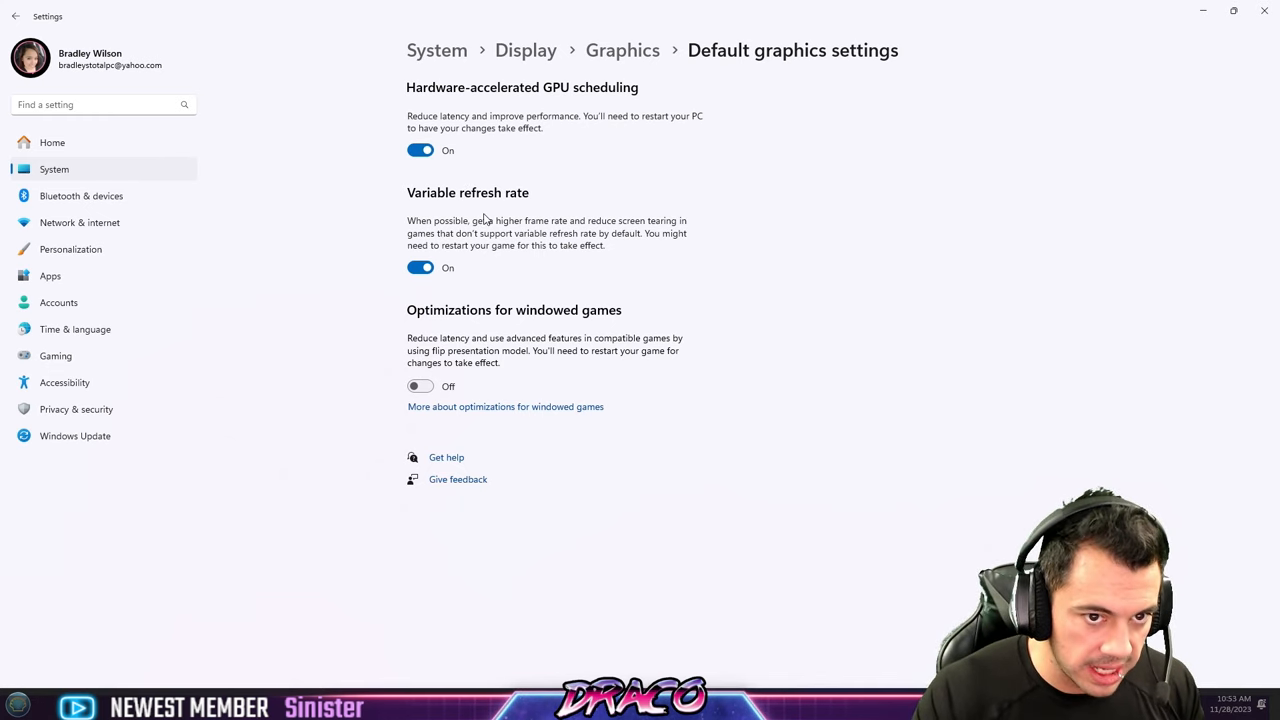
mouse_move(498, 182)
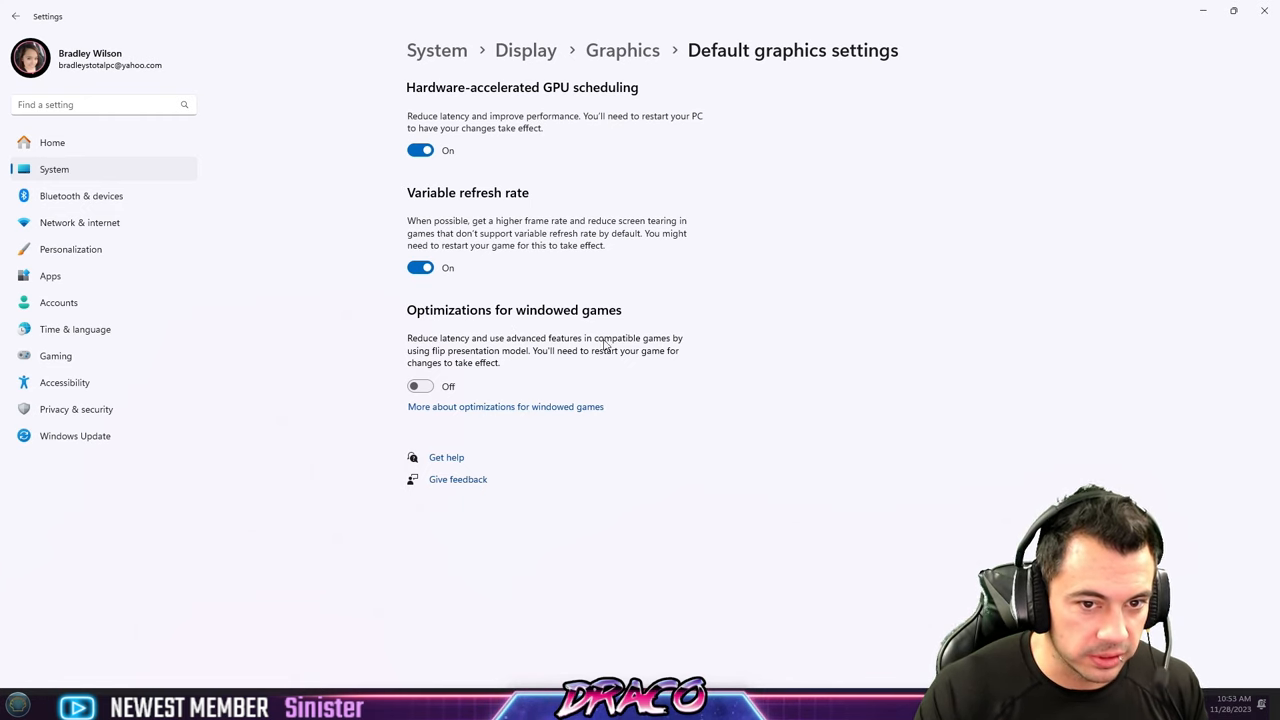
mouse_move(460, 398)
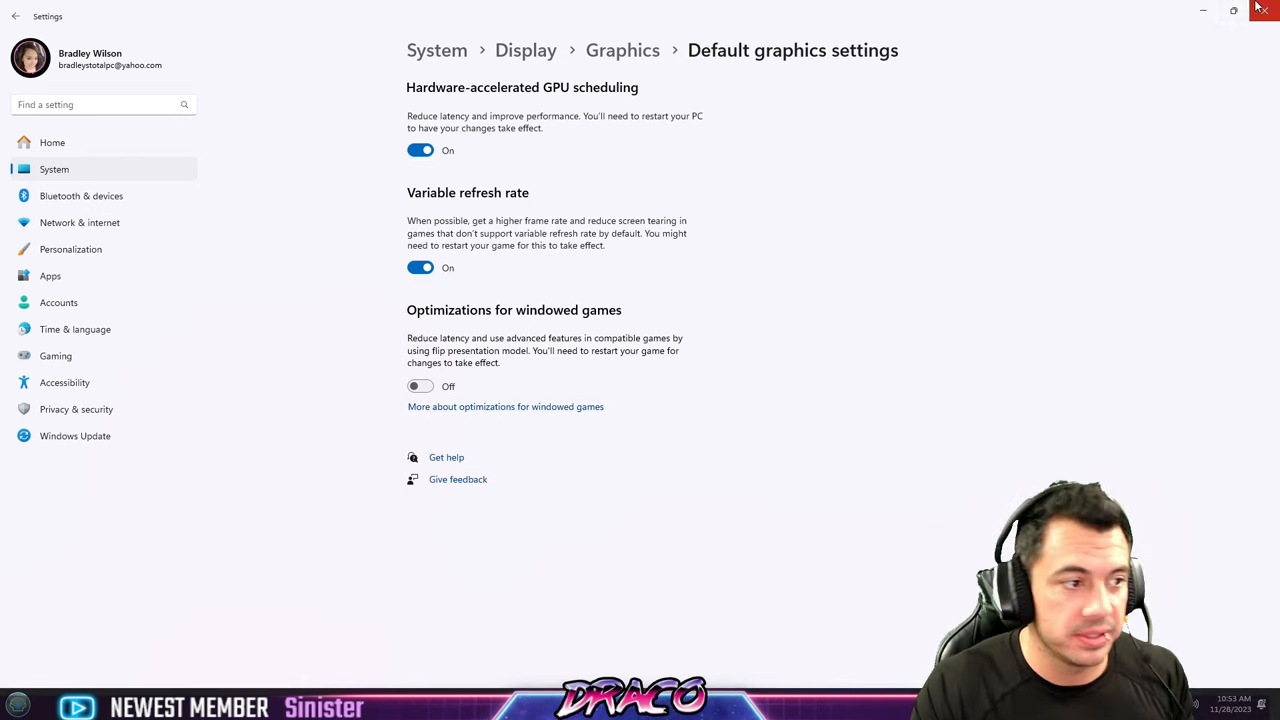
left_click(1264, 10)
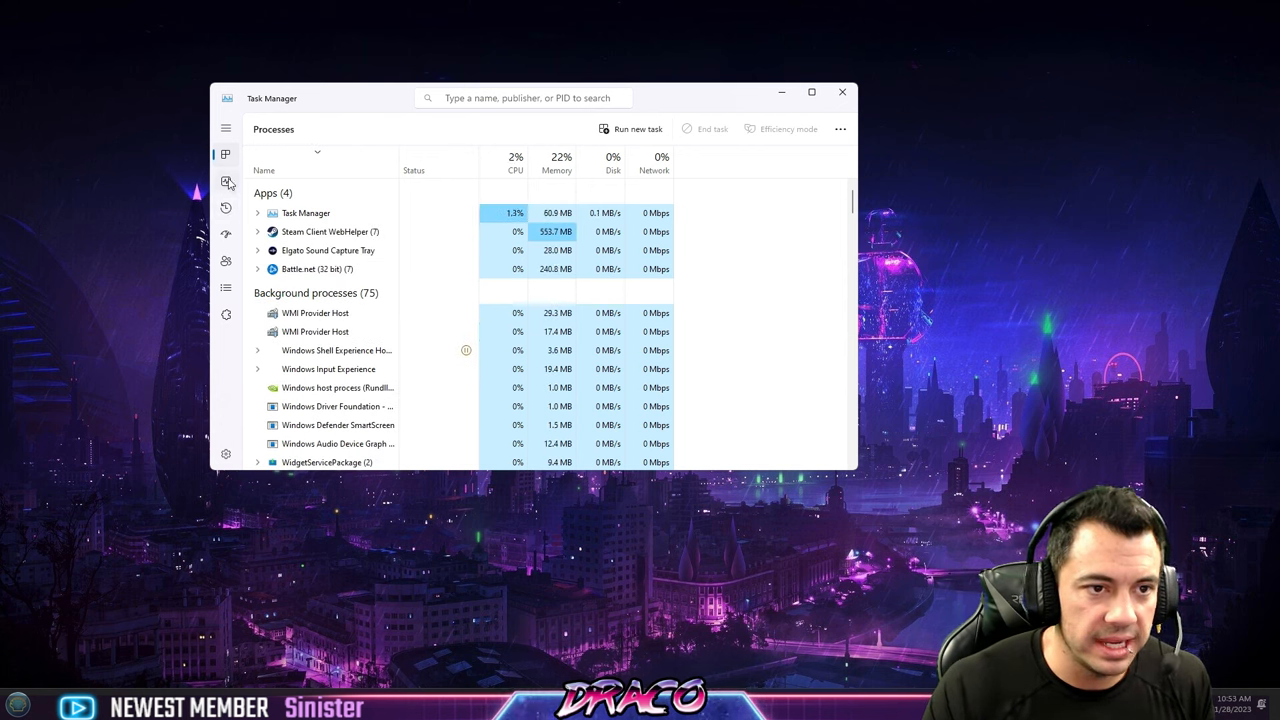
Step: Show Task Manager's Performance tab with 32 GB memory, 7.0 GB in use
left_click(226, 182)
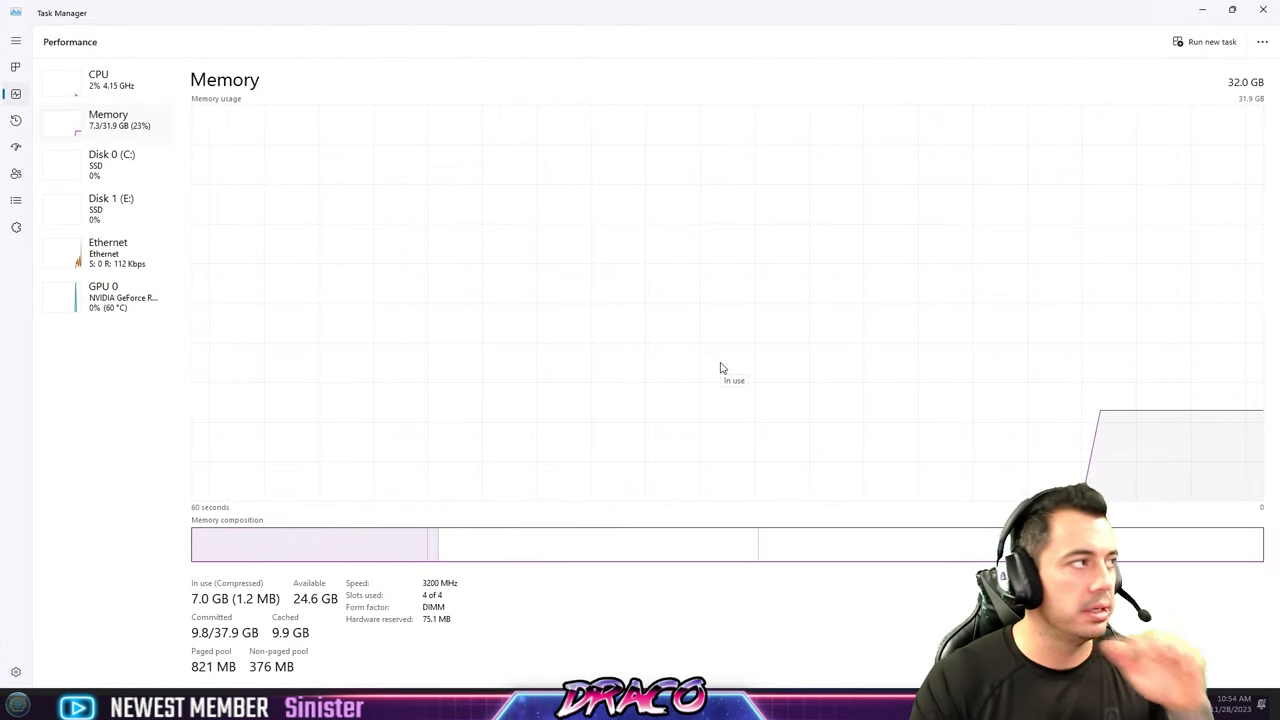
mouse_move(472, 472)
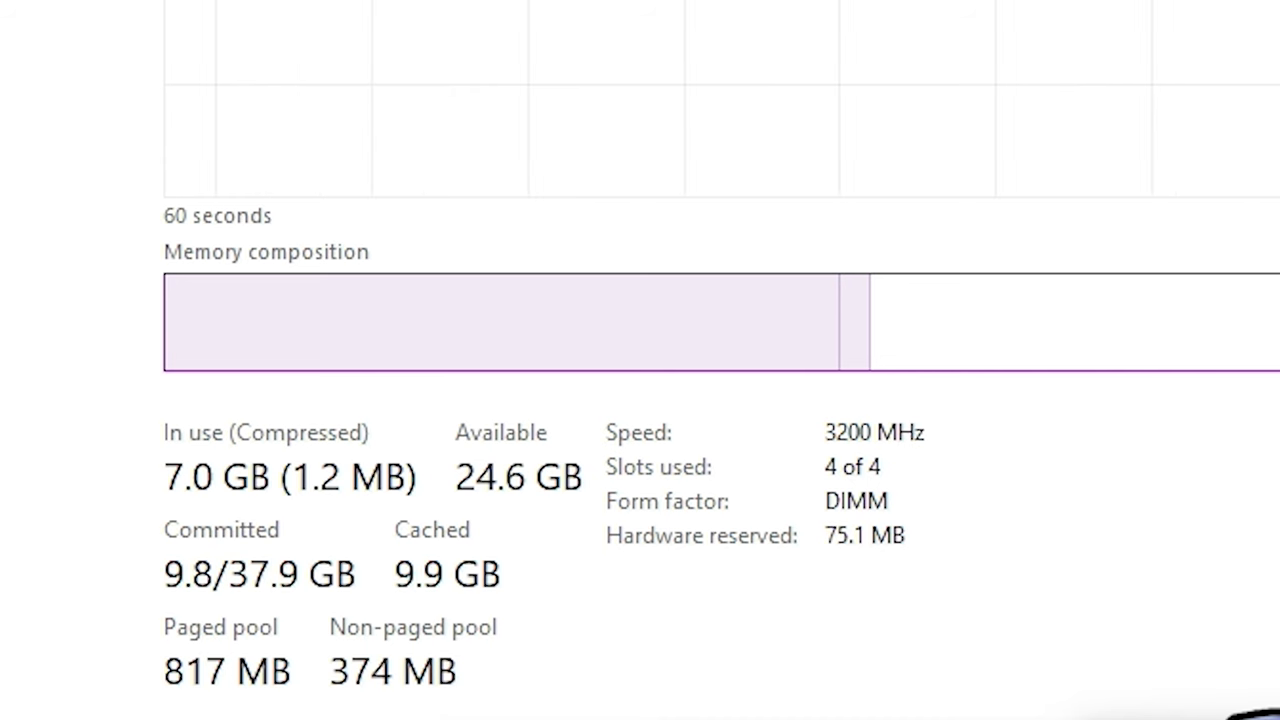
mouse_move(790, 450)
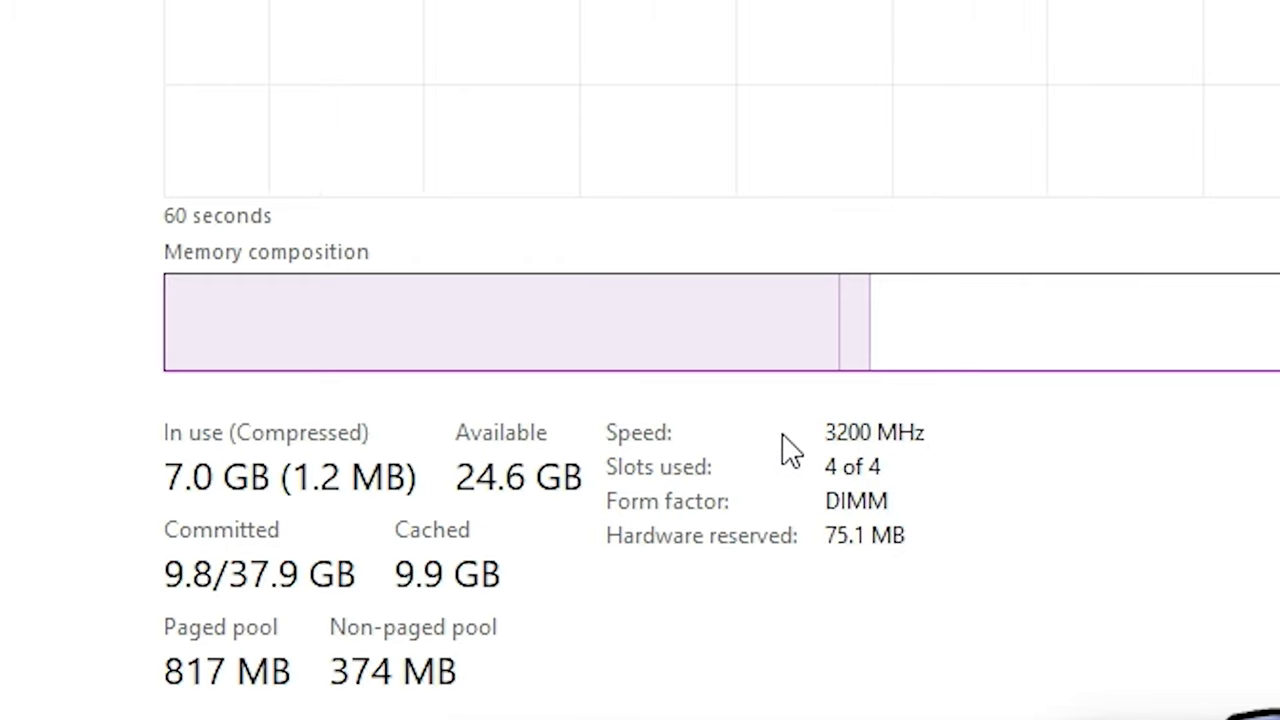
mouse_move(822, 464)
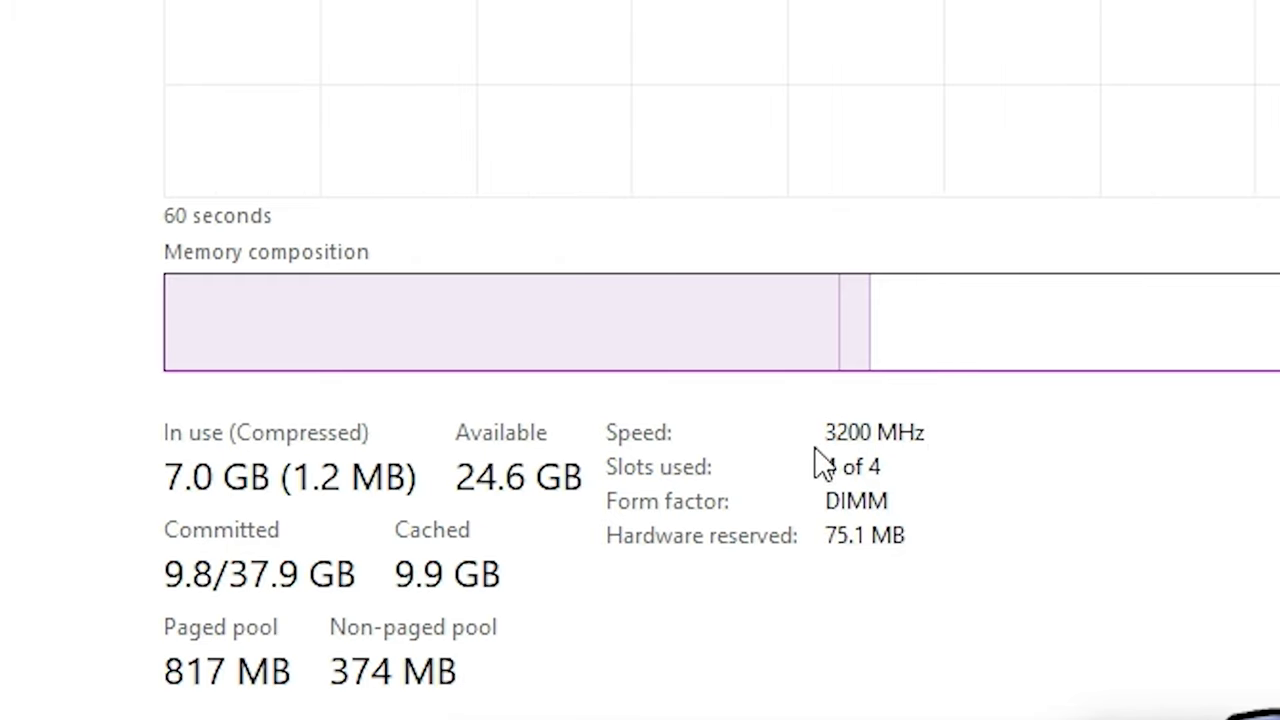
mouse_move(860, 468)
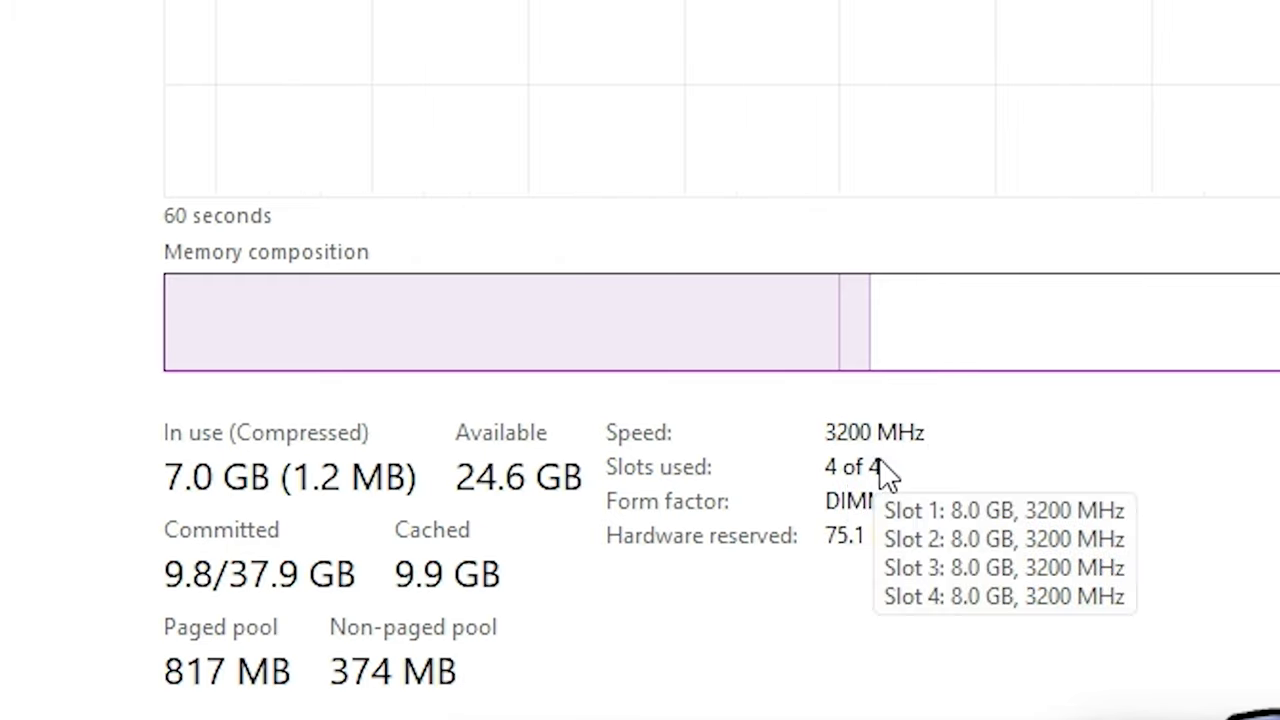
mouse_move(838, 520)
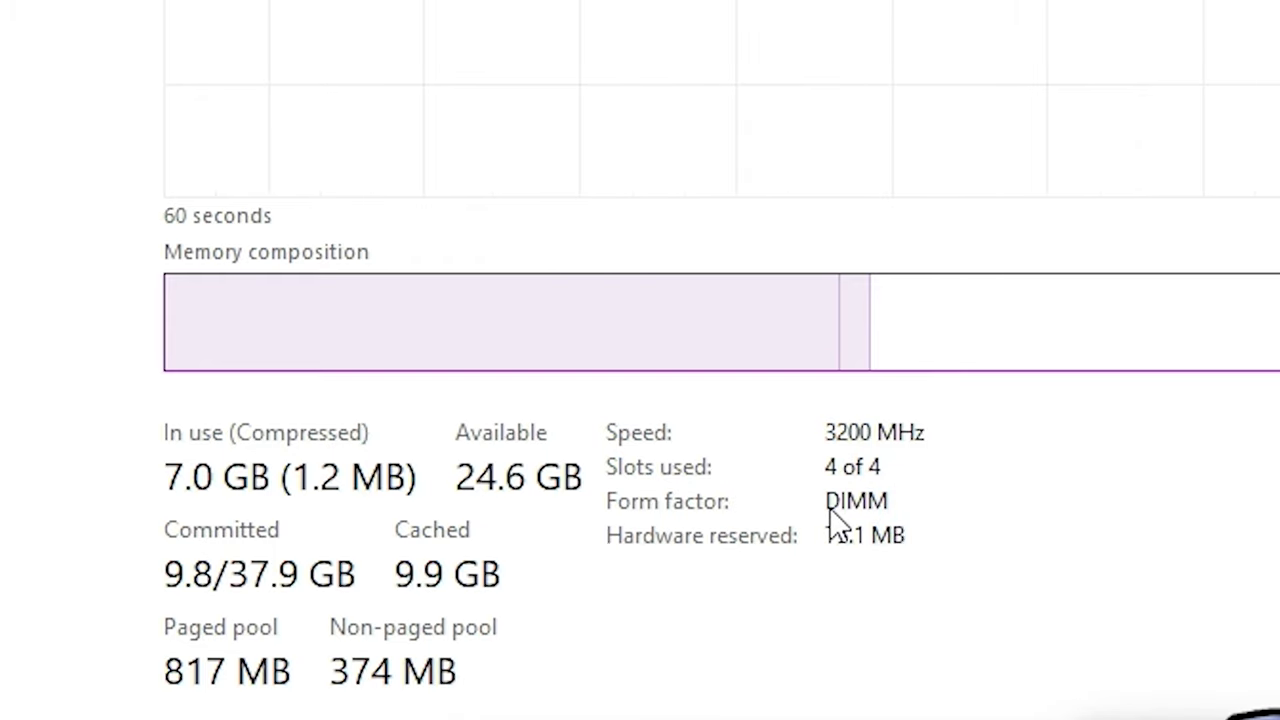
mouse_move(670, 550)
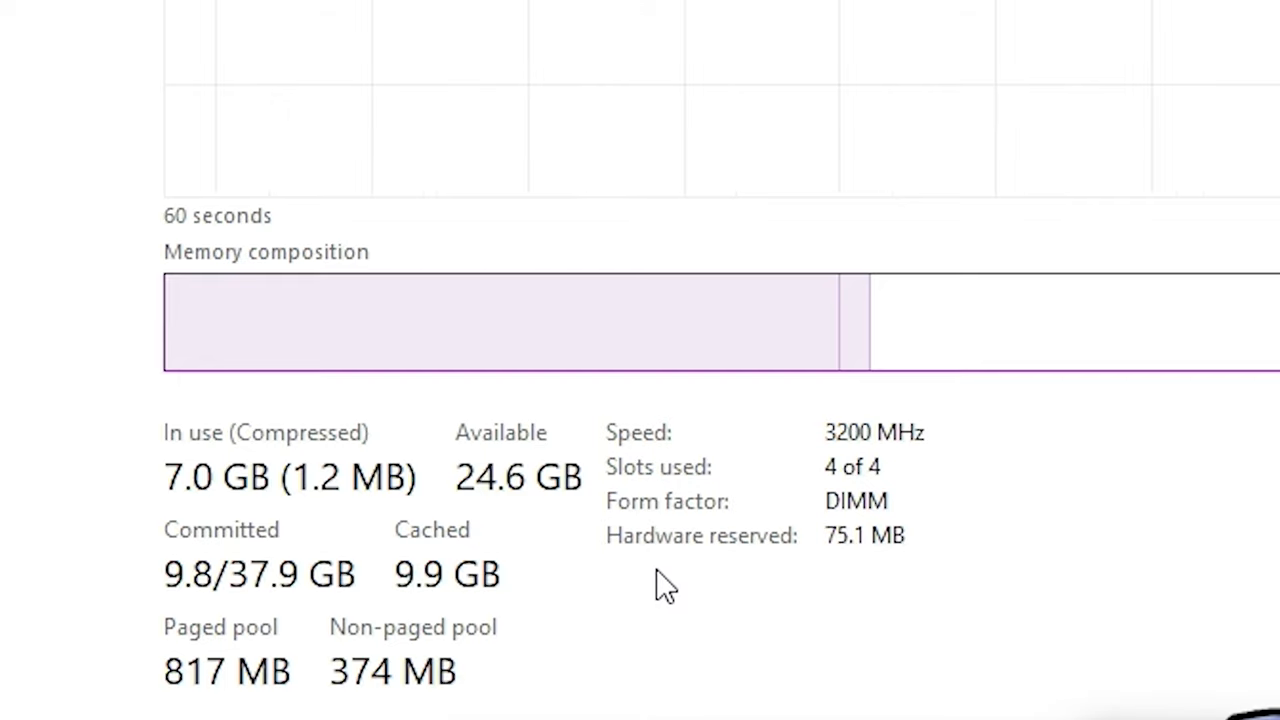
mouse_move(910, 486)
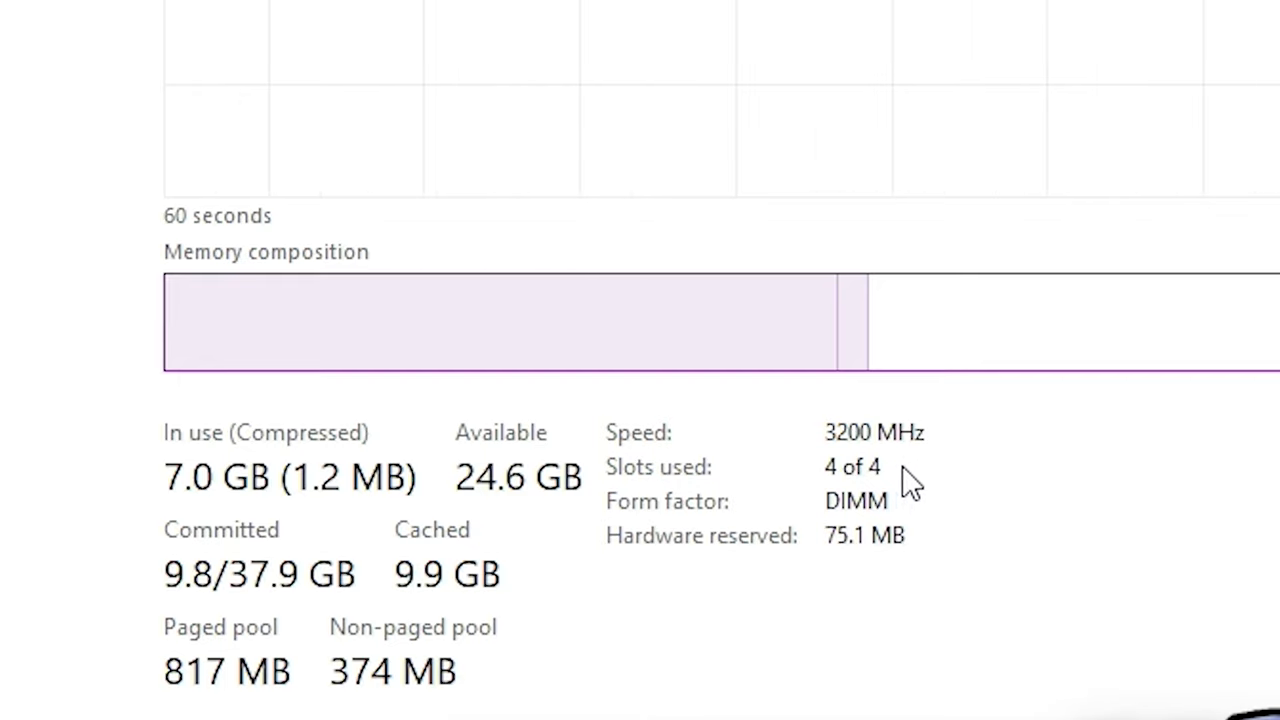
mouse_move(822, 540)
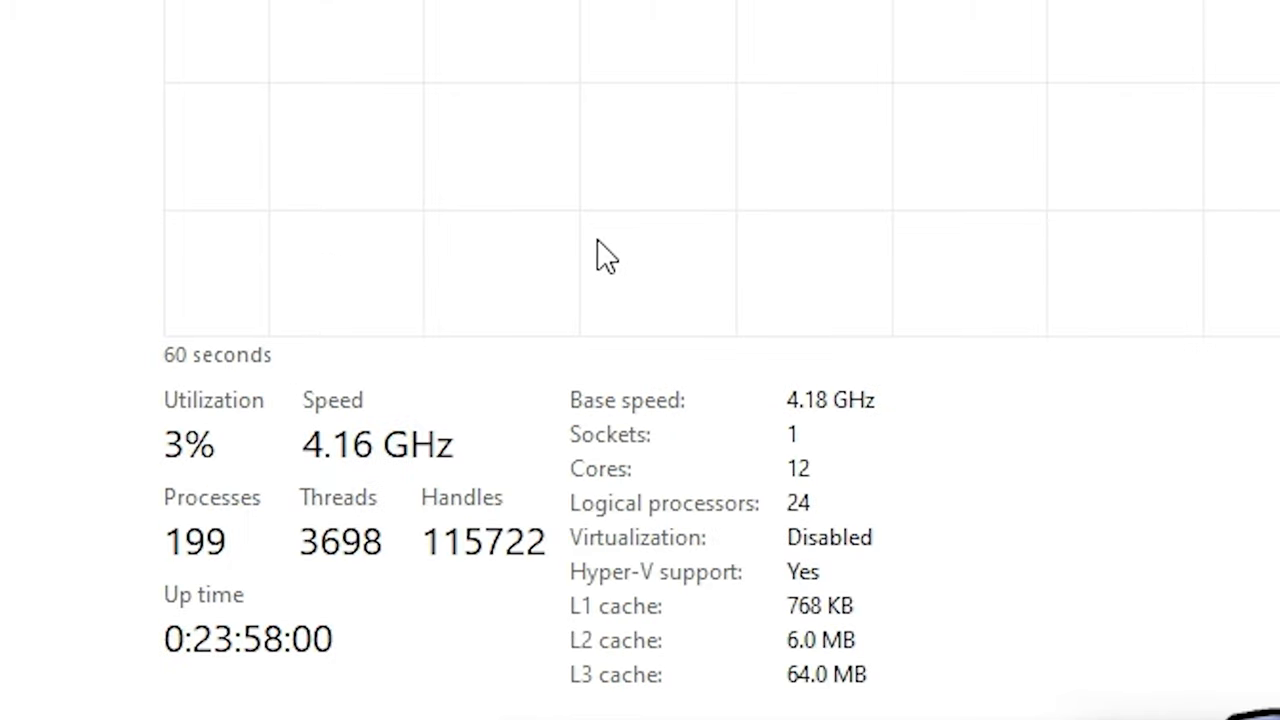
mouse_move(836, 476)
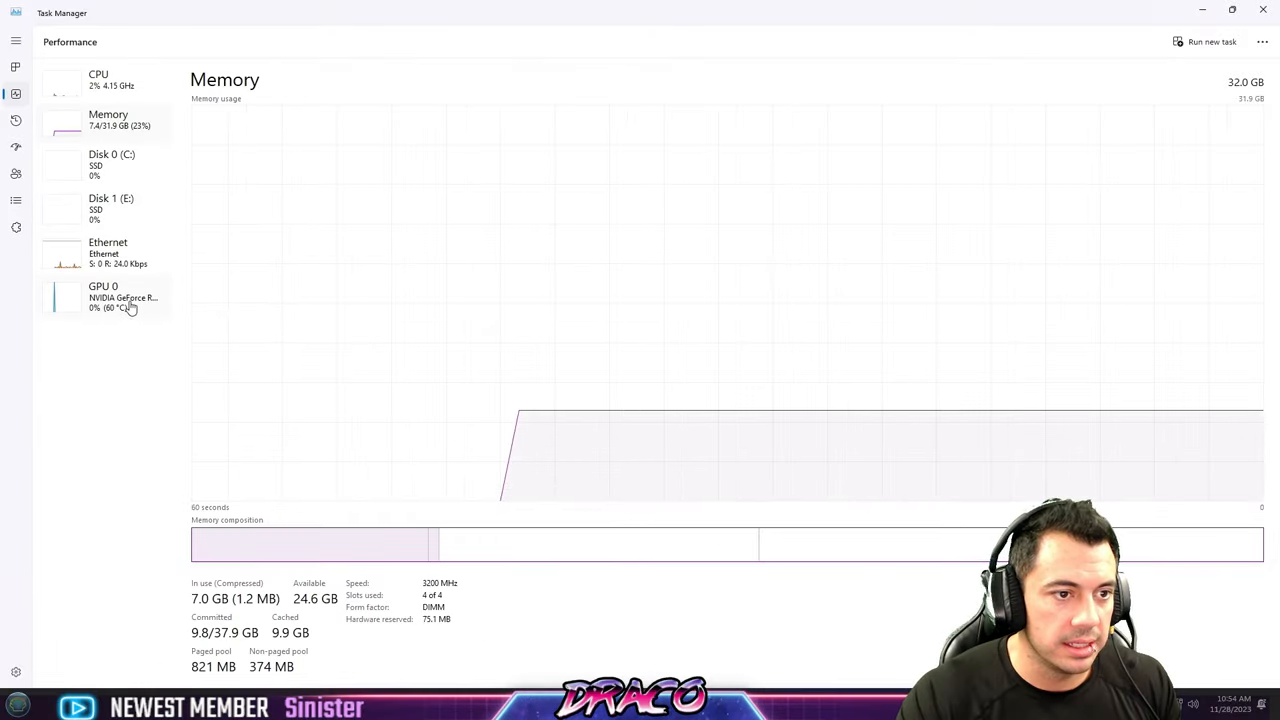
Step: Show GPU 0 details: NVIDIA GeForce RTX 3080 with 12 GB dedicated memory
left_click(104, 296)
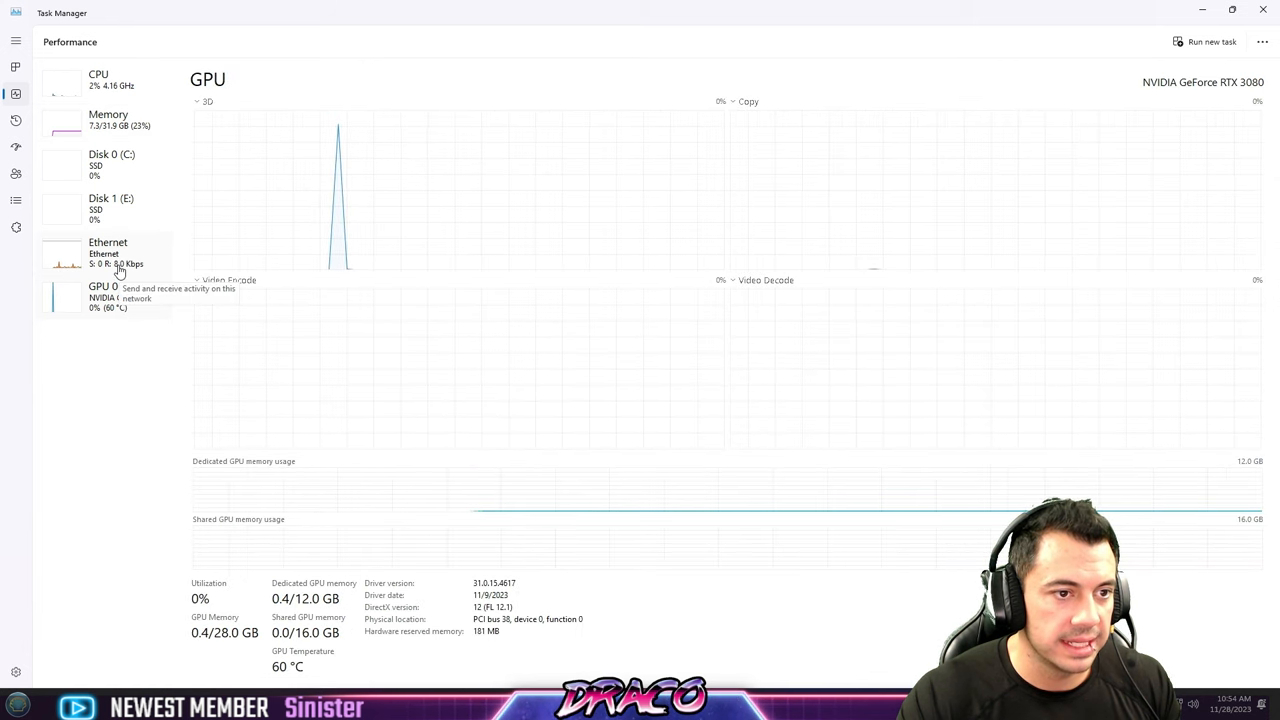
mouse_move(104, 296)
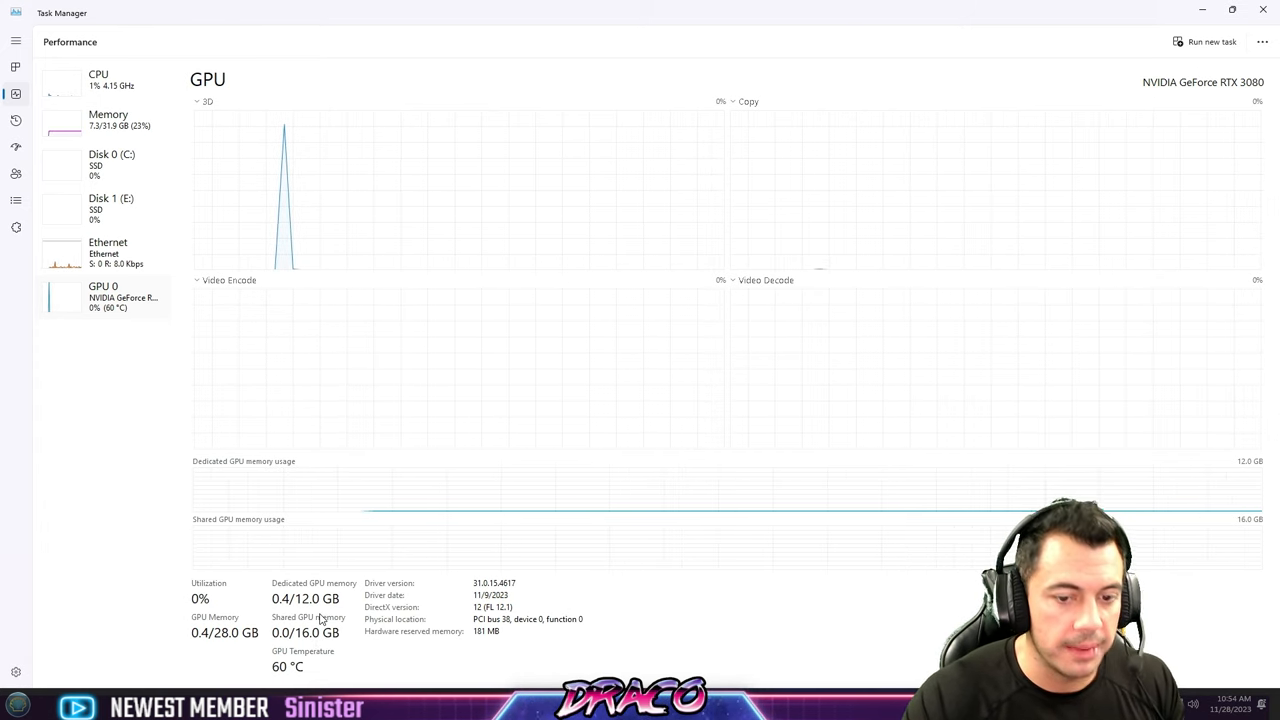
mouse_move(992, 44)
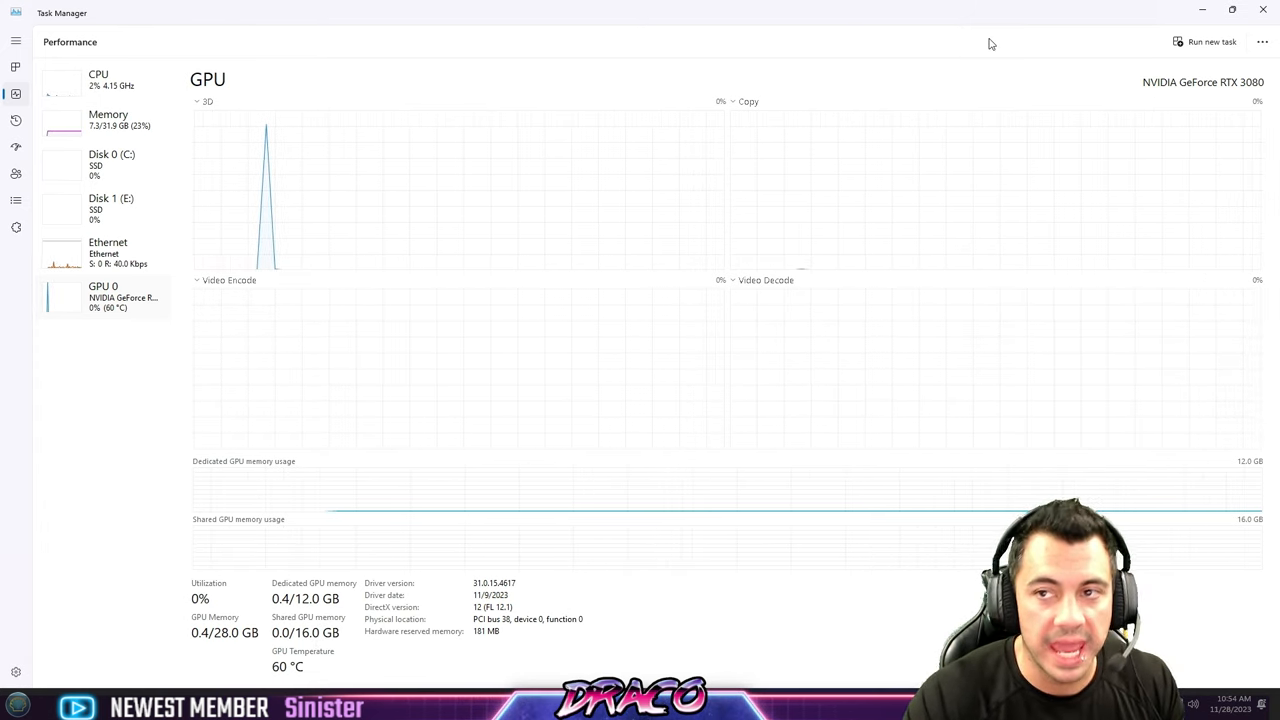